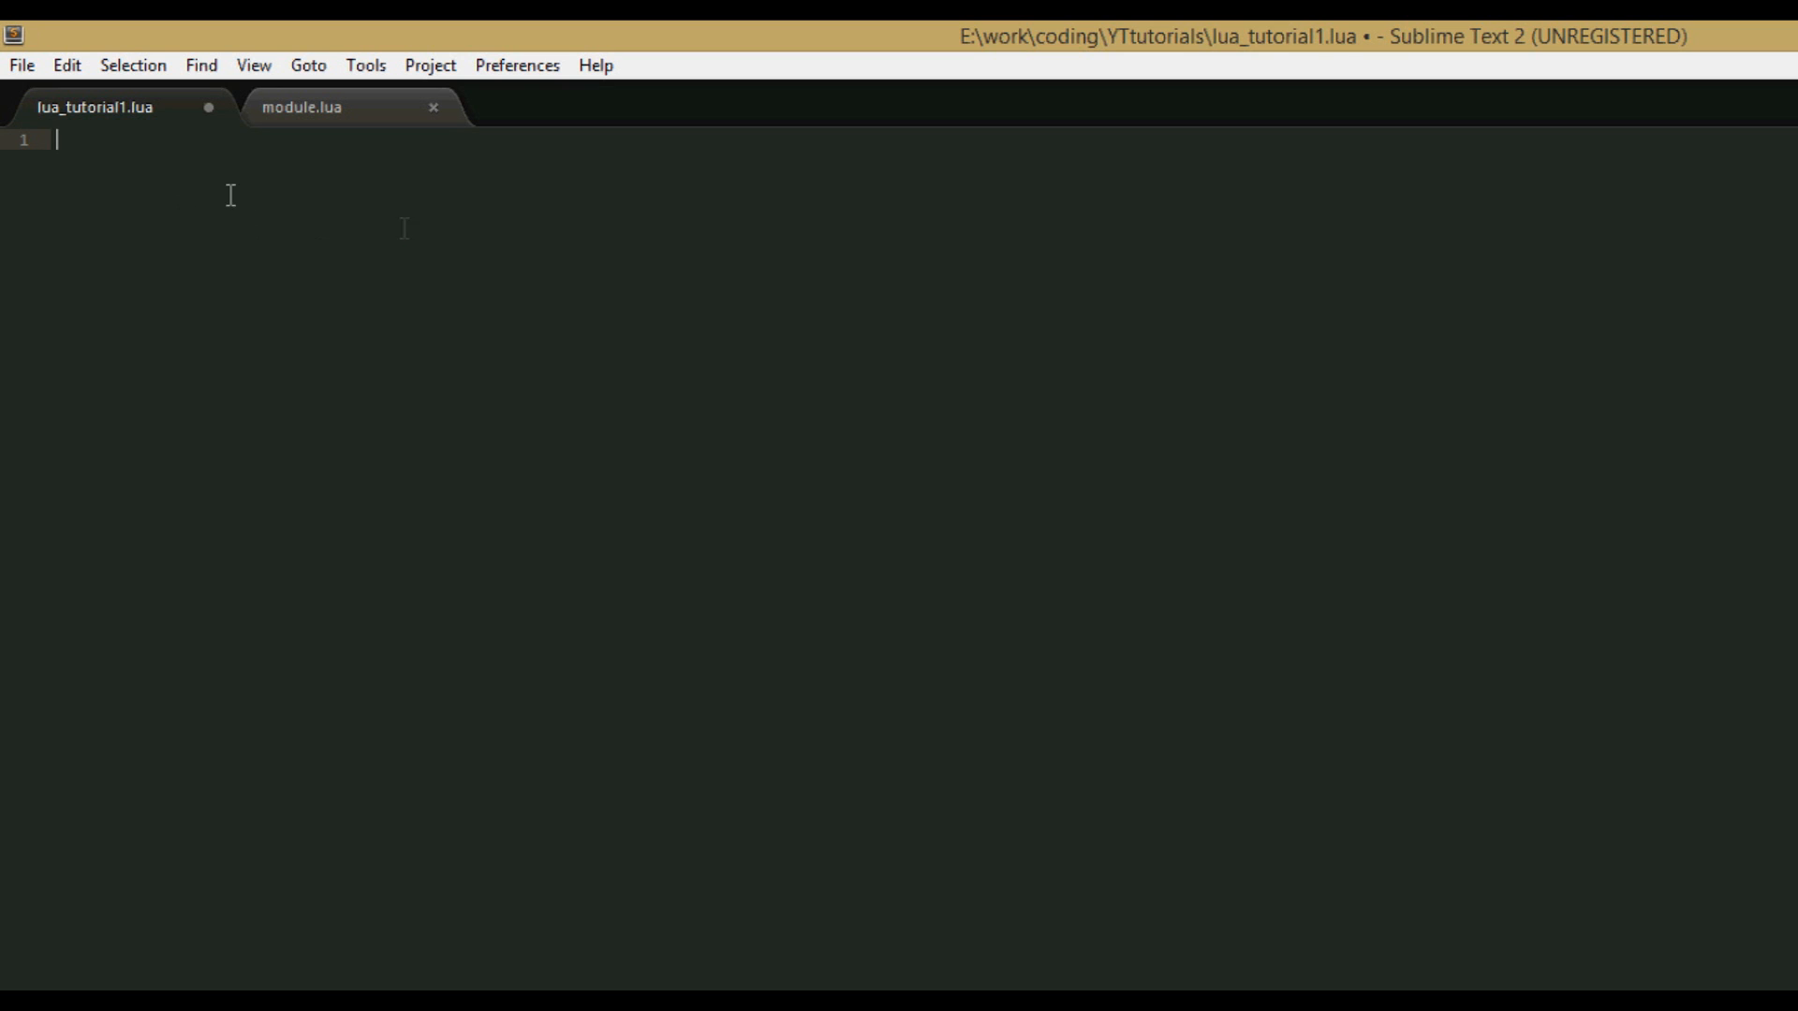
mouse_move(307, 146)
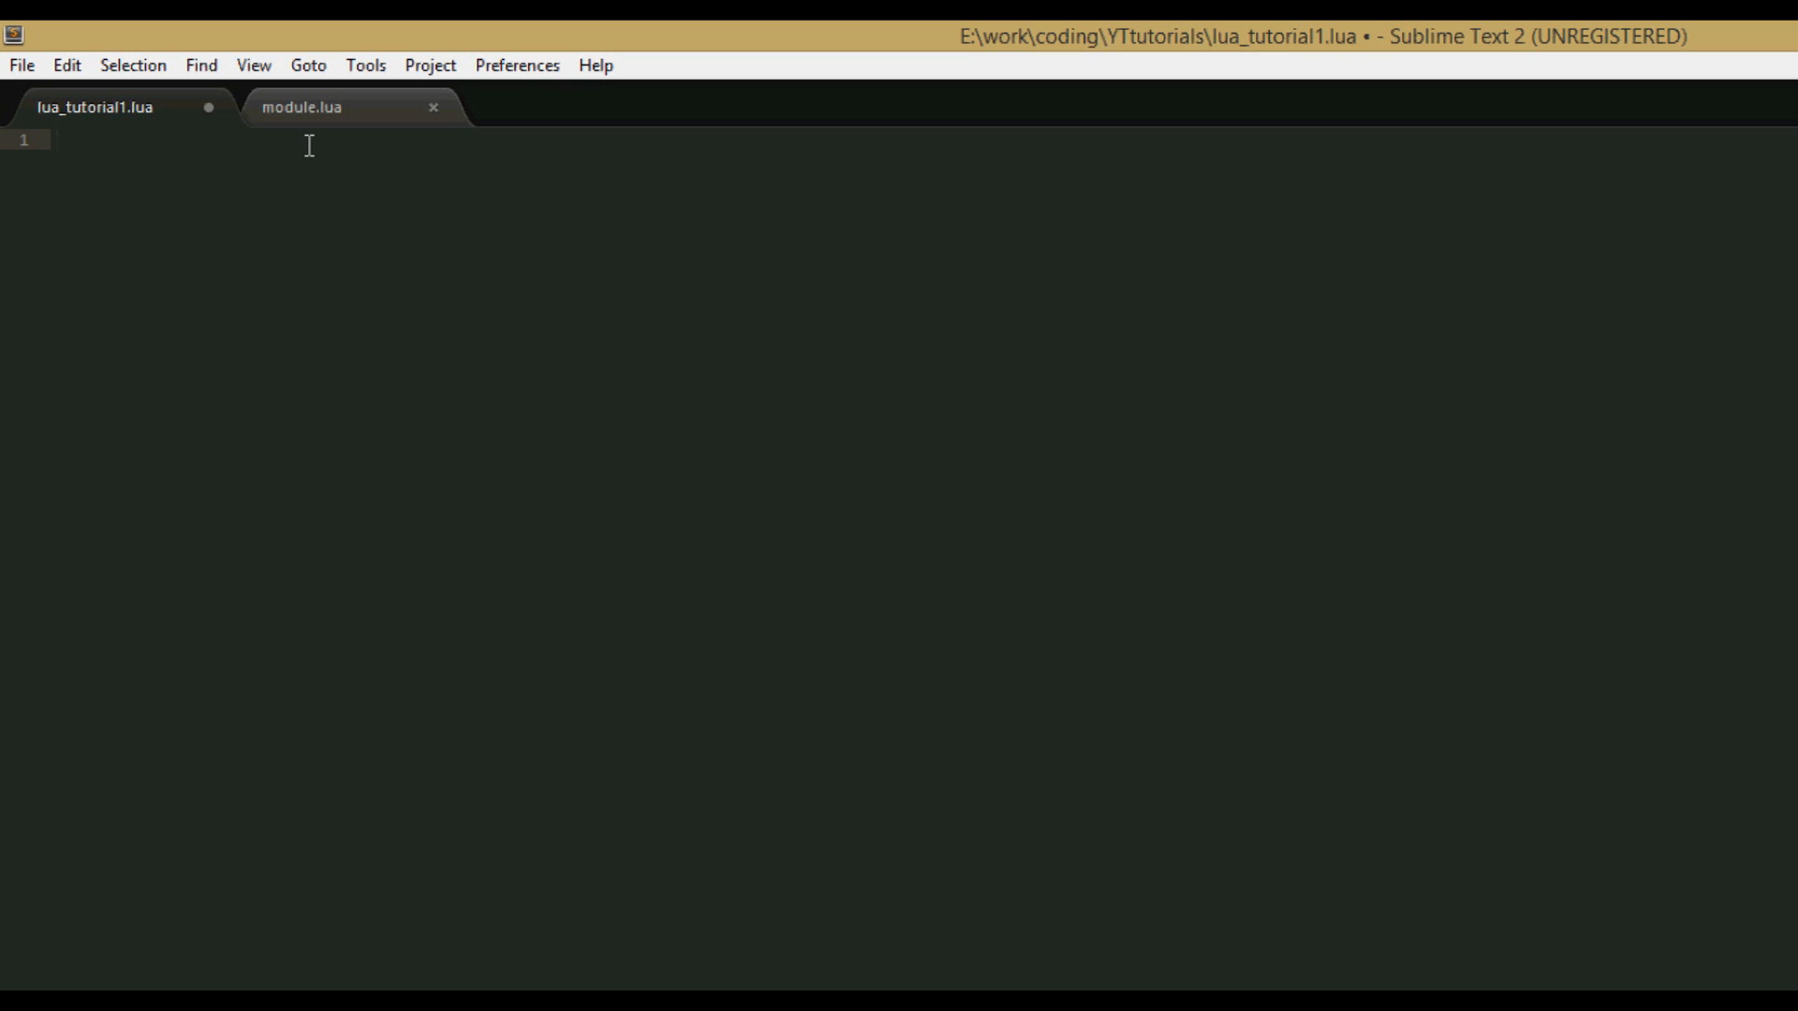
mouse_move(206, 168)
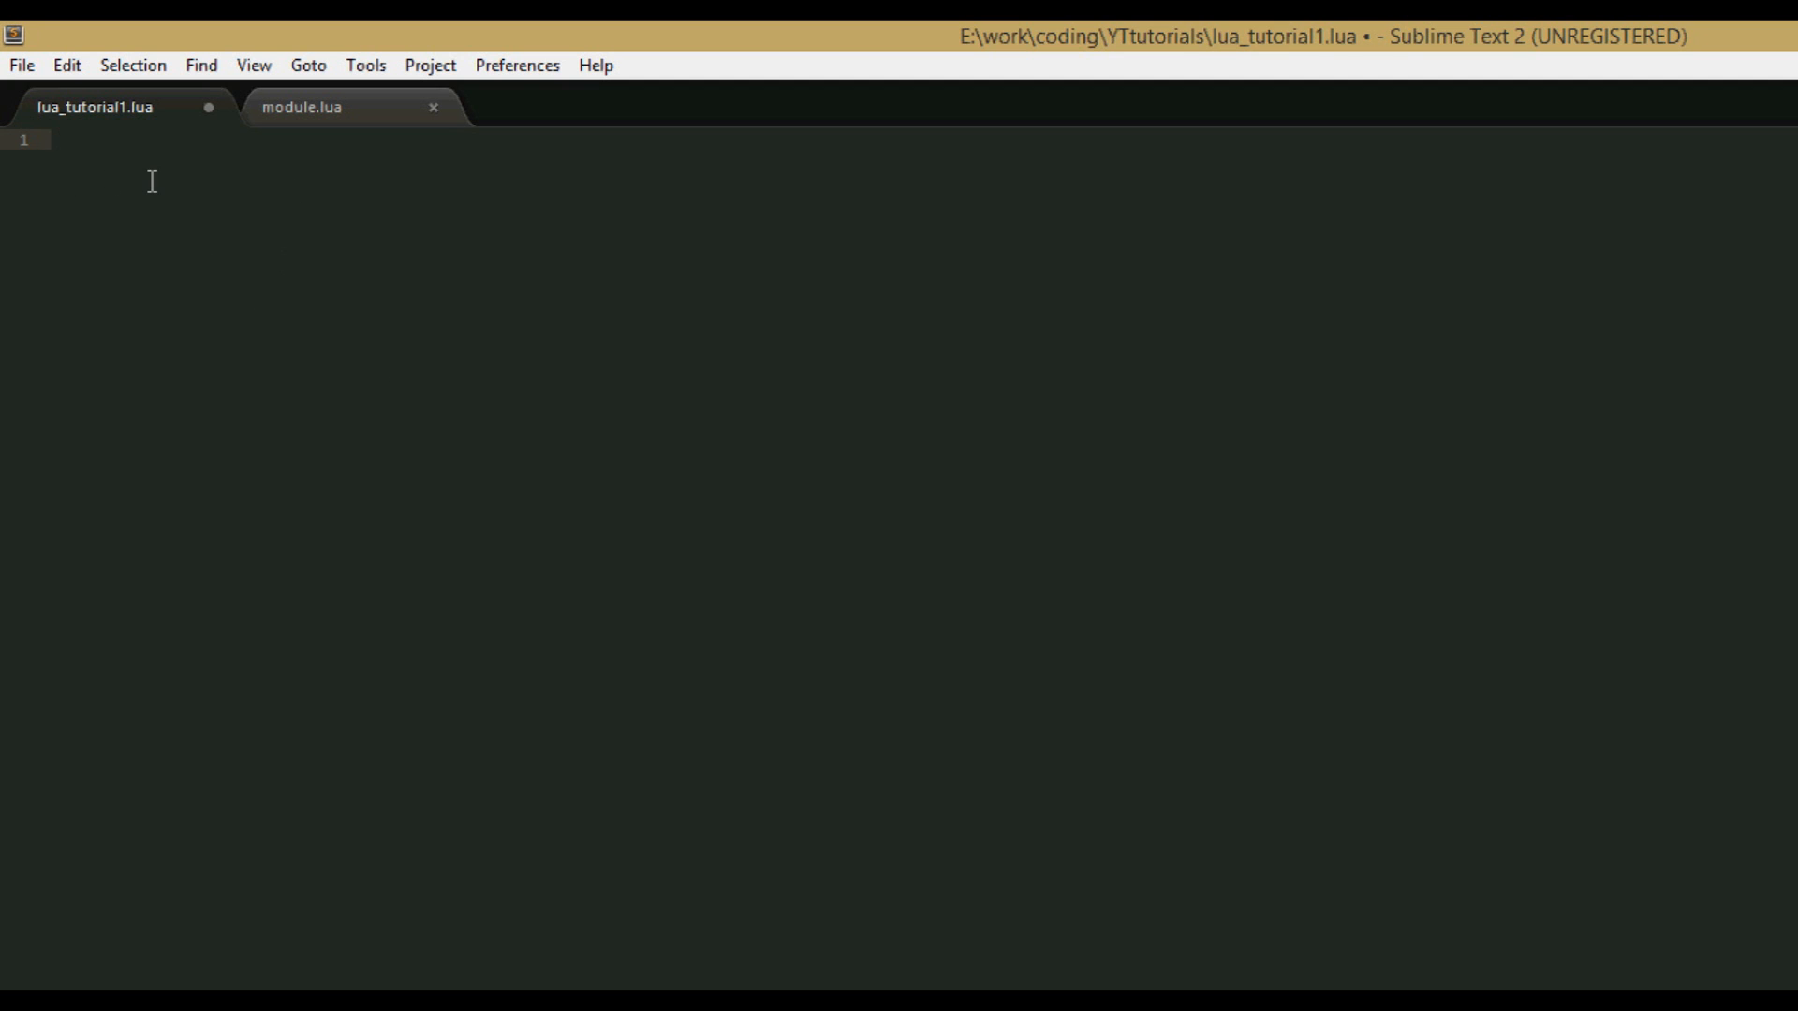
mouse_move(326, 171)
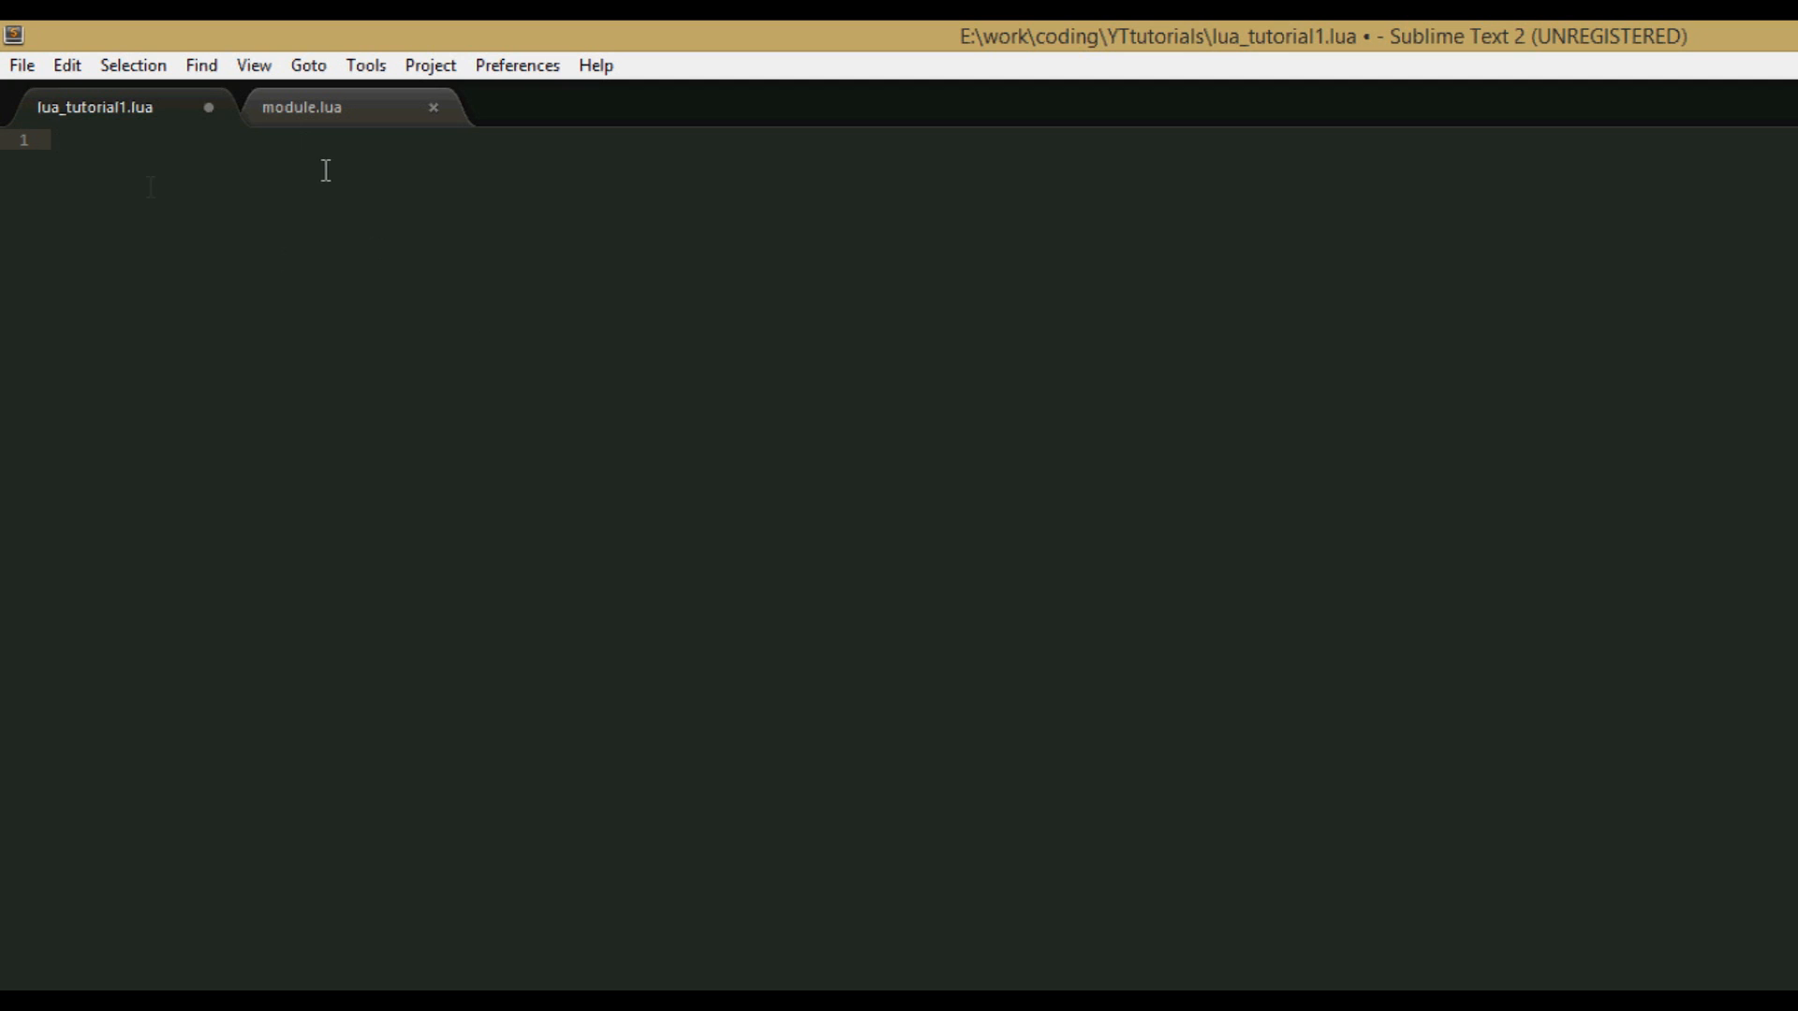
mouse_move(264, 203)
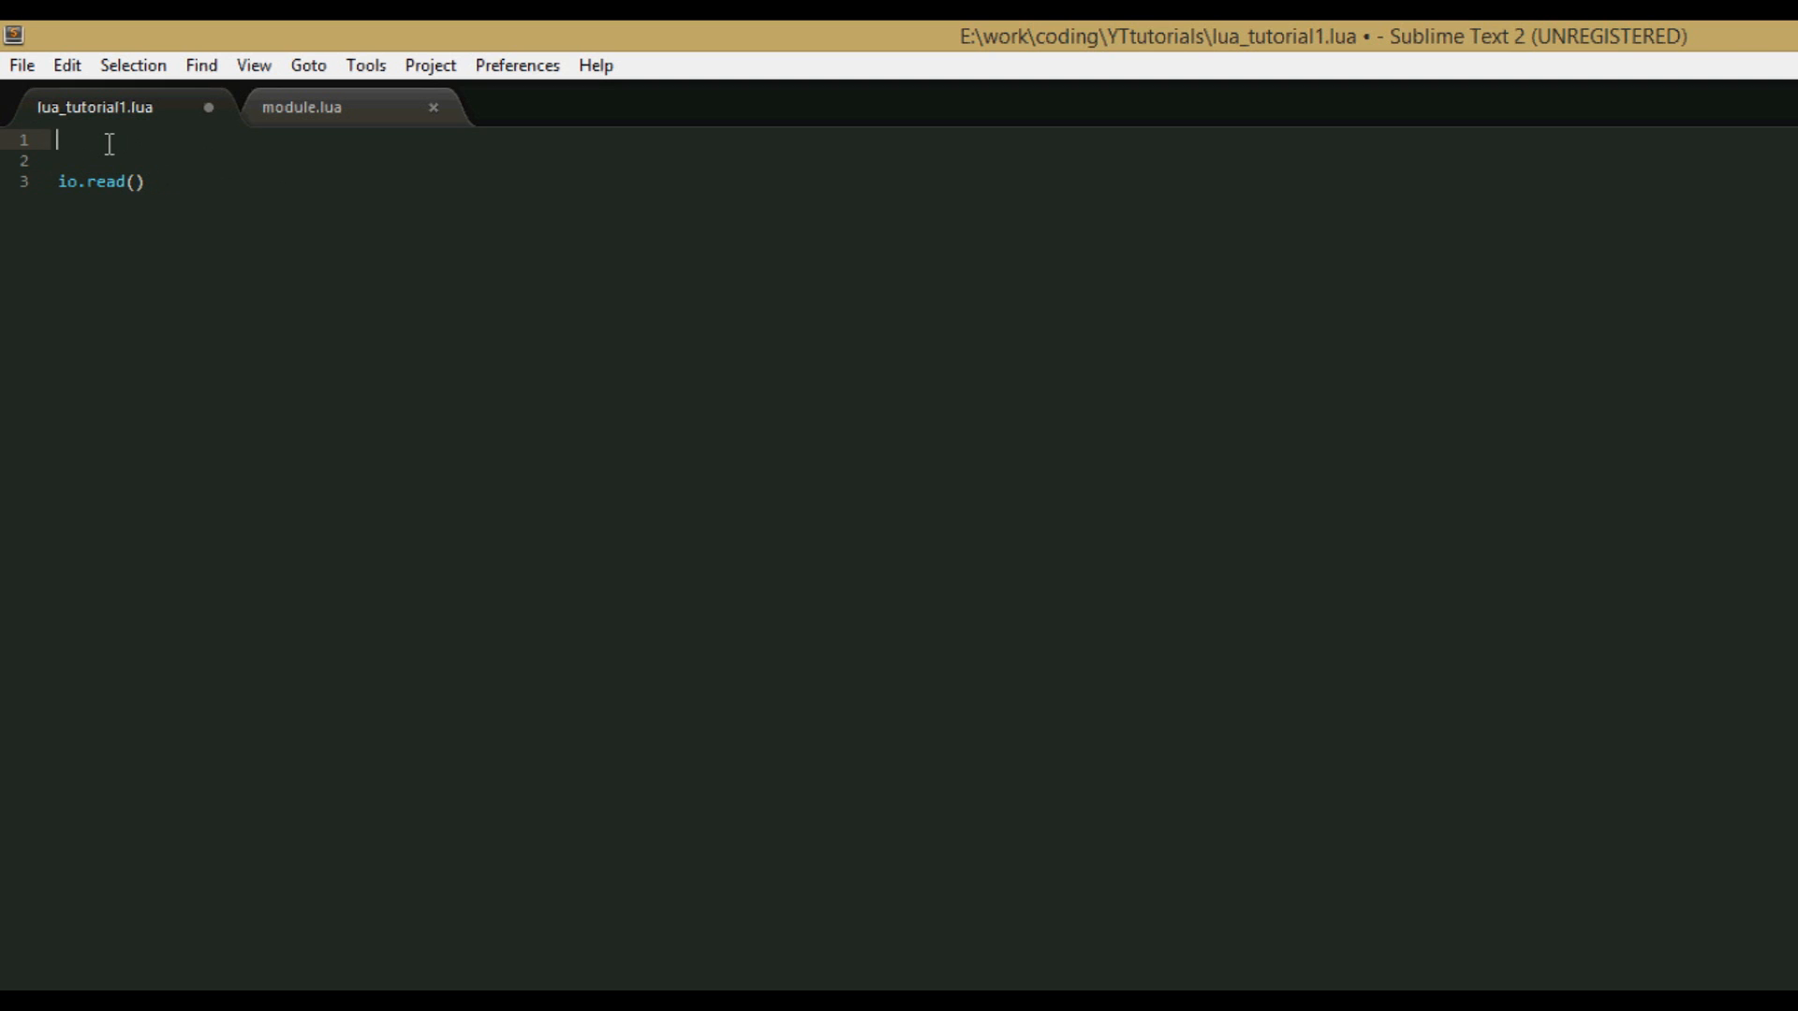
Write io.write("hello") on line 1, above the existing io.read() call.
text(io)
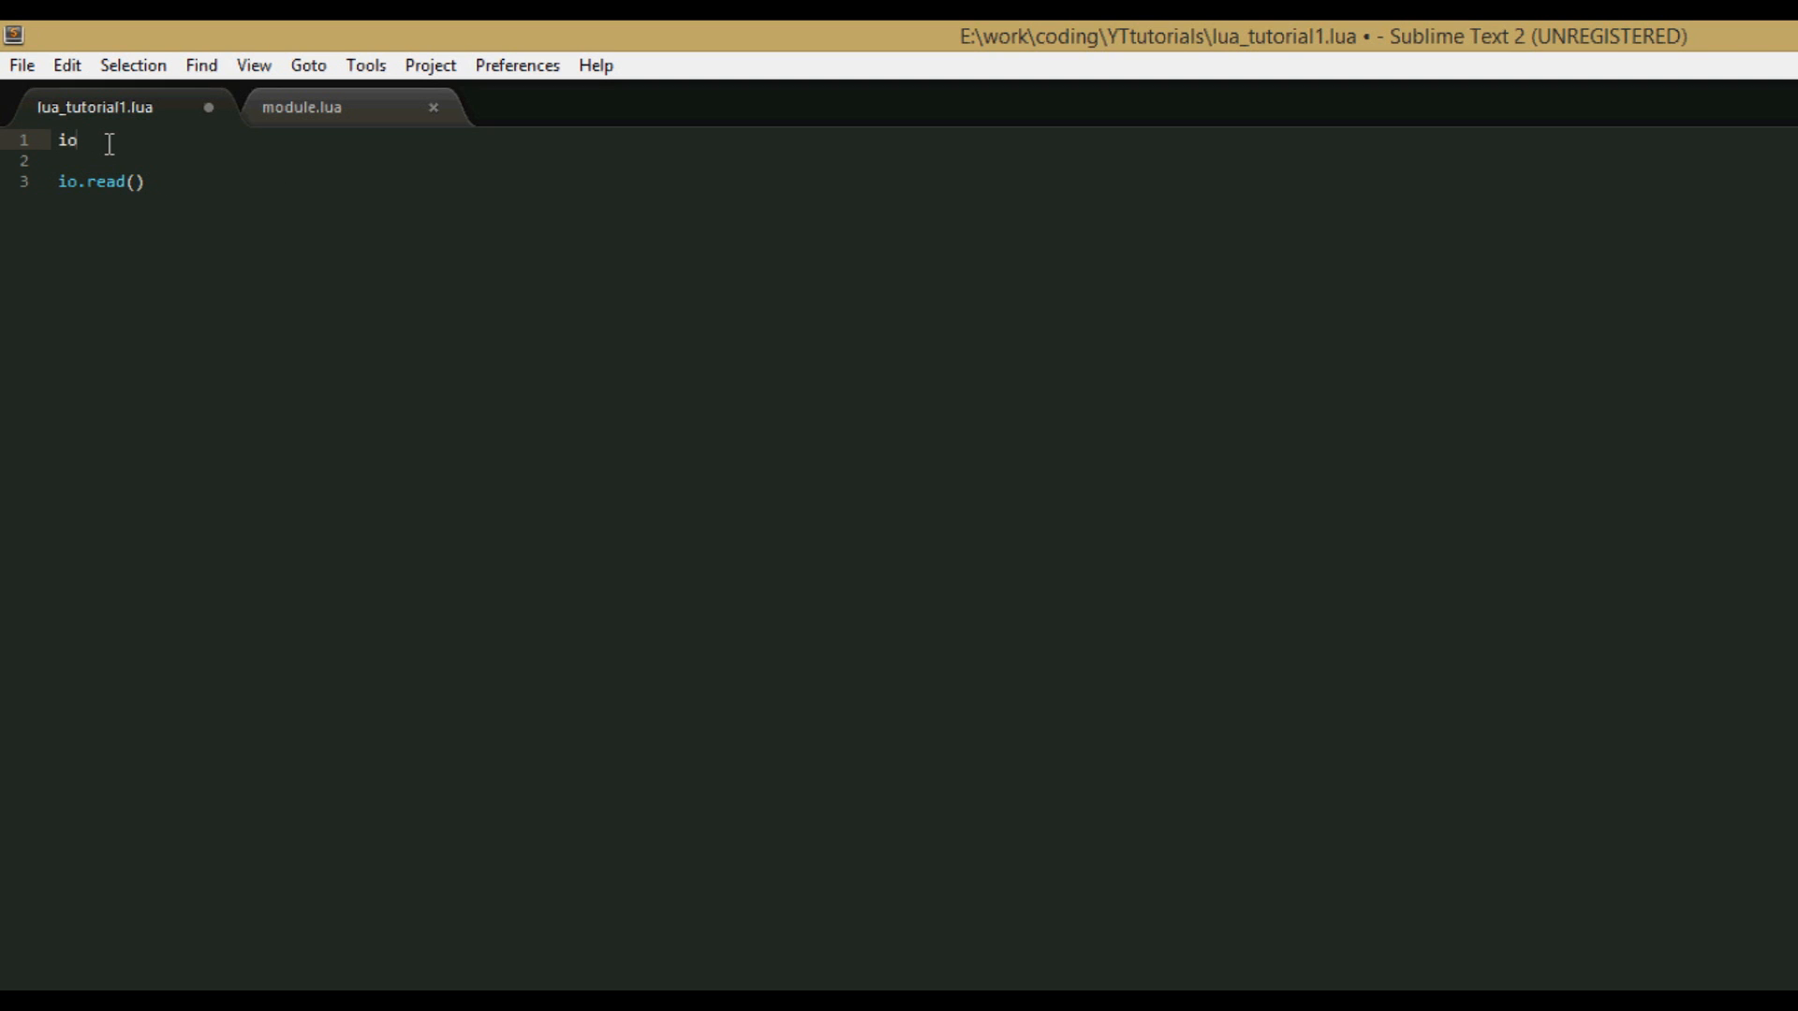
text(.writ)
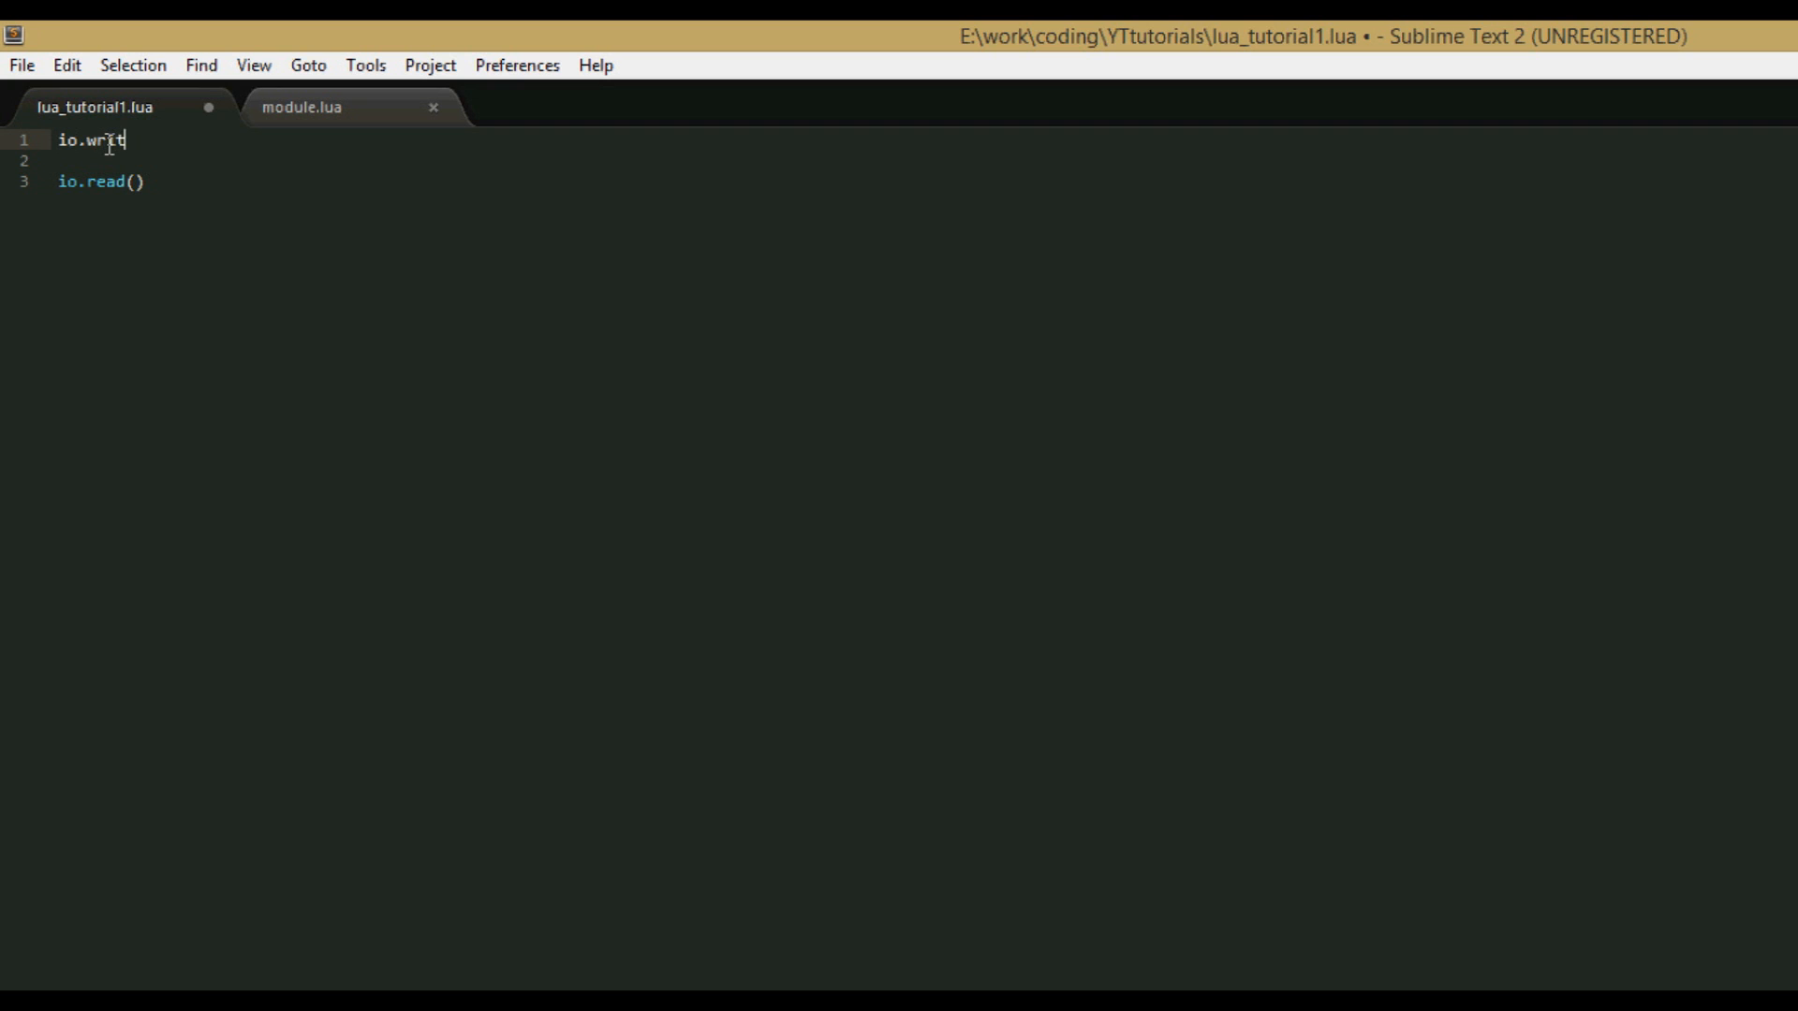
text(e(""))
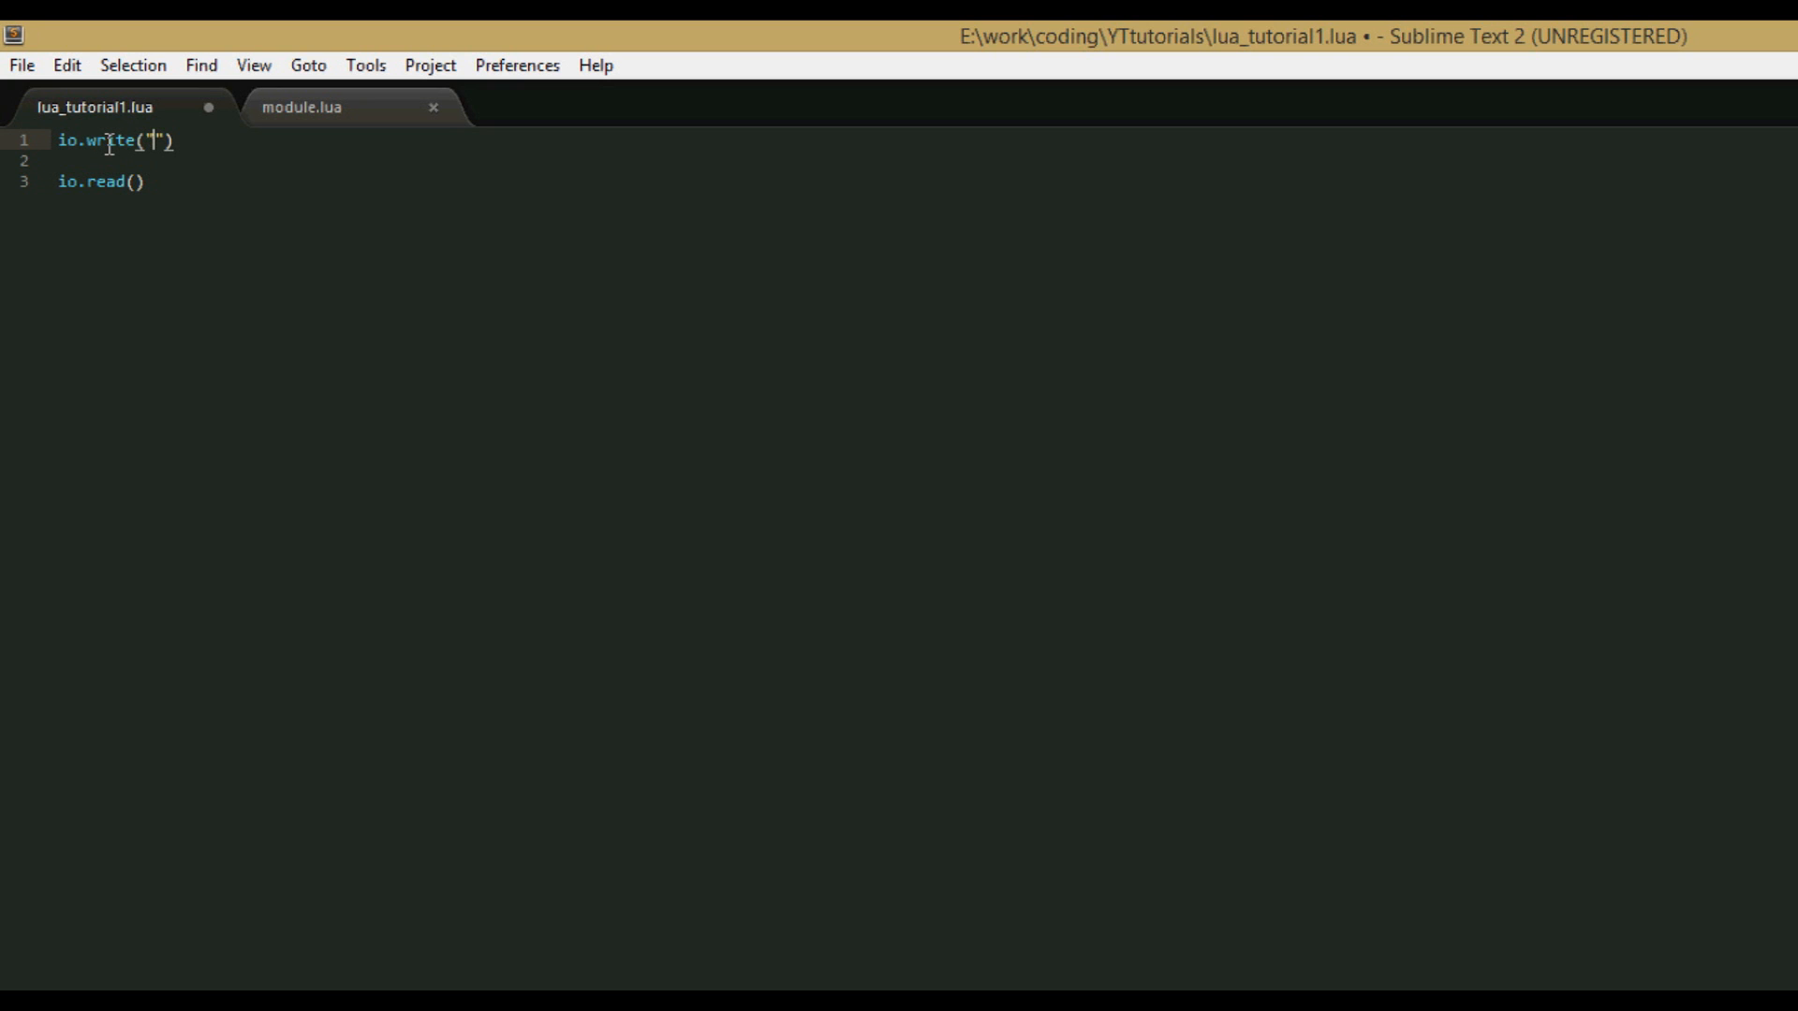
text(hello)
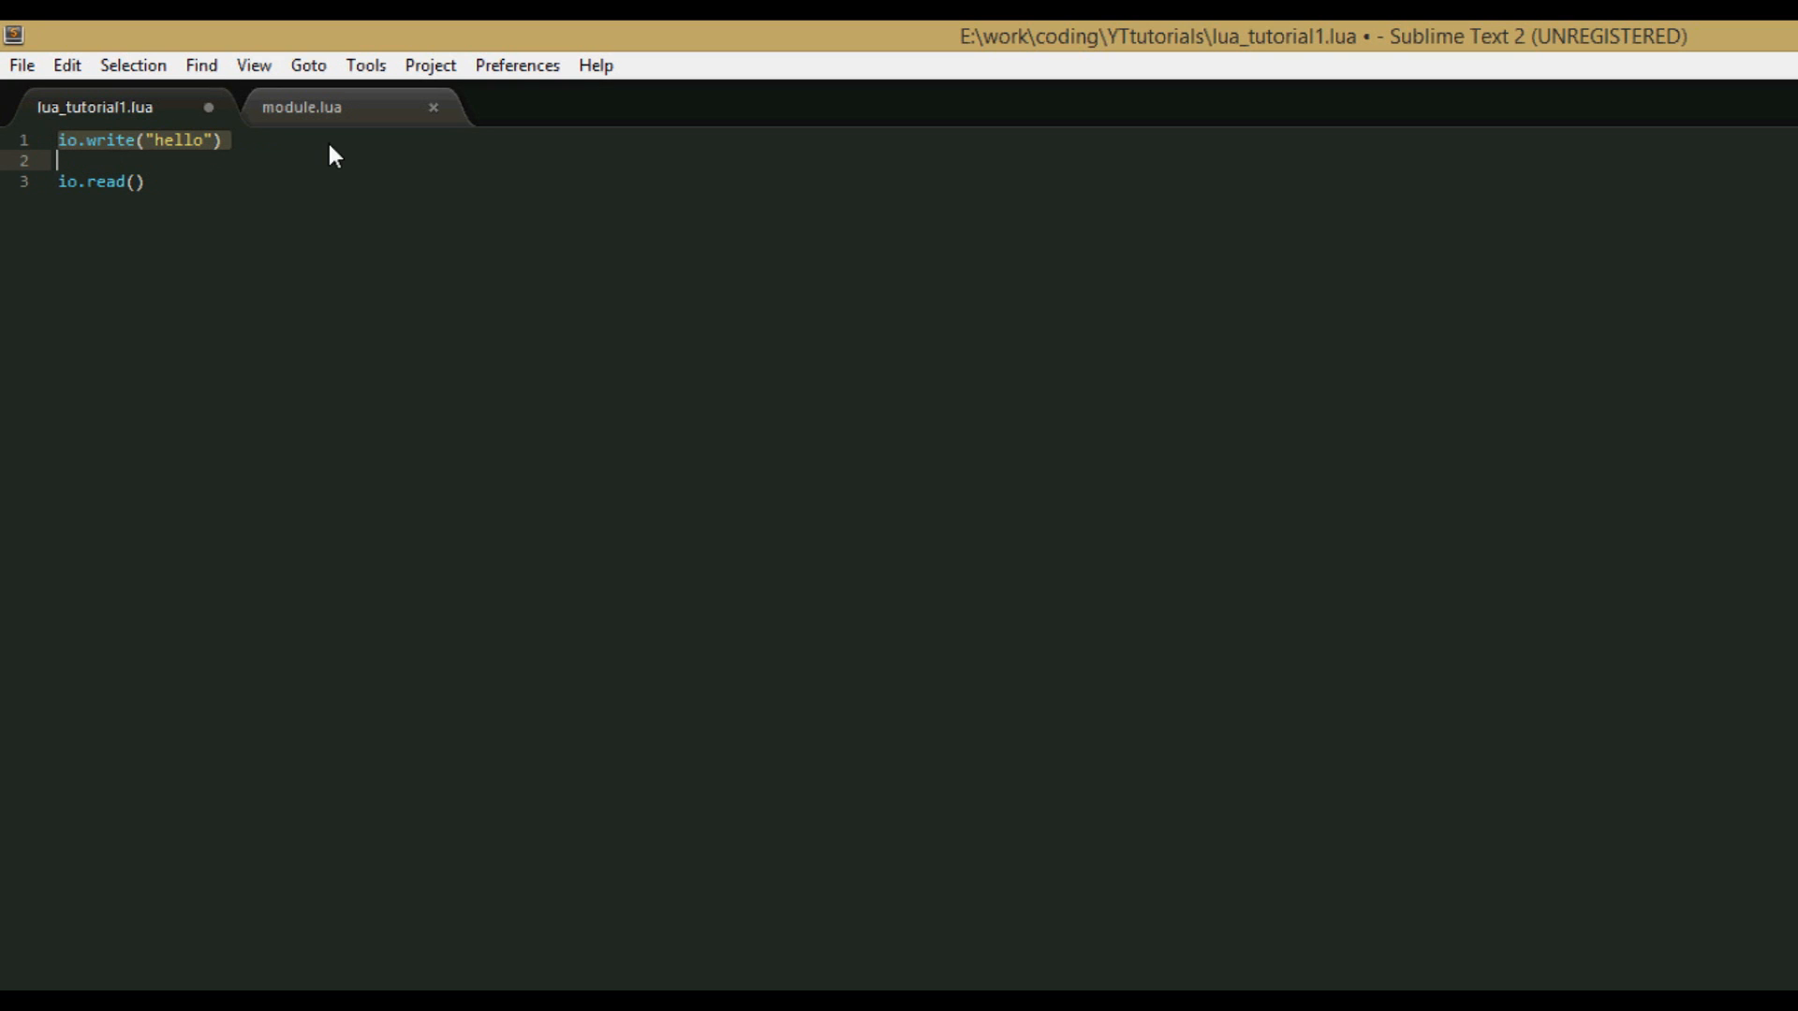
Place the cursor at the end of line 1 to add blank lines before io.read().
click(112, 140)
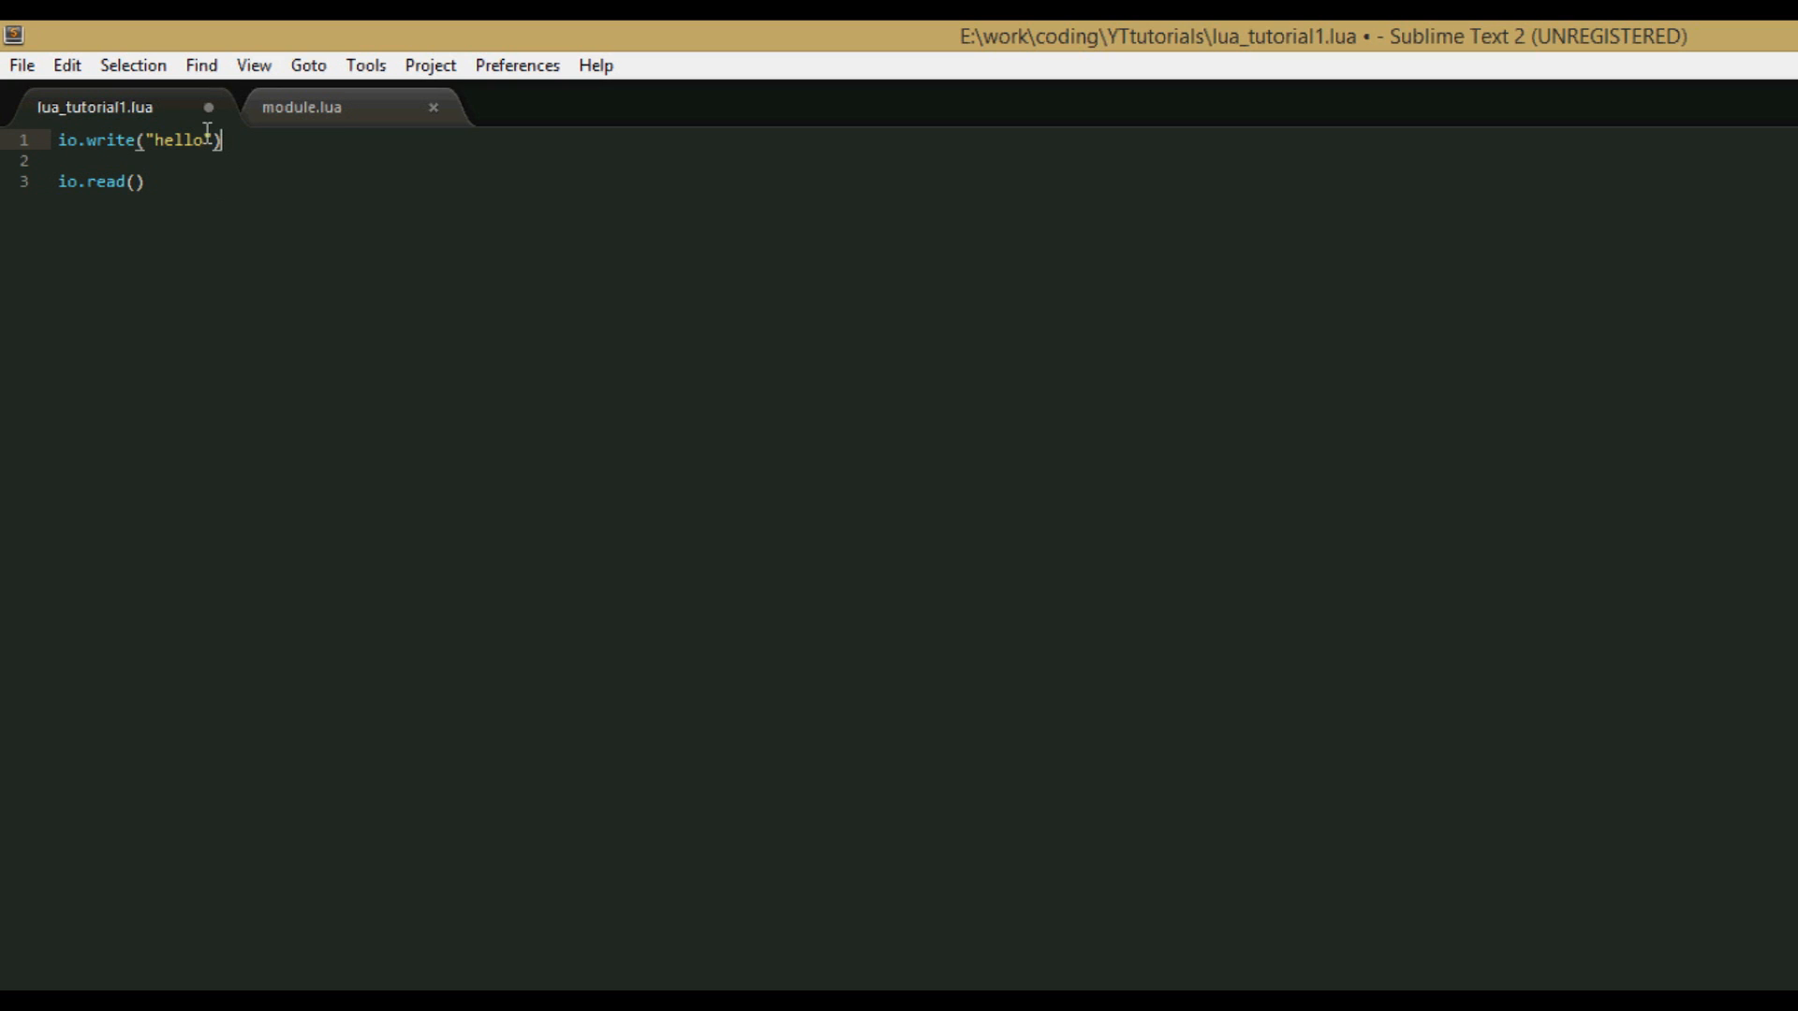
mouse_move(566, 152)
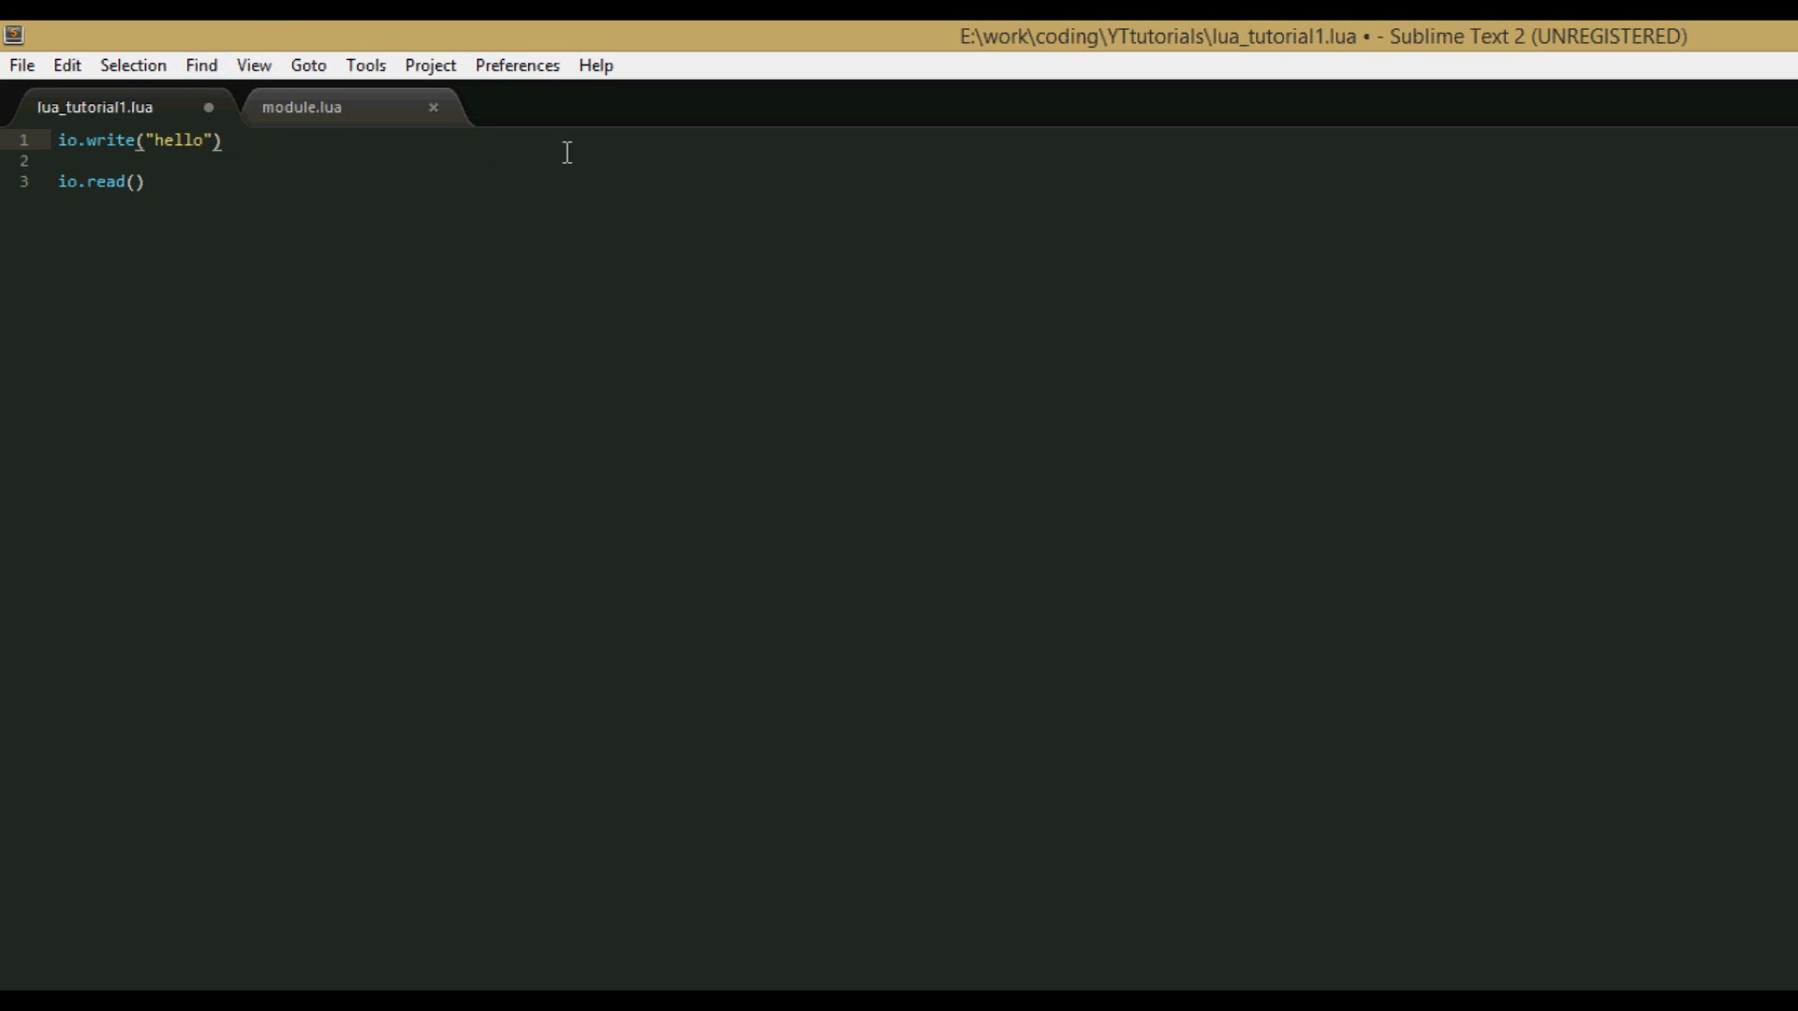
mouse_move(207, 182)
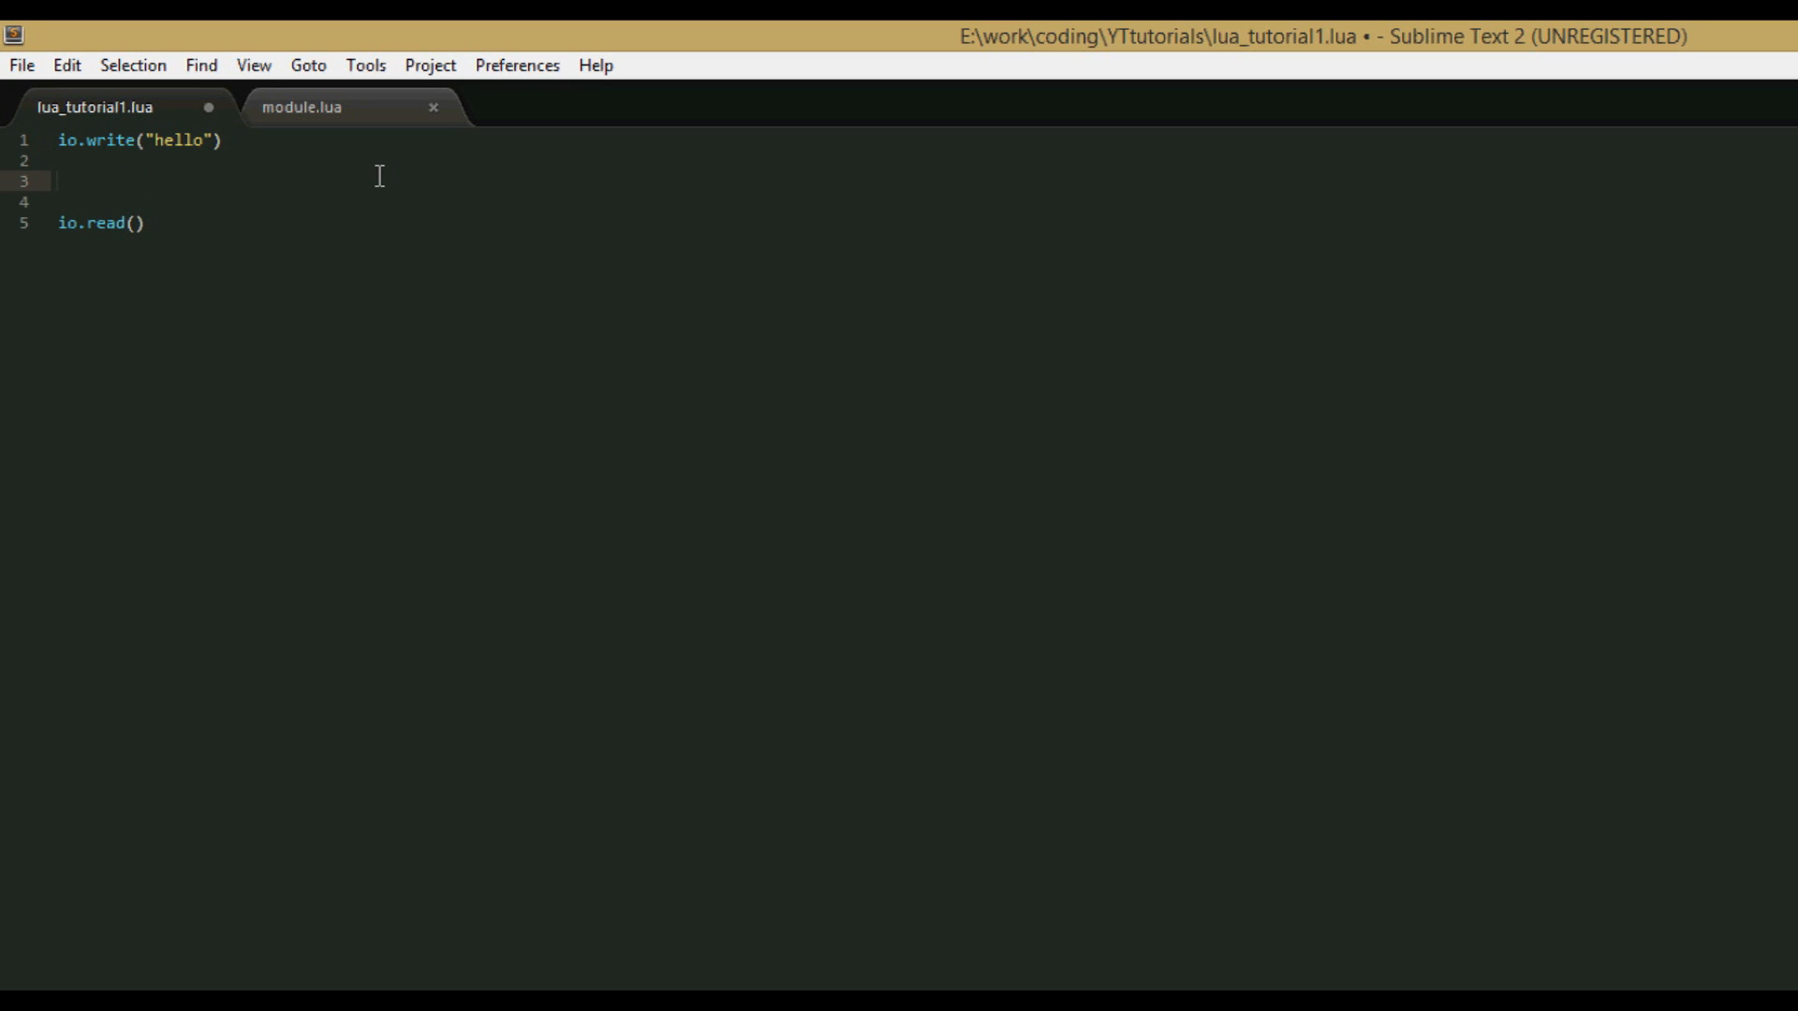
Add i = require("io") on line 3 of the script.
text(rea)
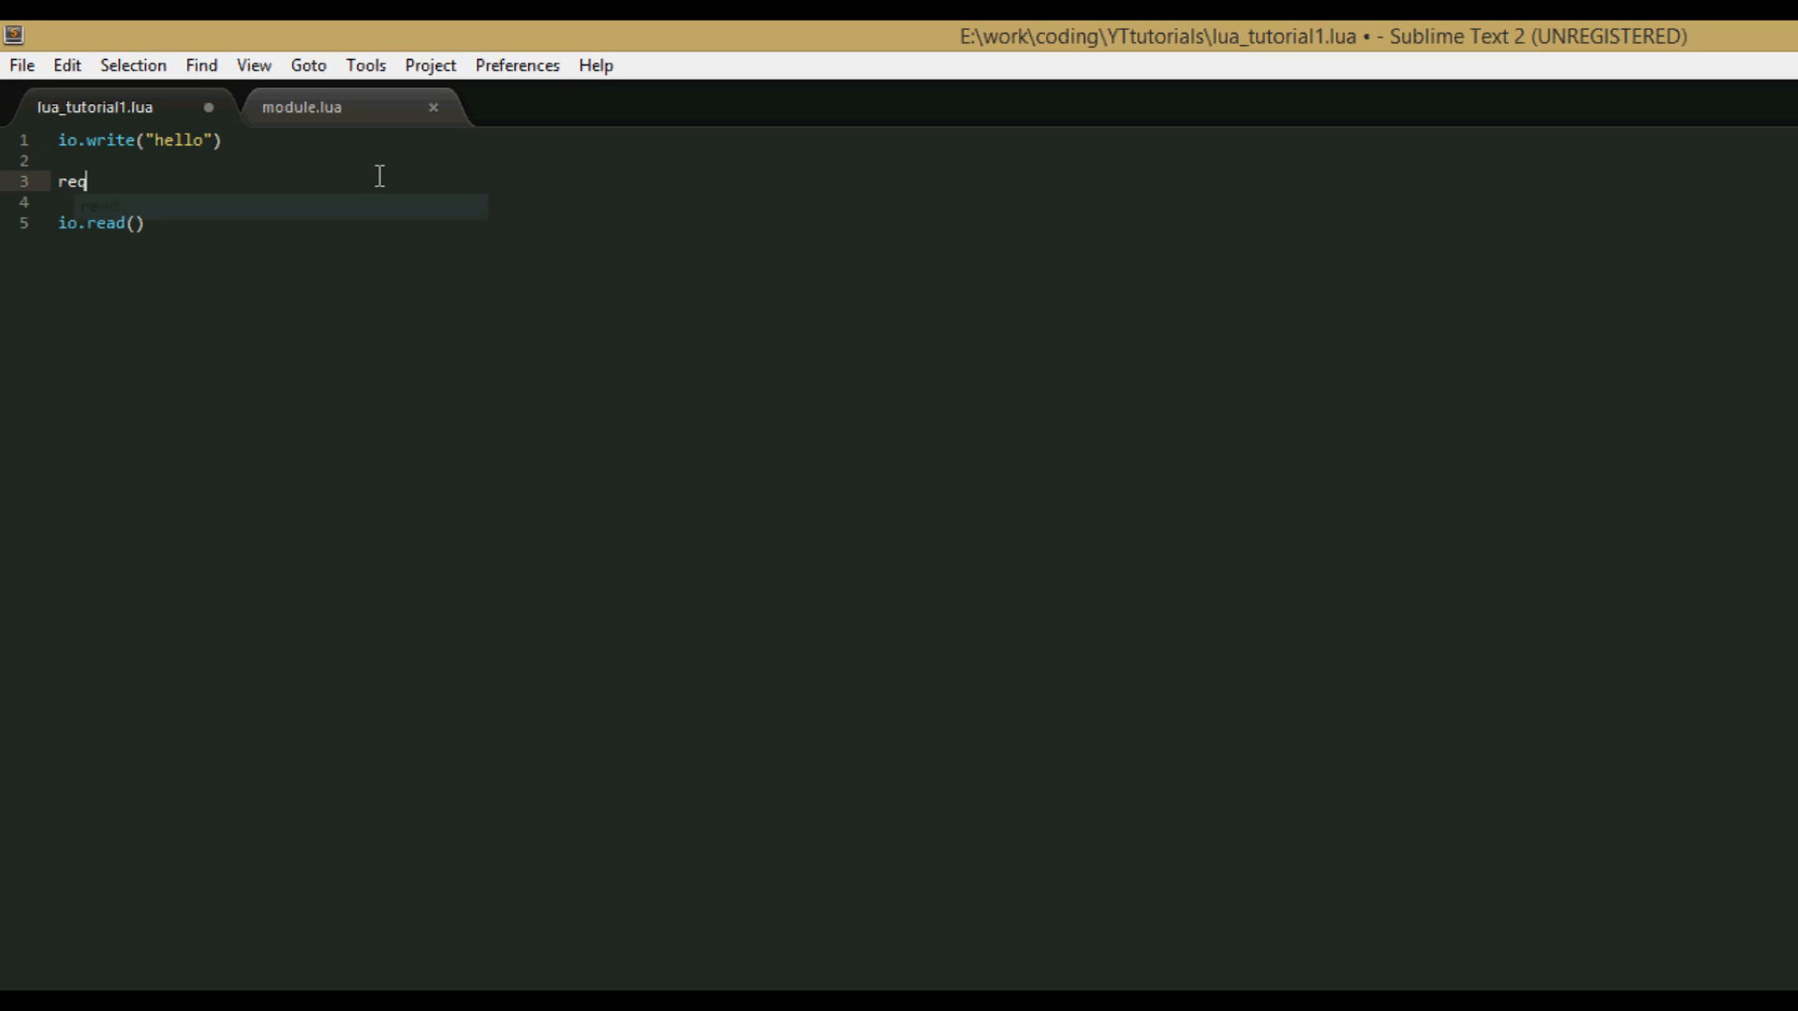
text(uire)
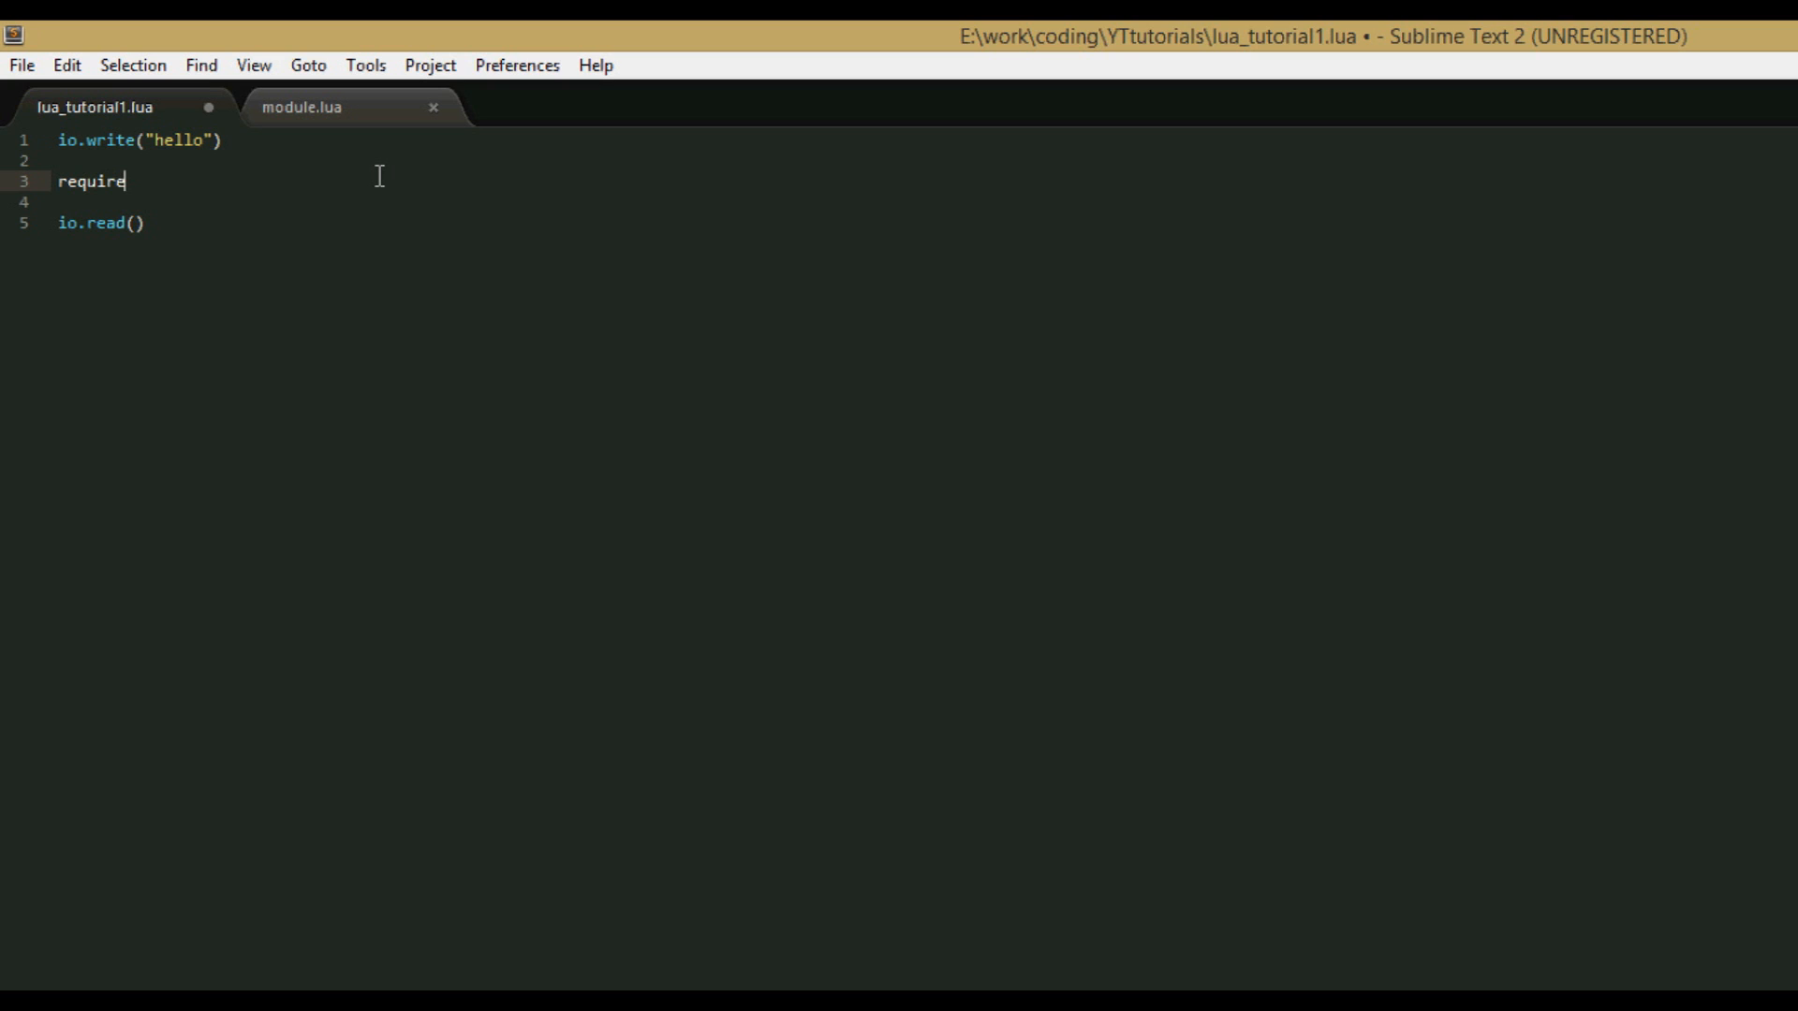
text(())
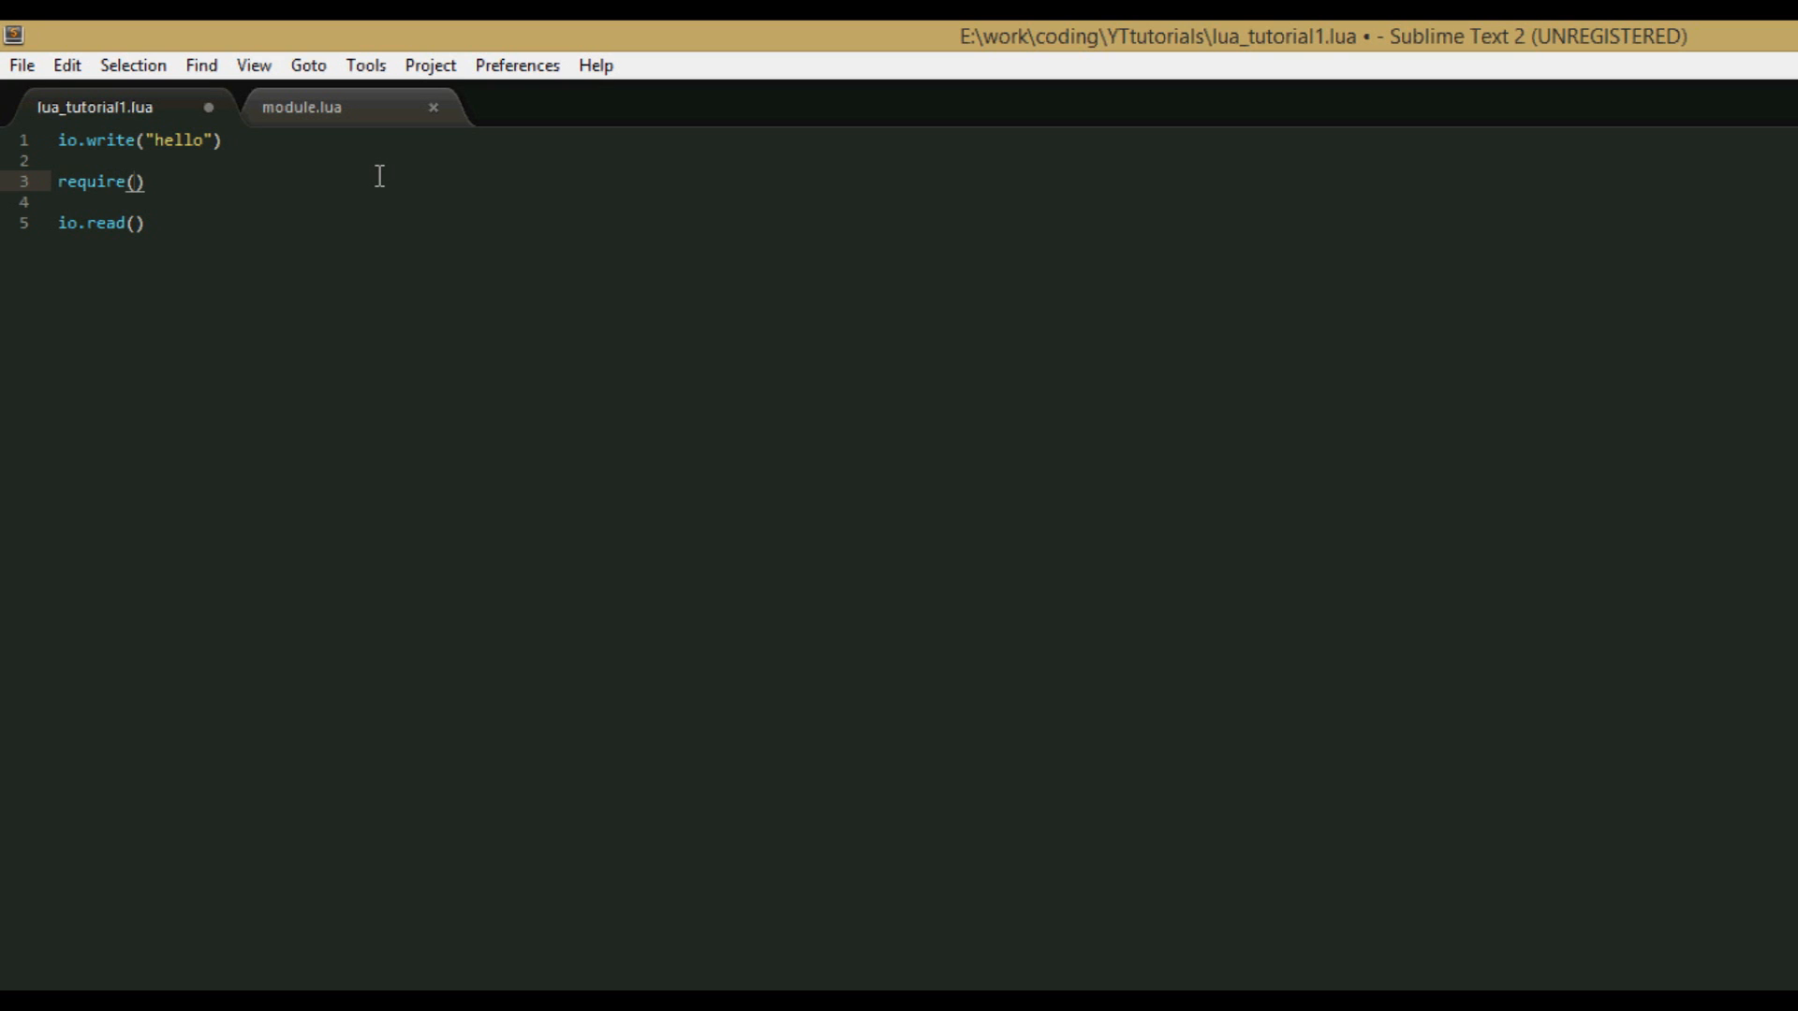
text("io")
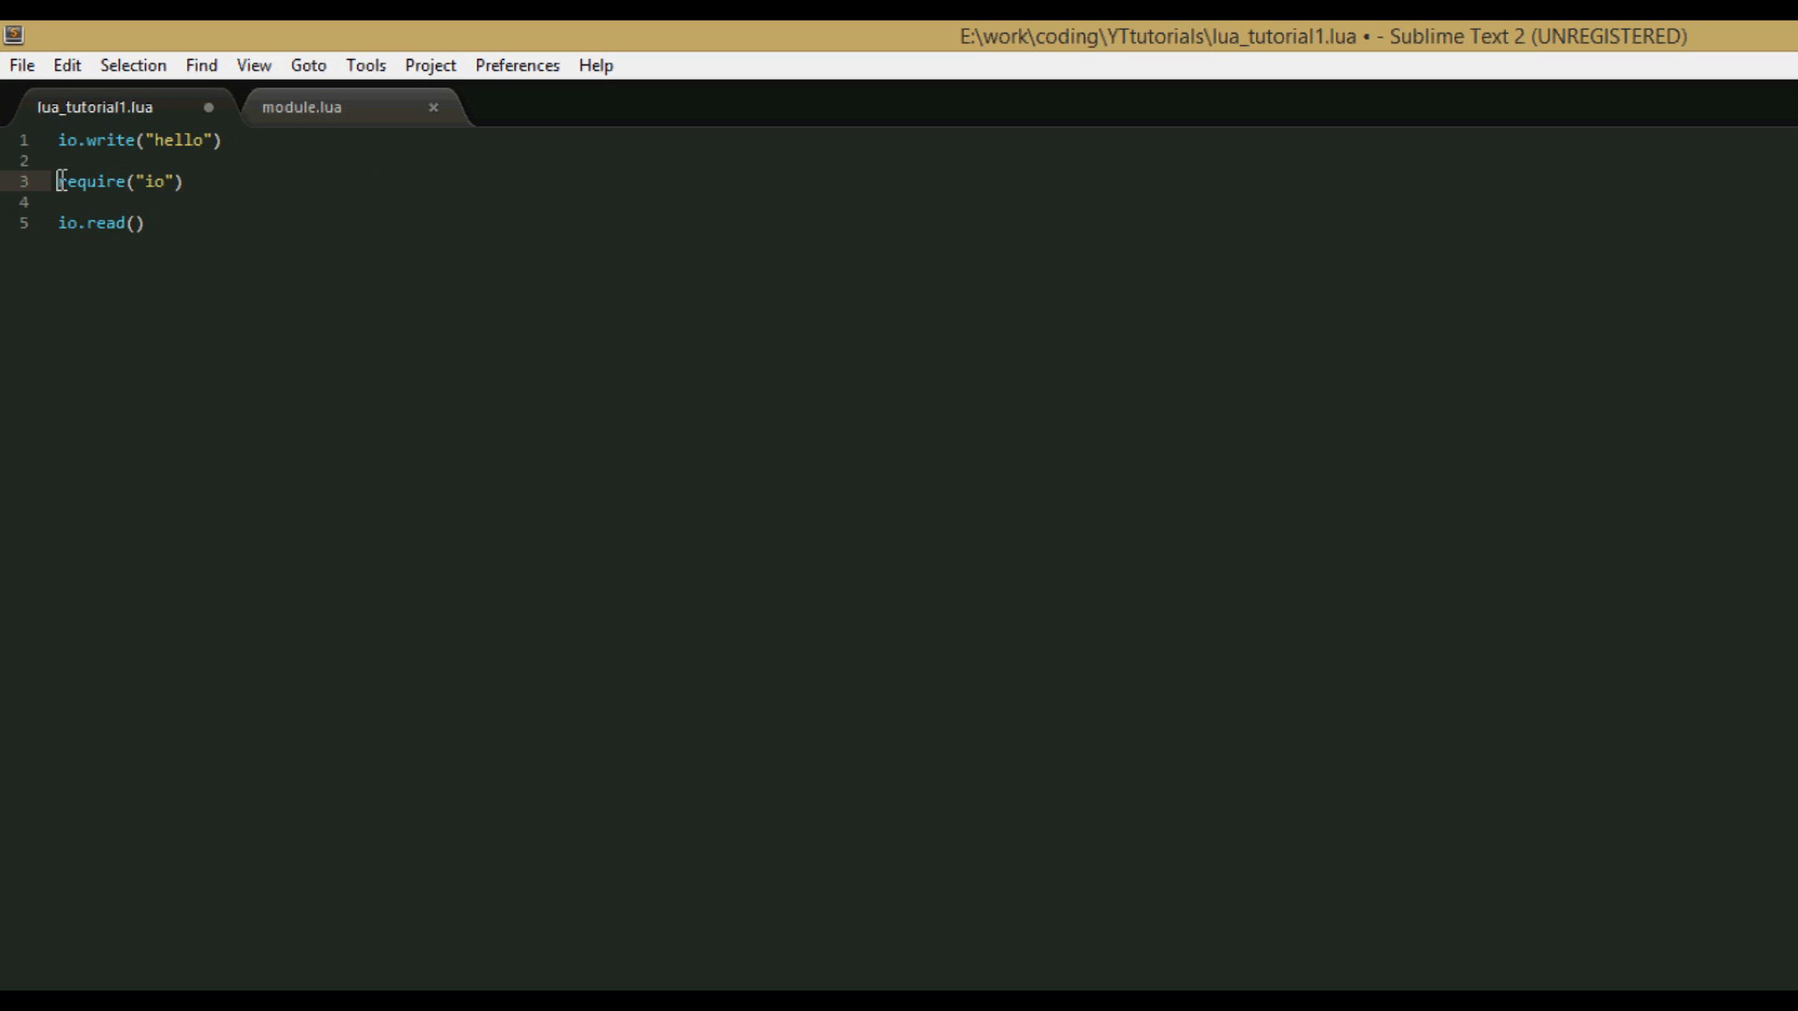
text(i)
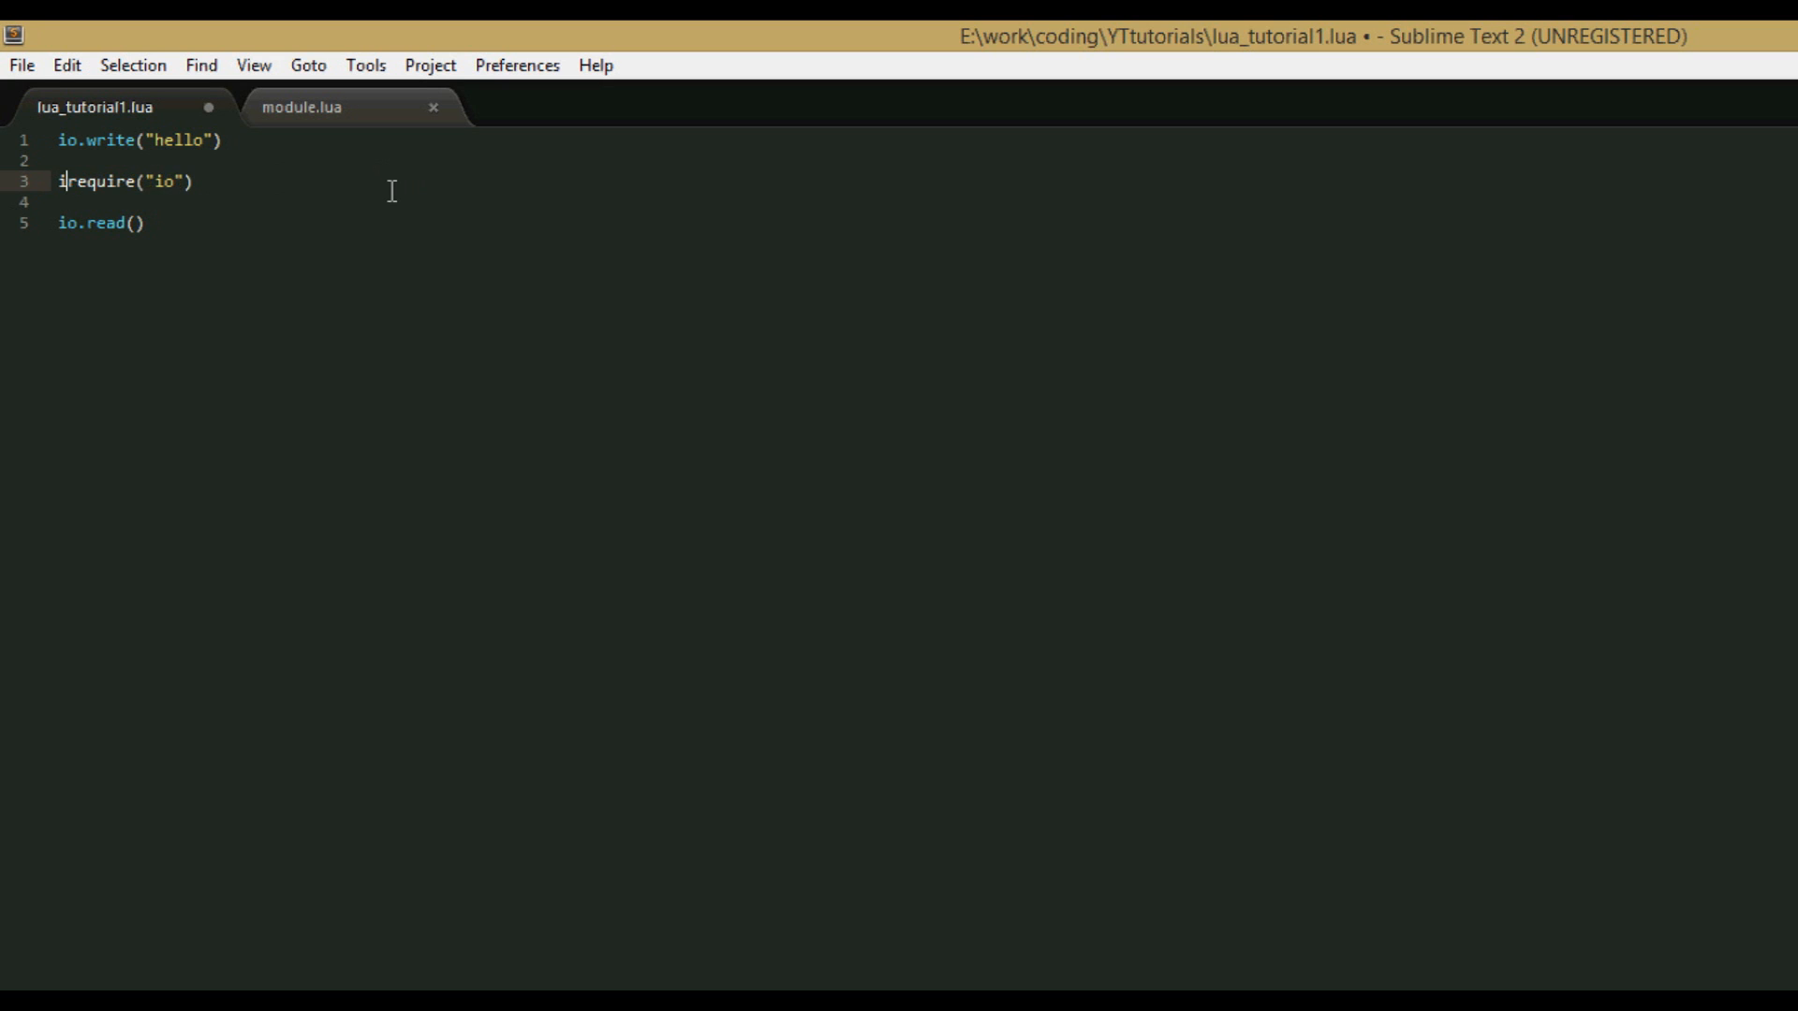
text(=)
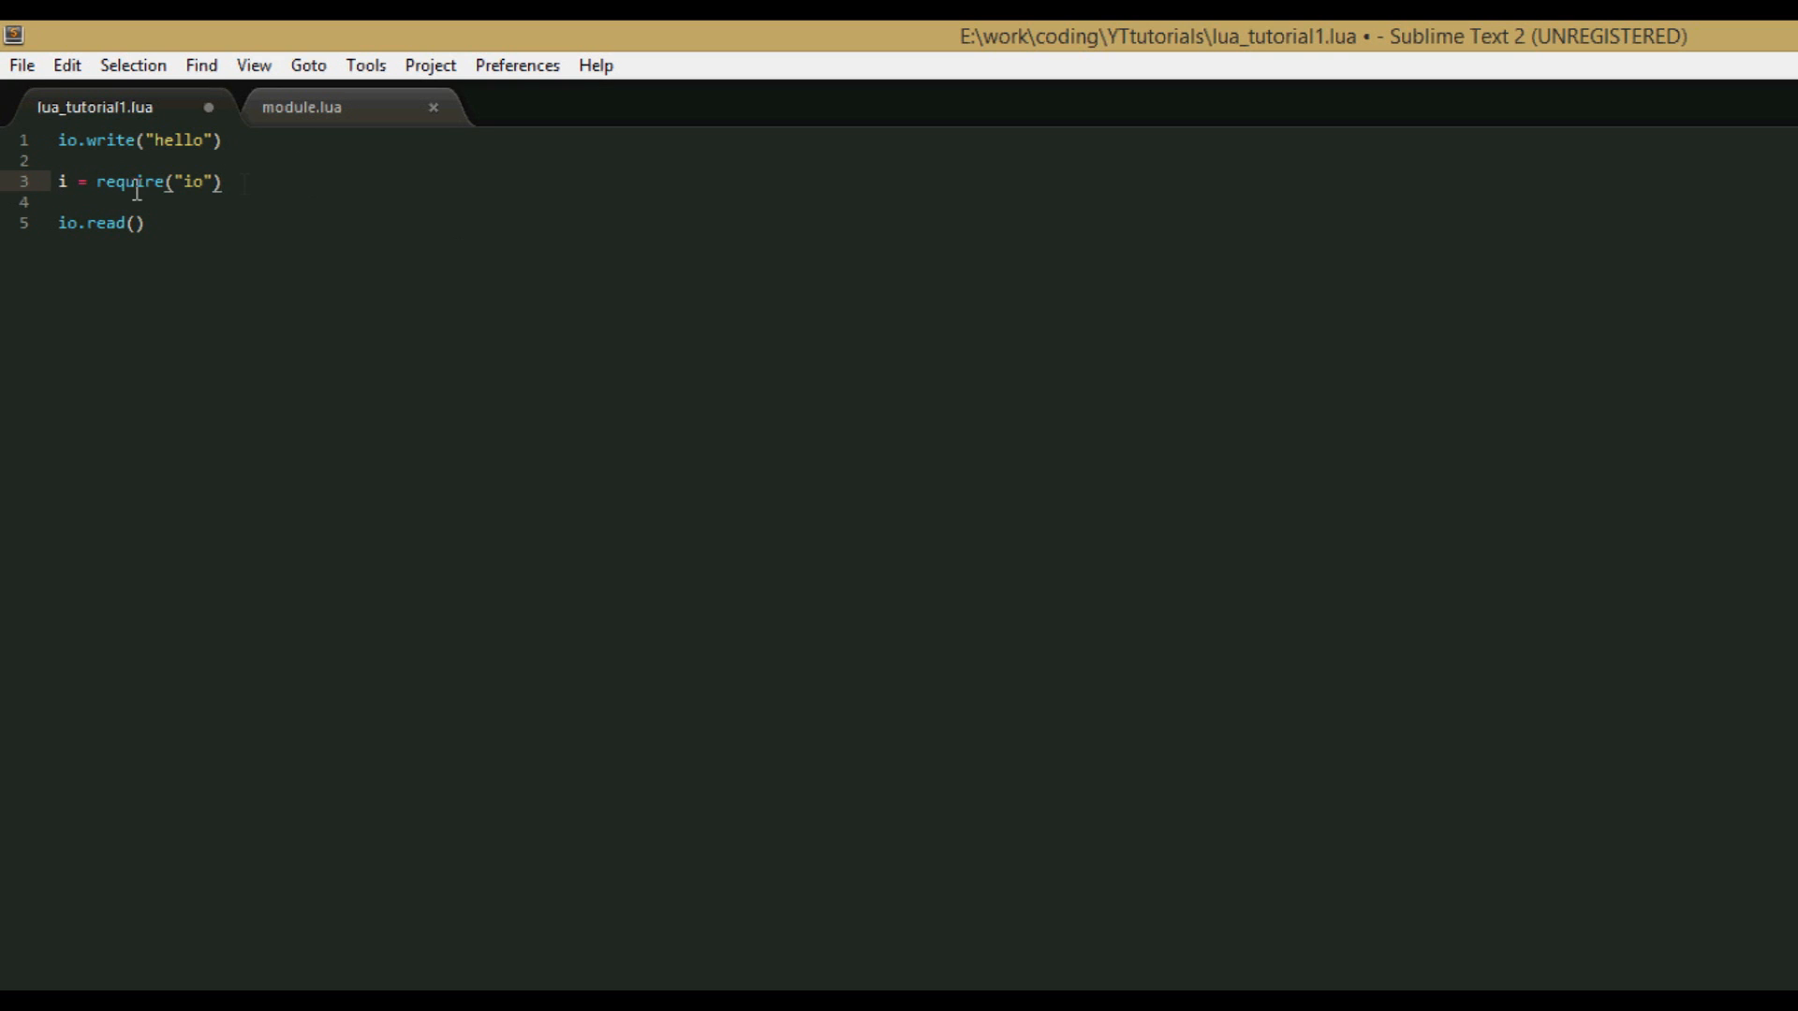
Add i.write("hello") on line 5 below the require line.
key(enter)
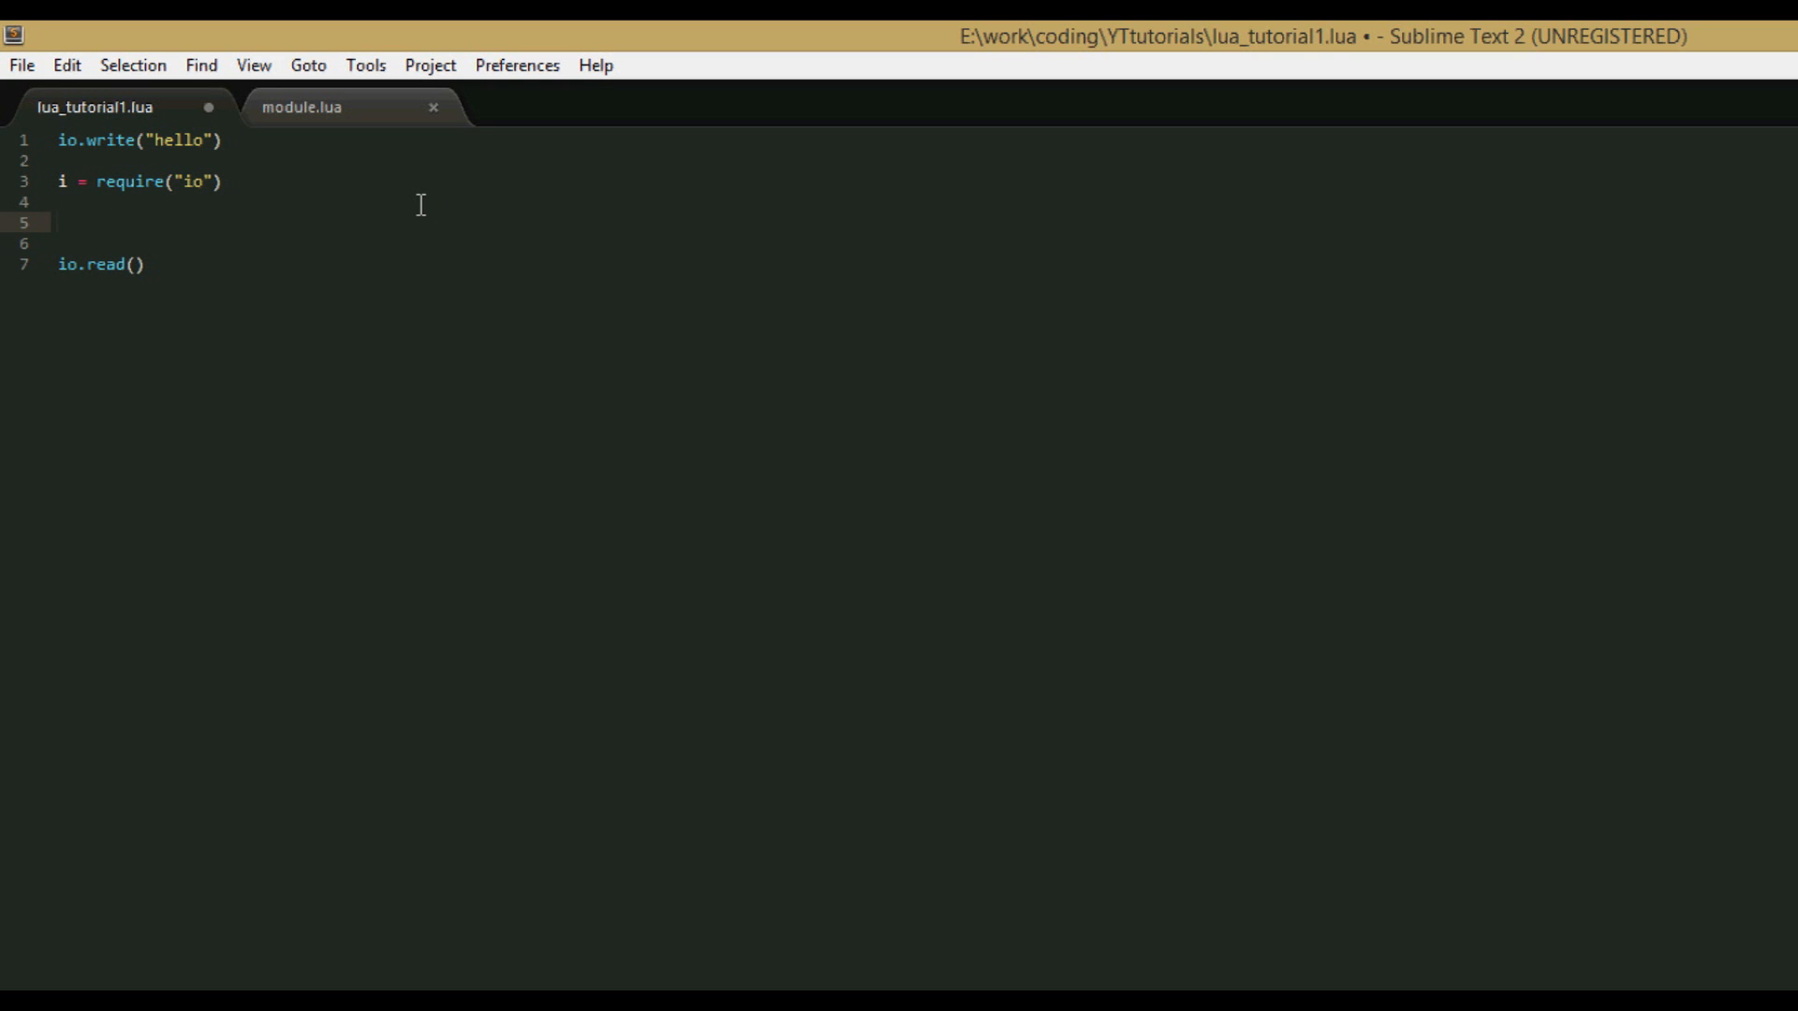
text(i)
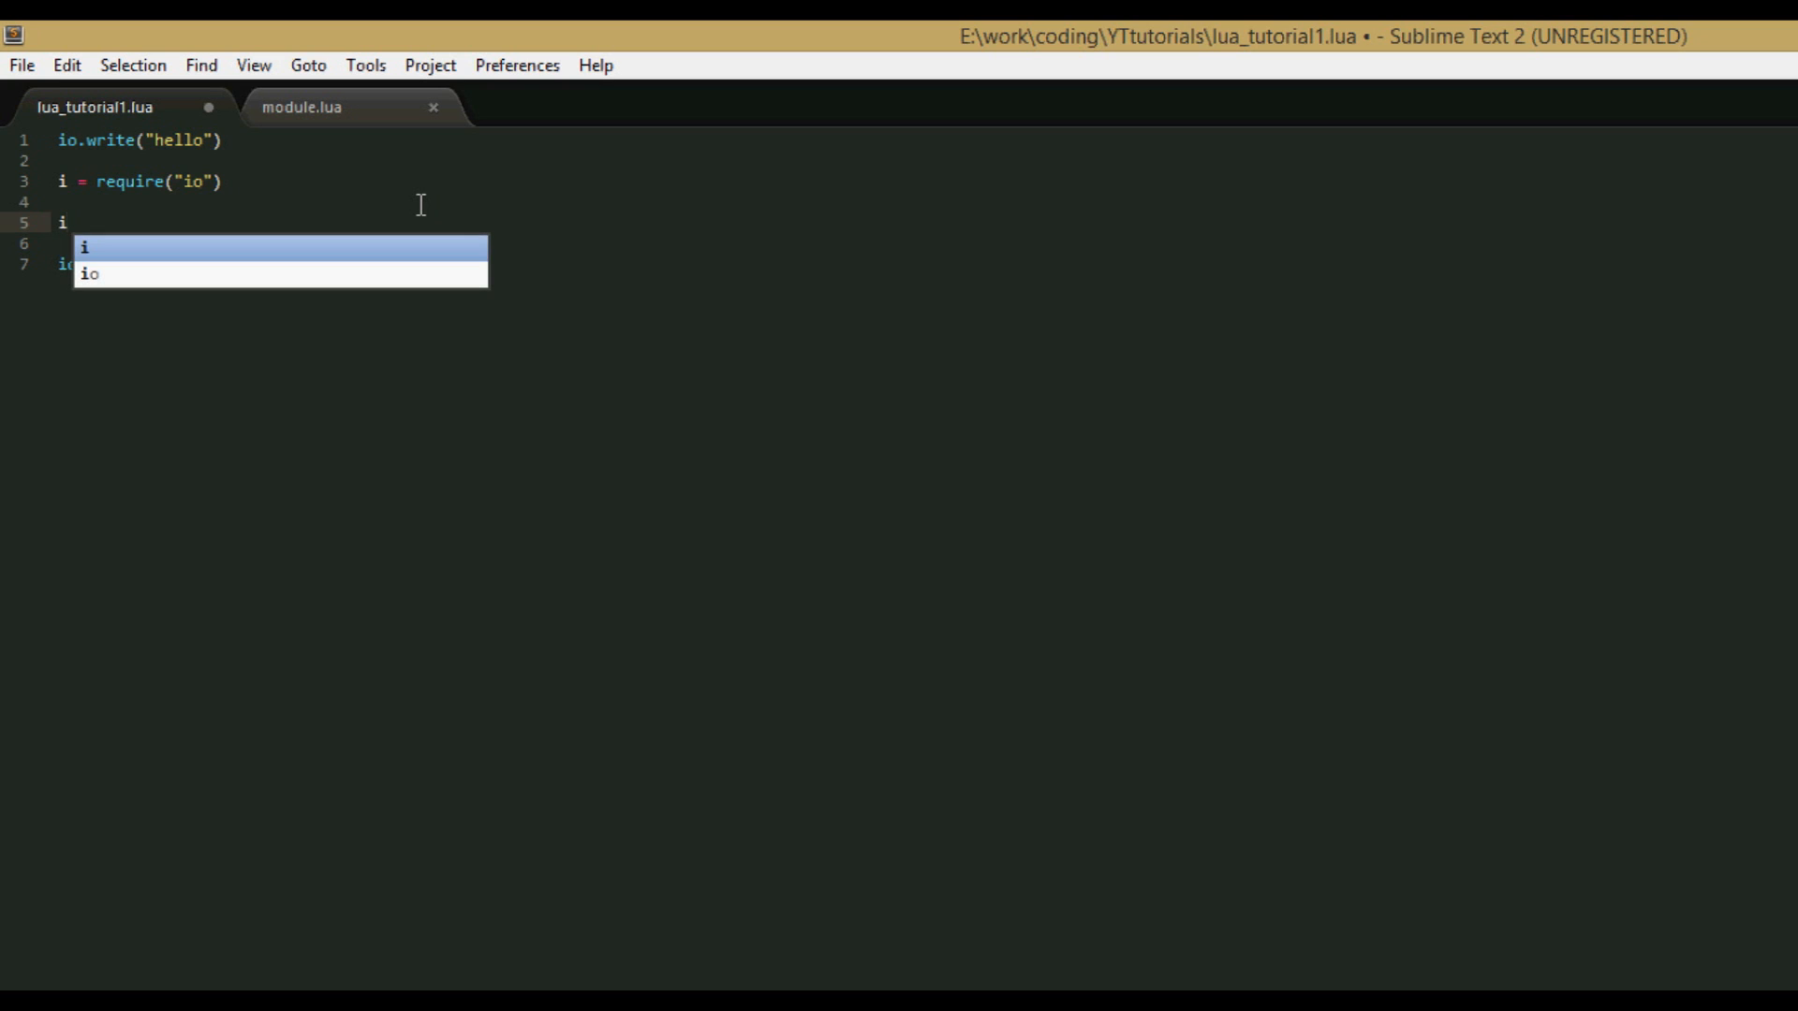
text(.write(")
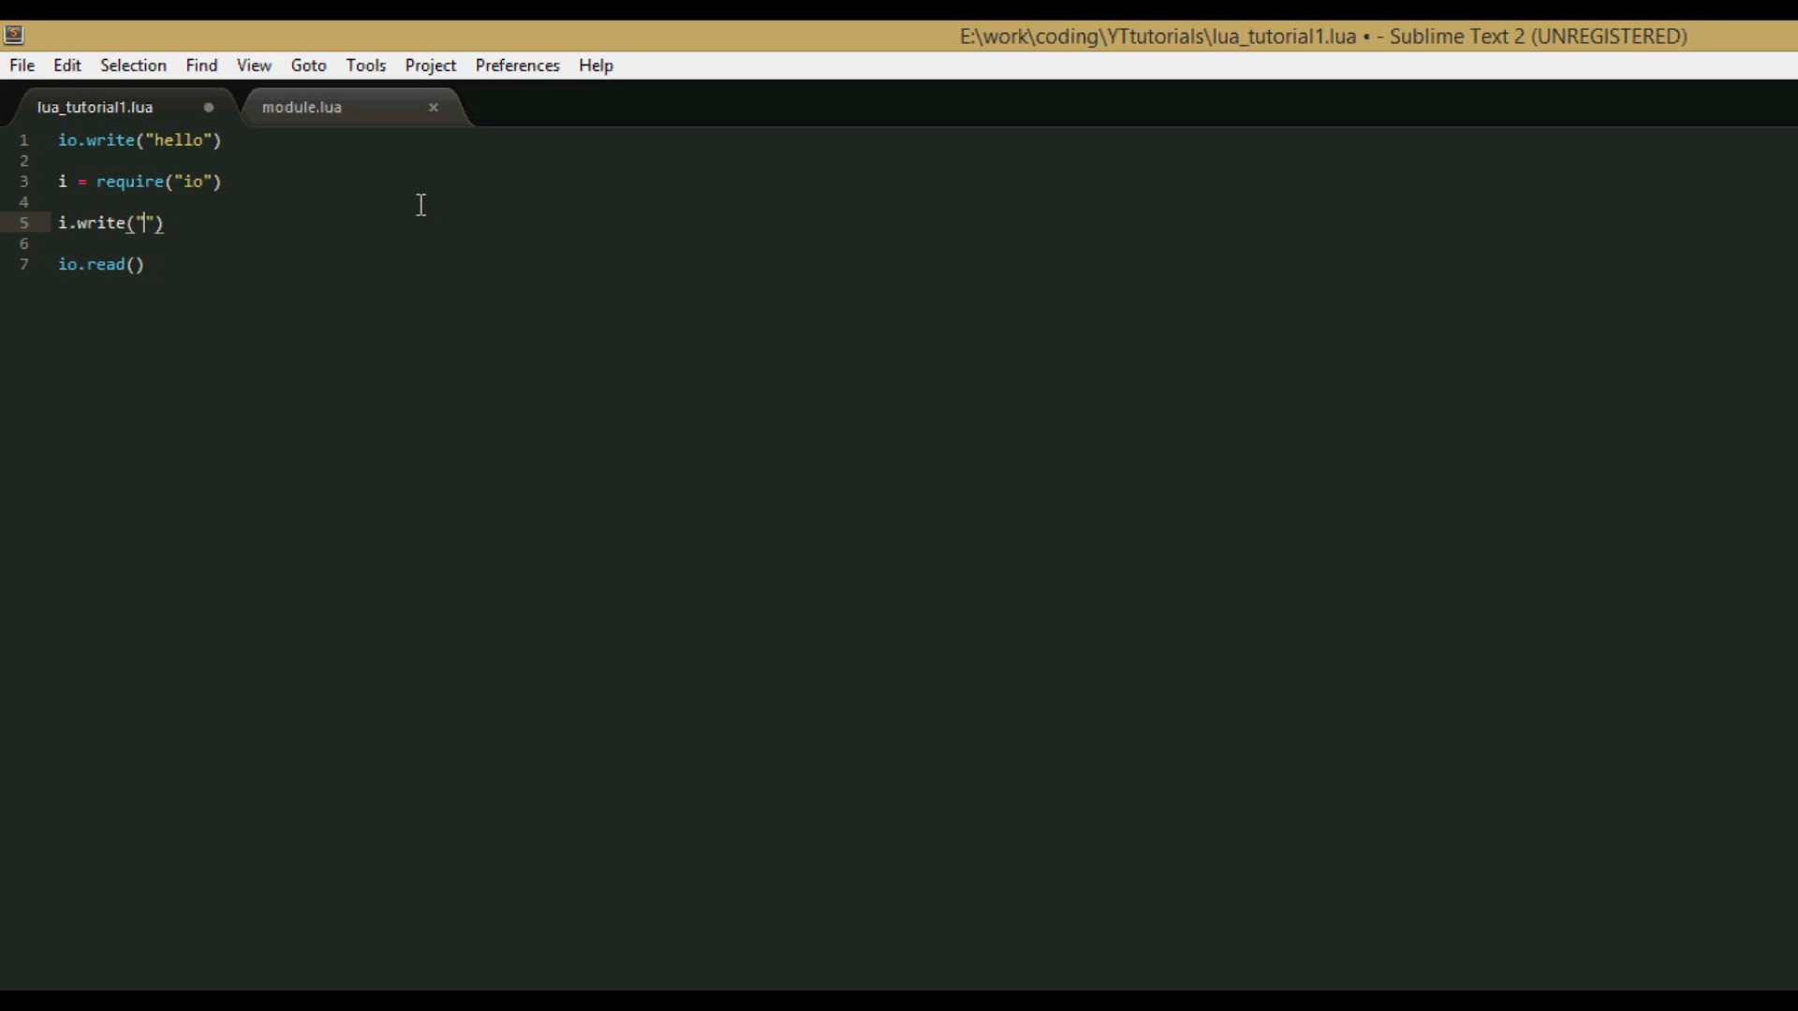
text(hello)
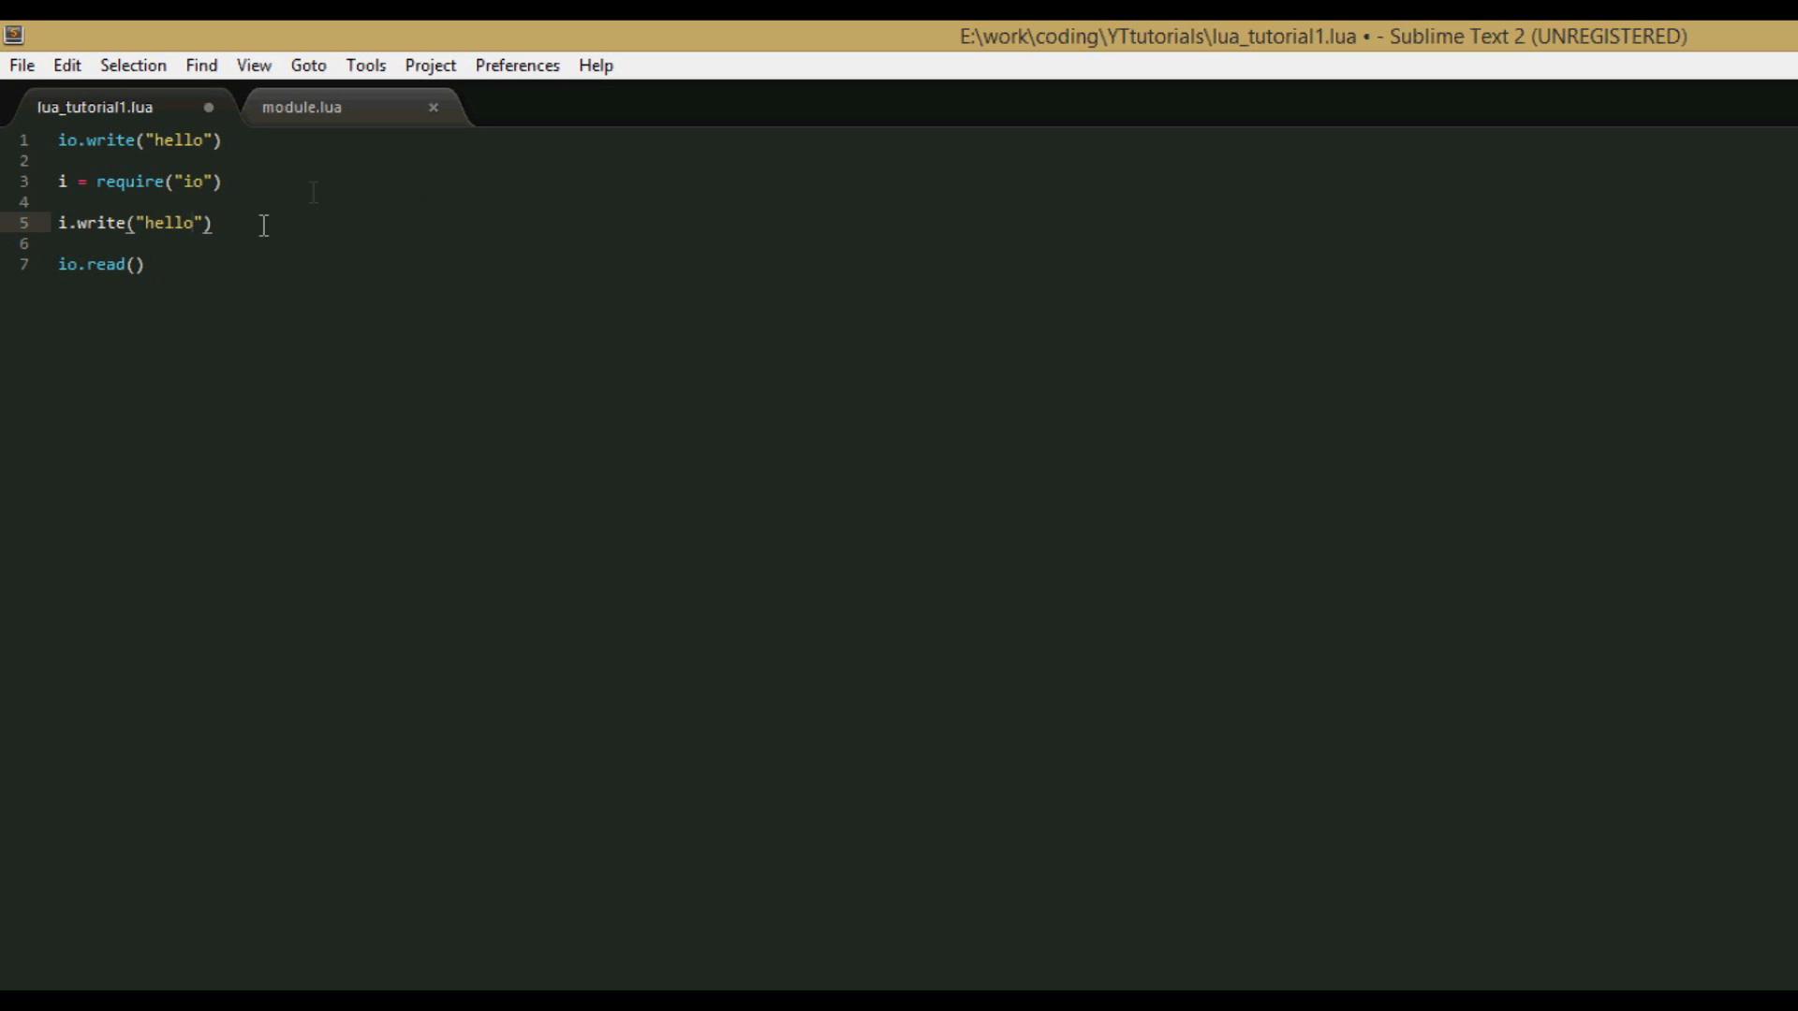
click(21, 64)
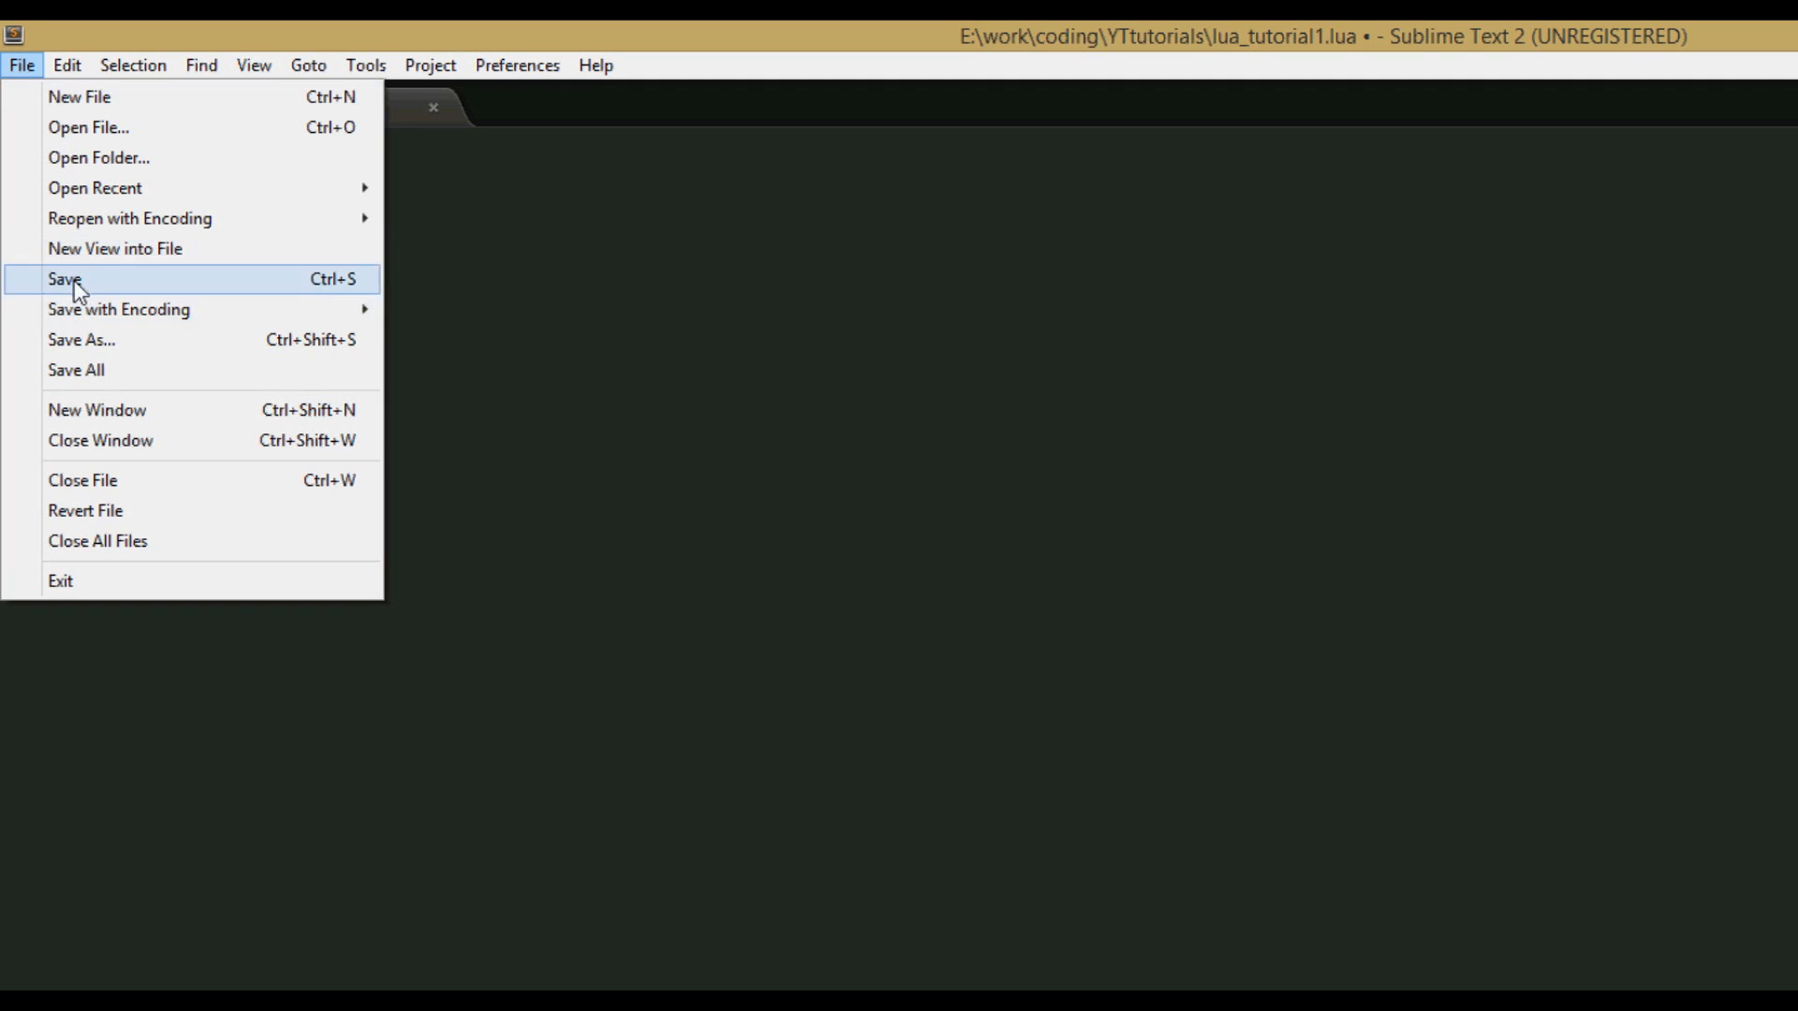
Save lua_tutorial1.lua, then create a new file and save it as module.lua.
click(66, 279)
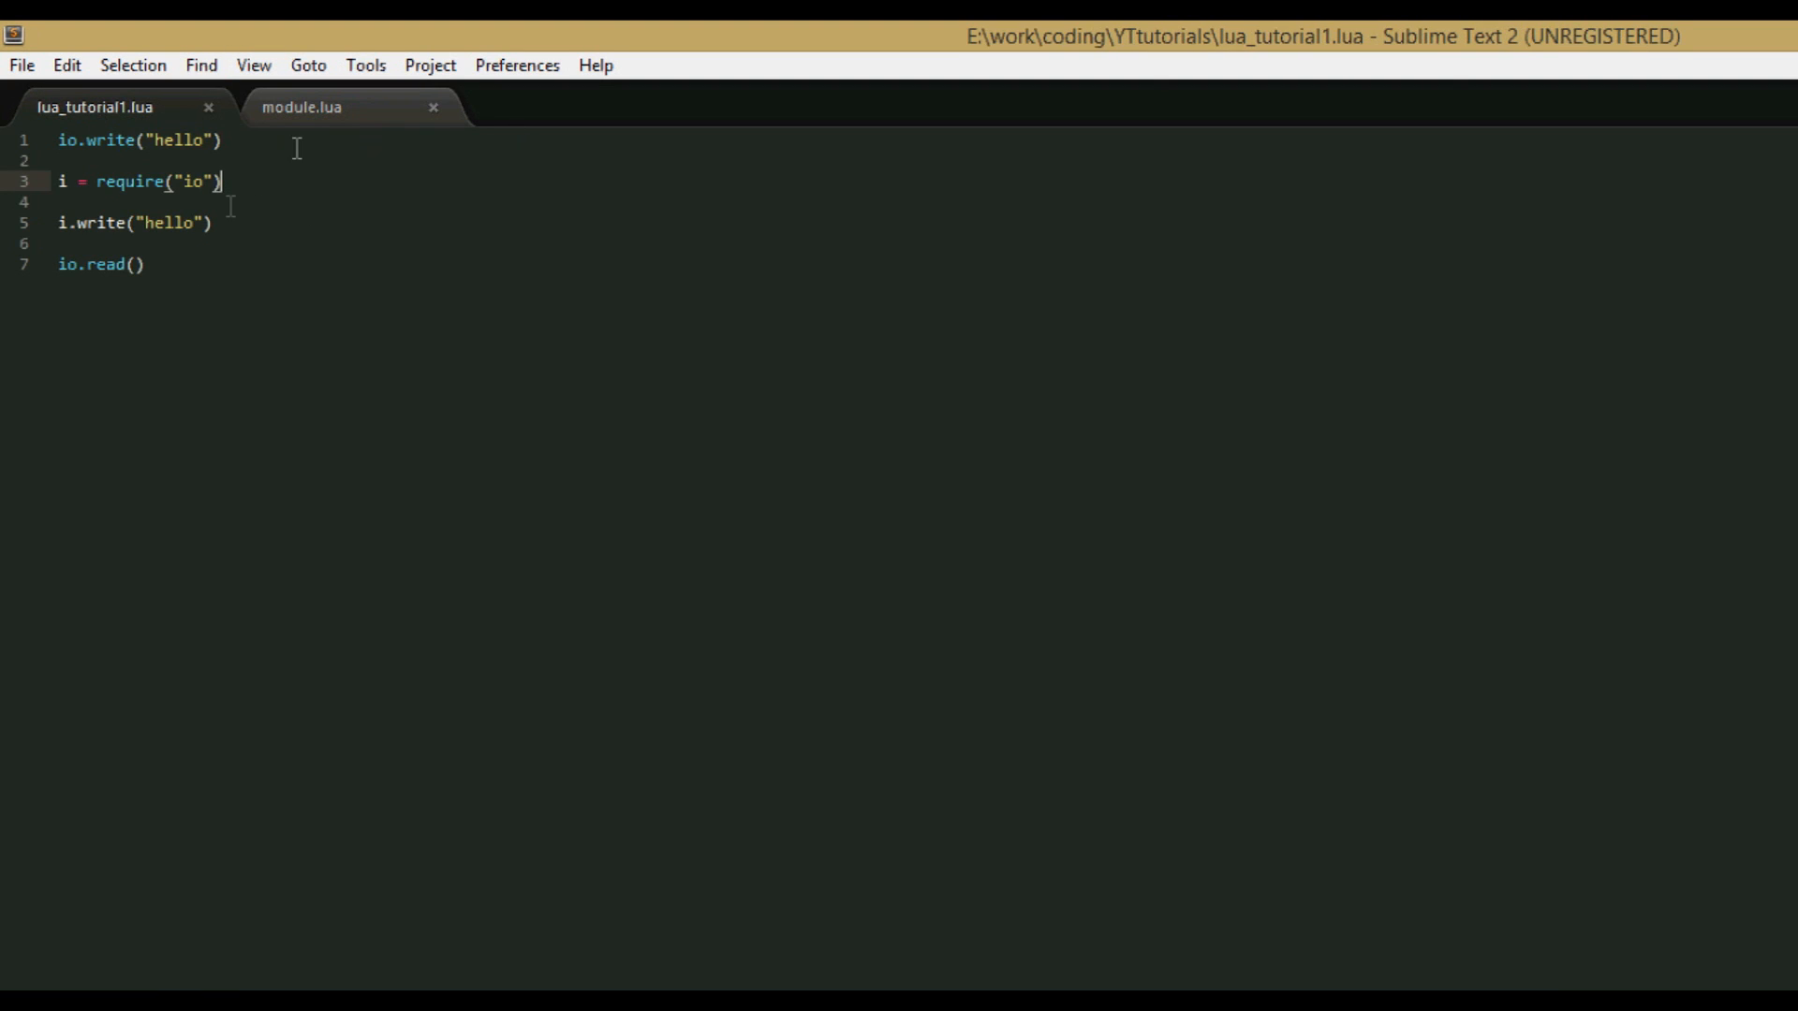
mouse_move(185, 129)
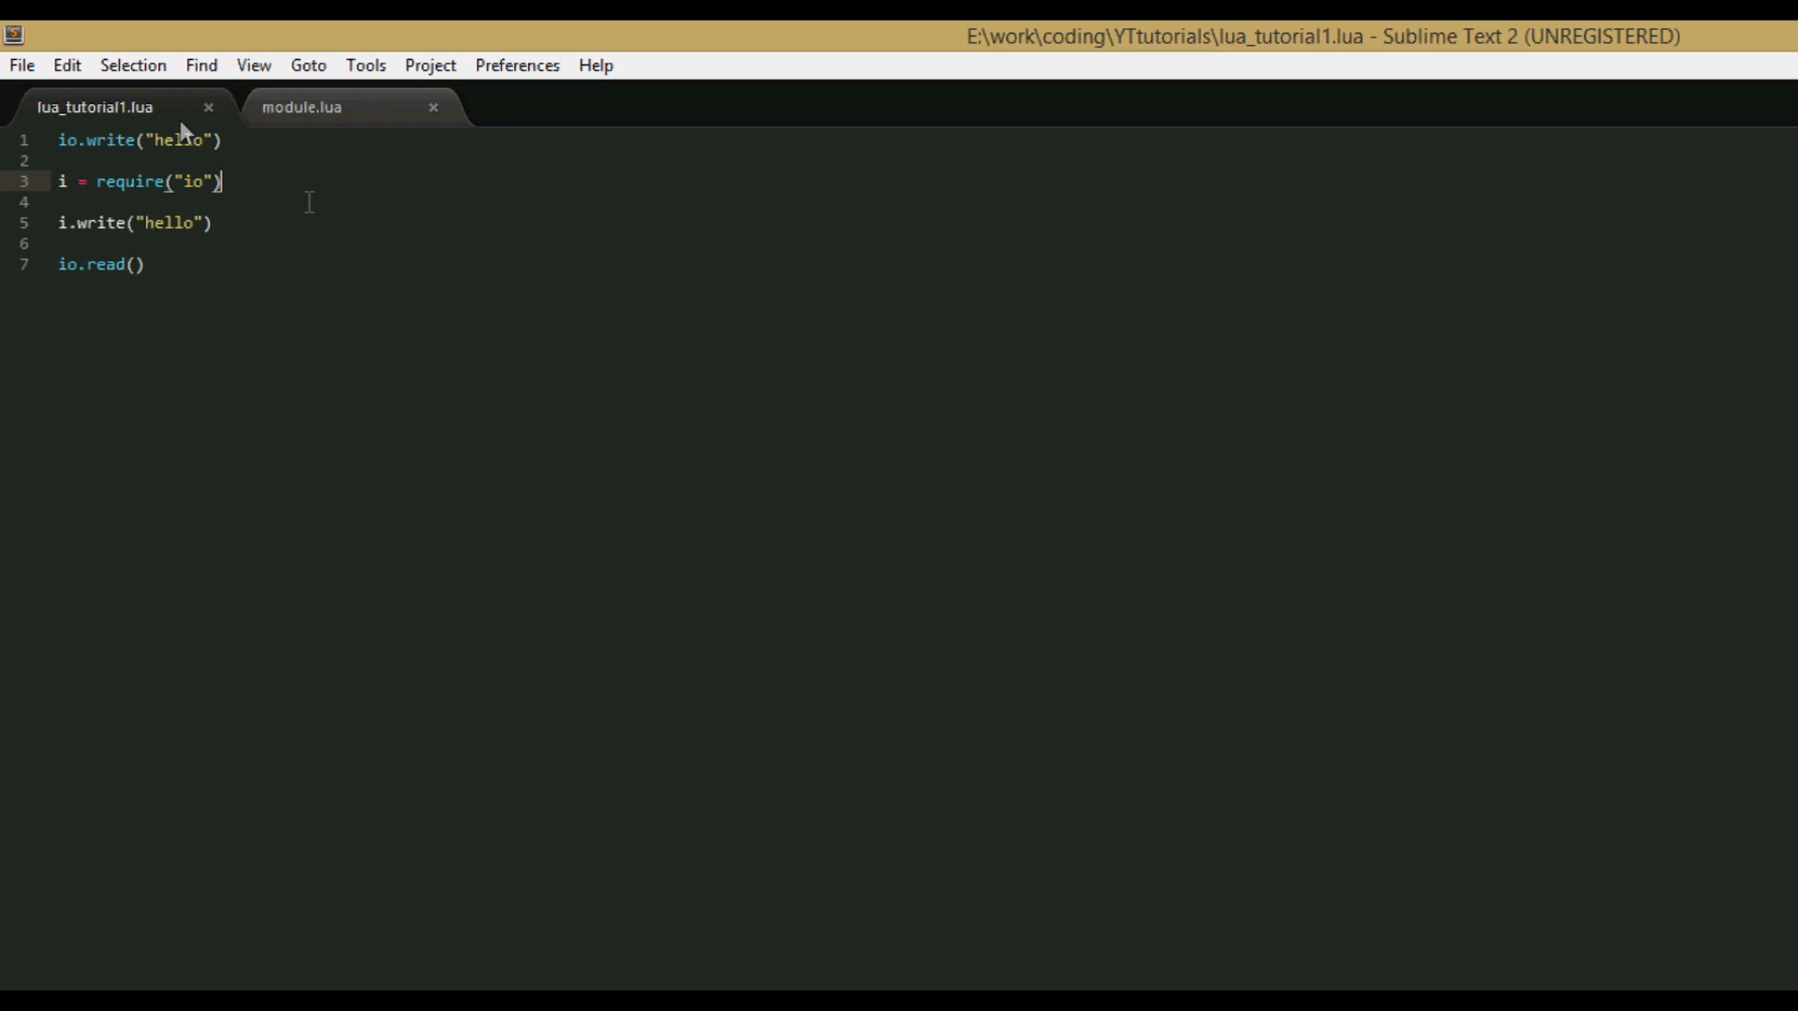
mouse_move(6, 109)
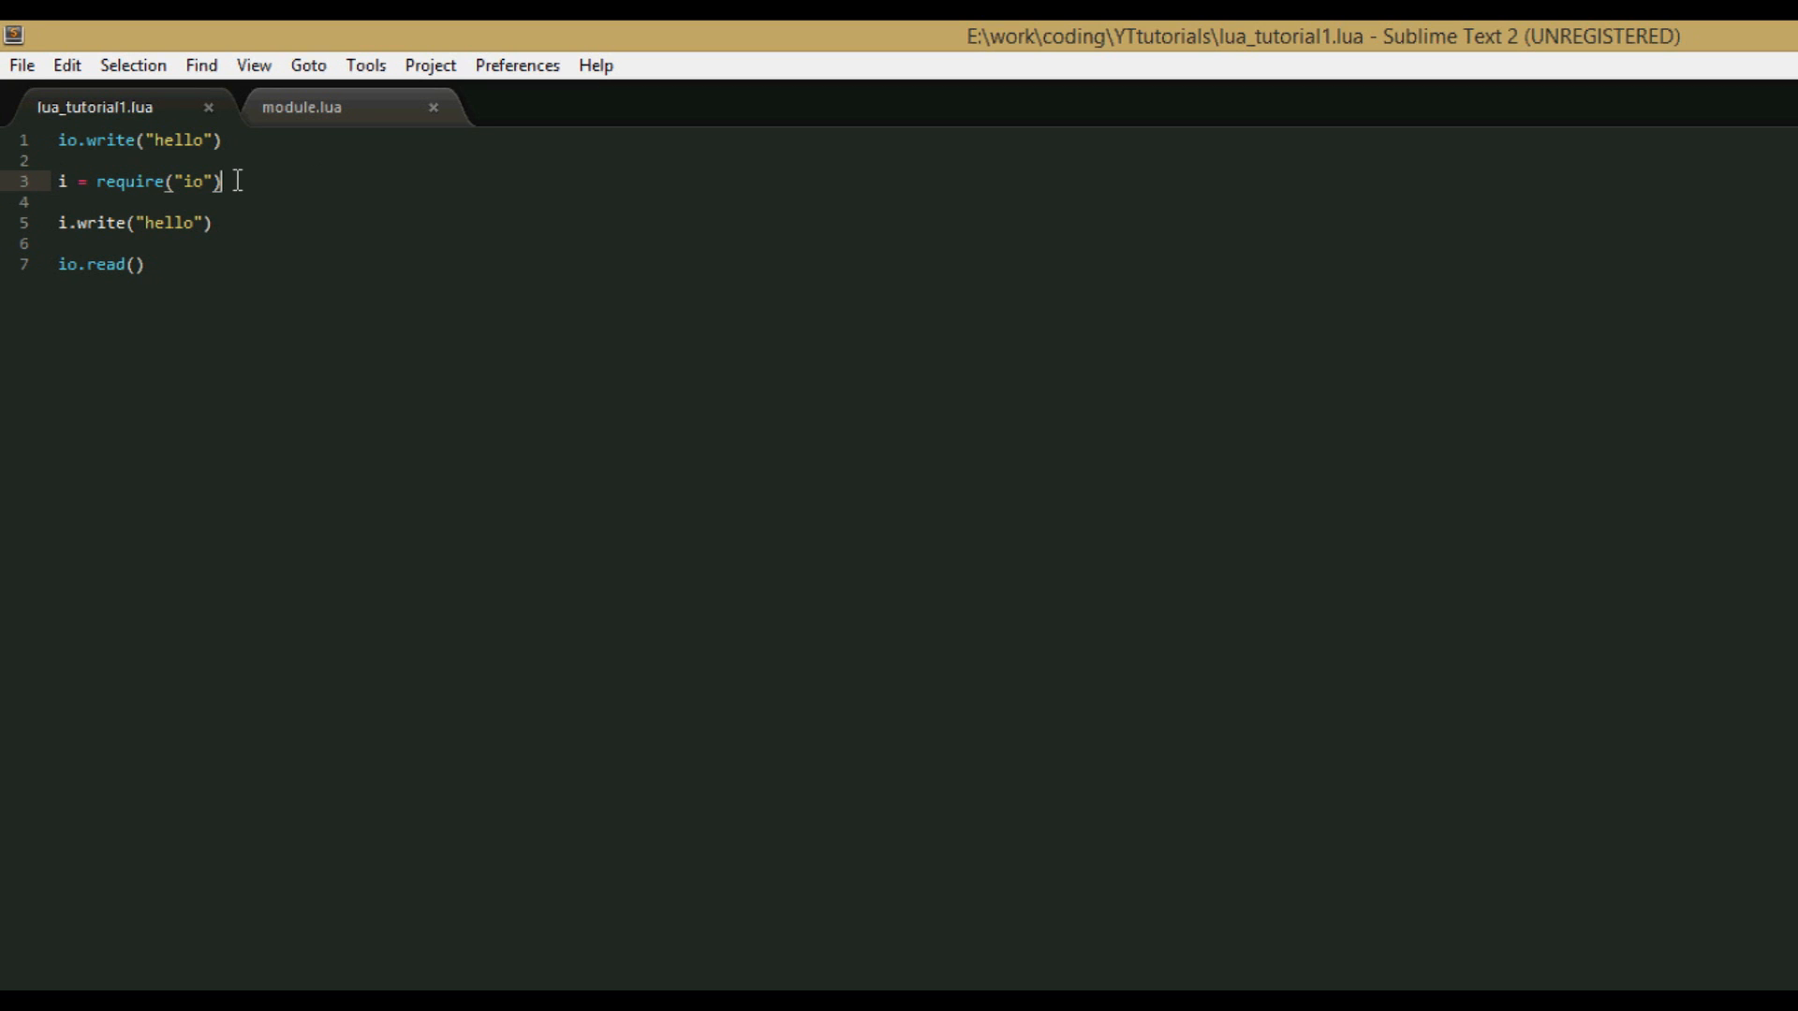
click(137, 140)
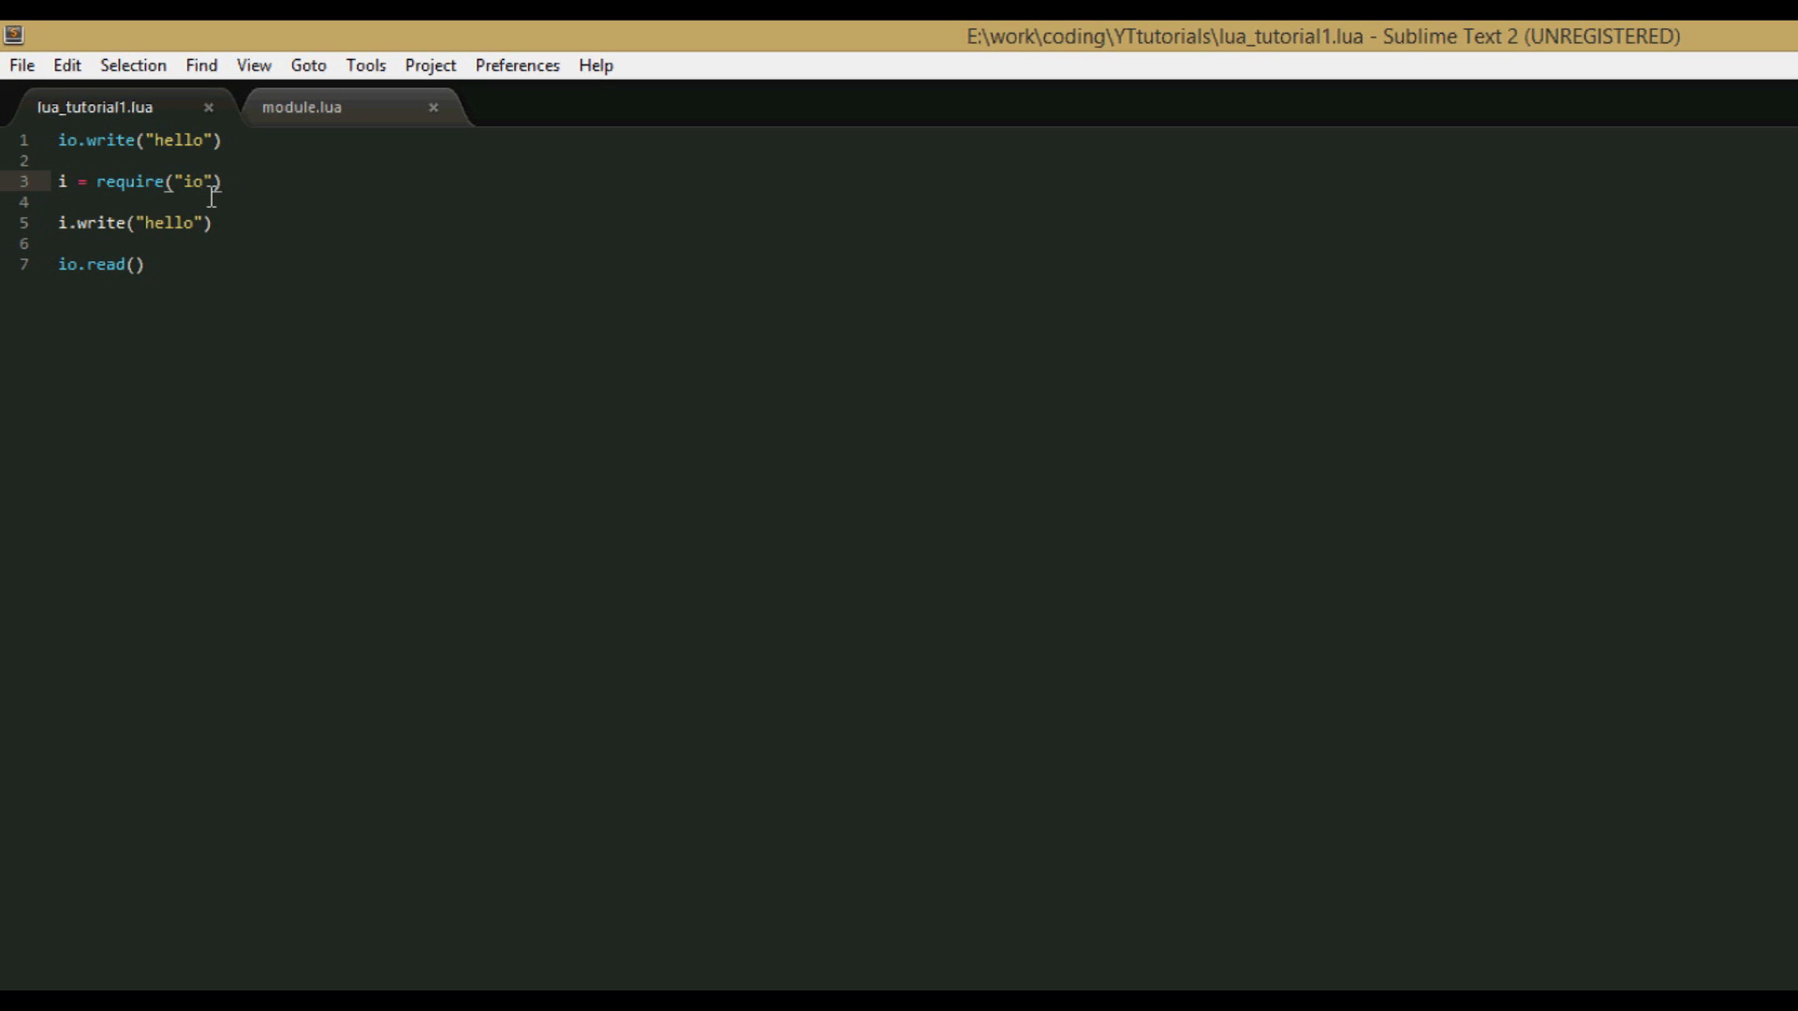
text(.lua)
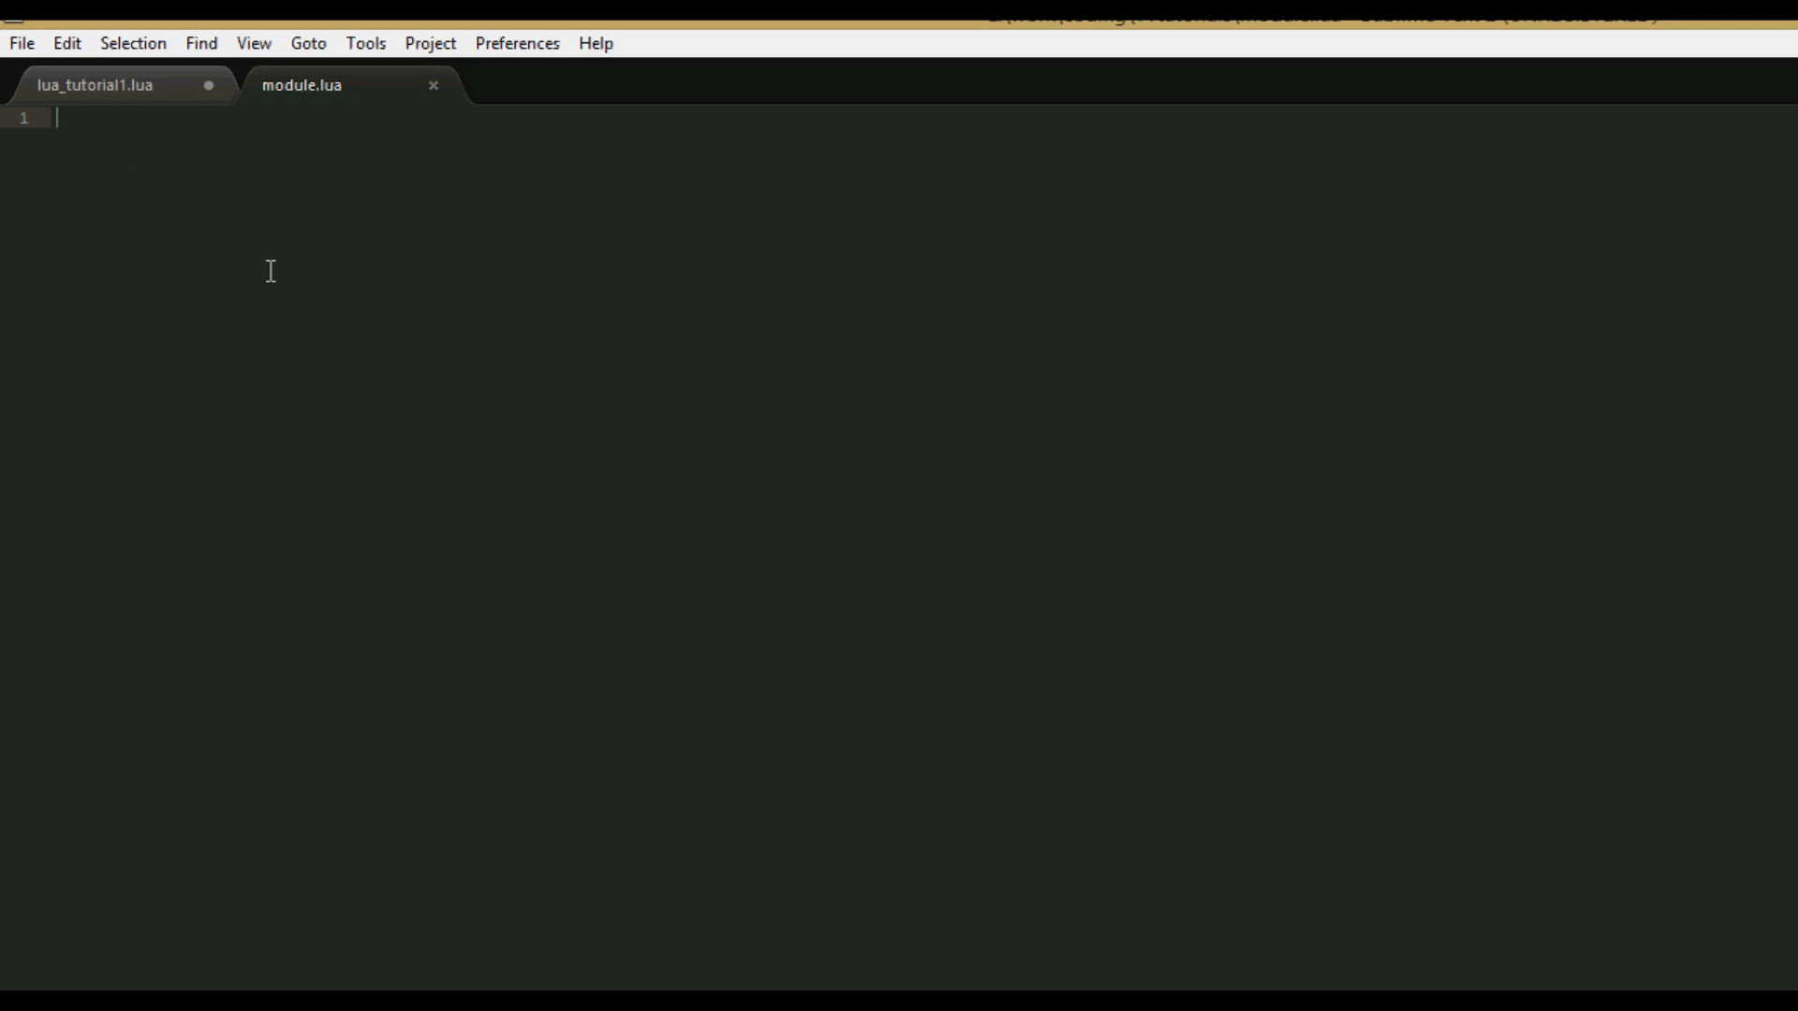
Create M as an empty table at the top of module.lua.
text(M)
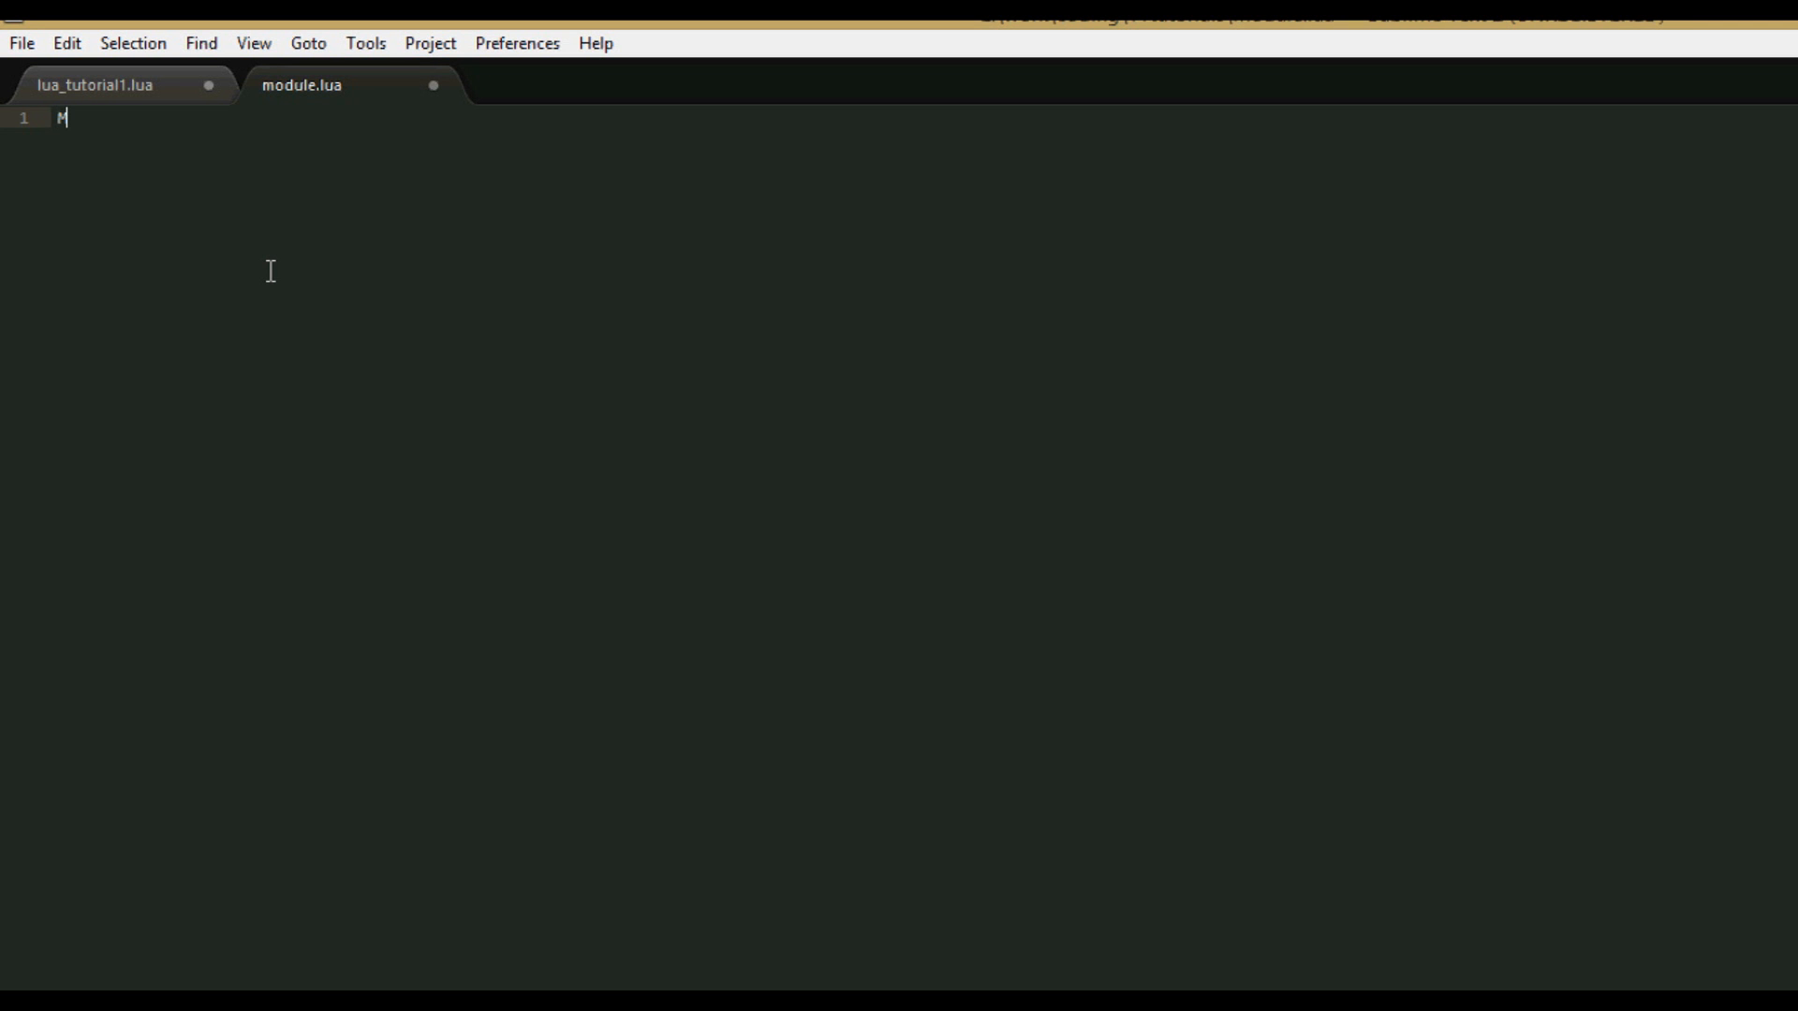
key(Backspace)
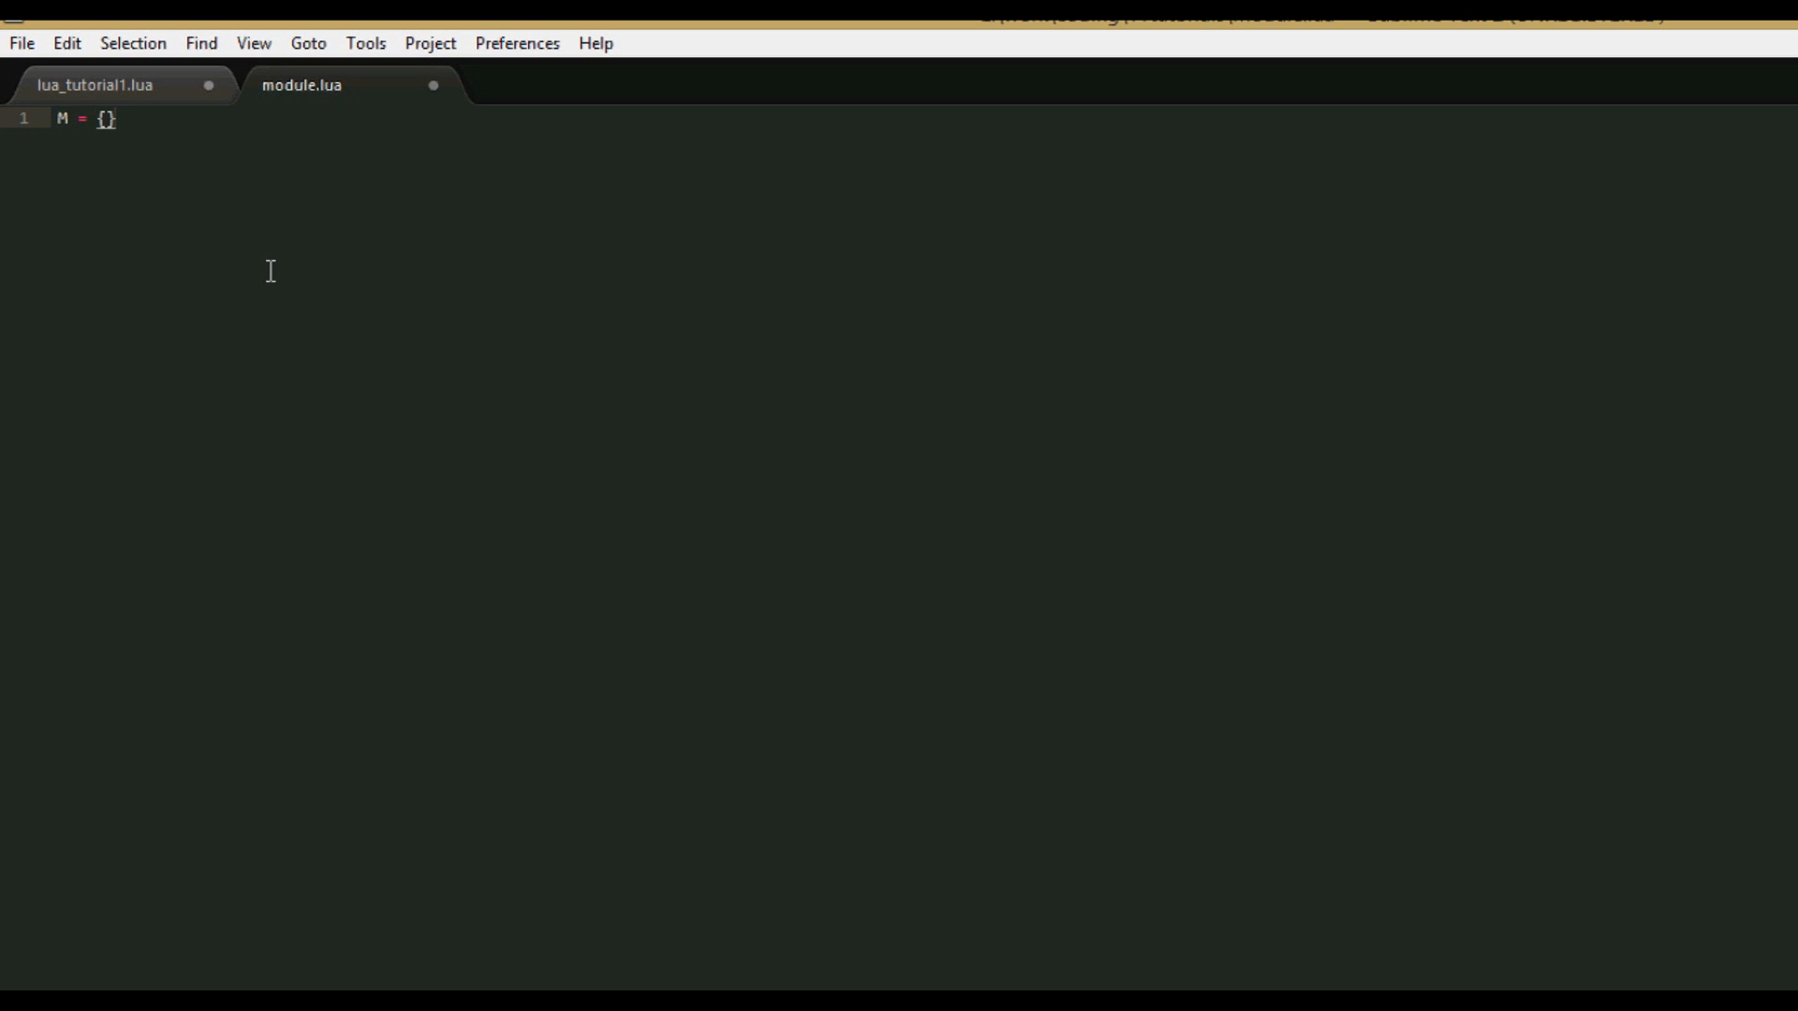
key(Enter)
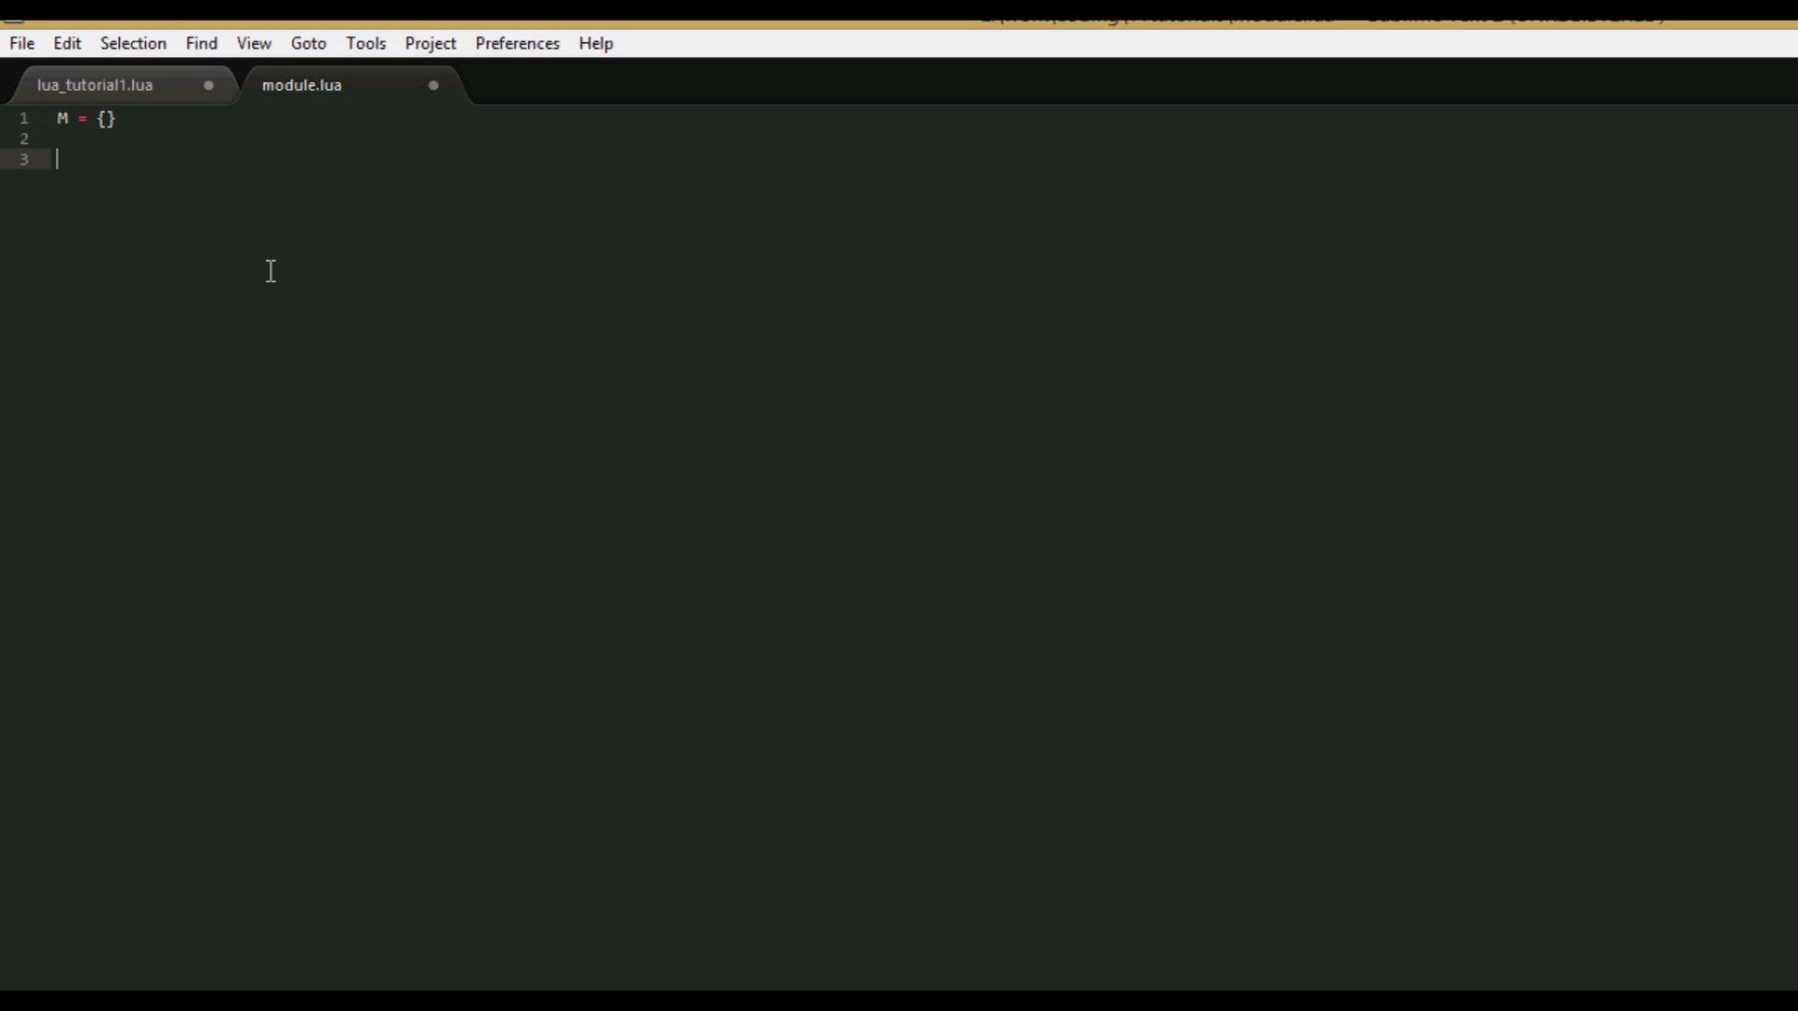
text(M)
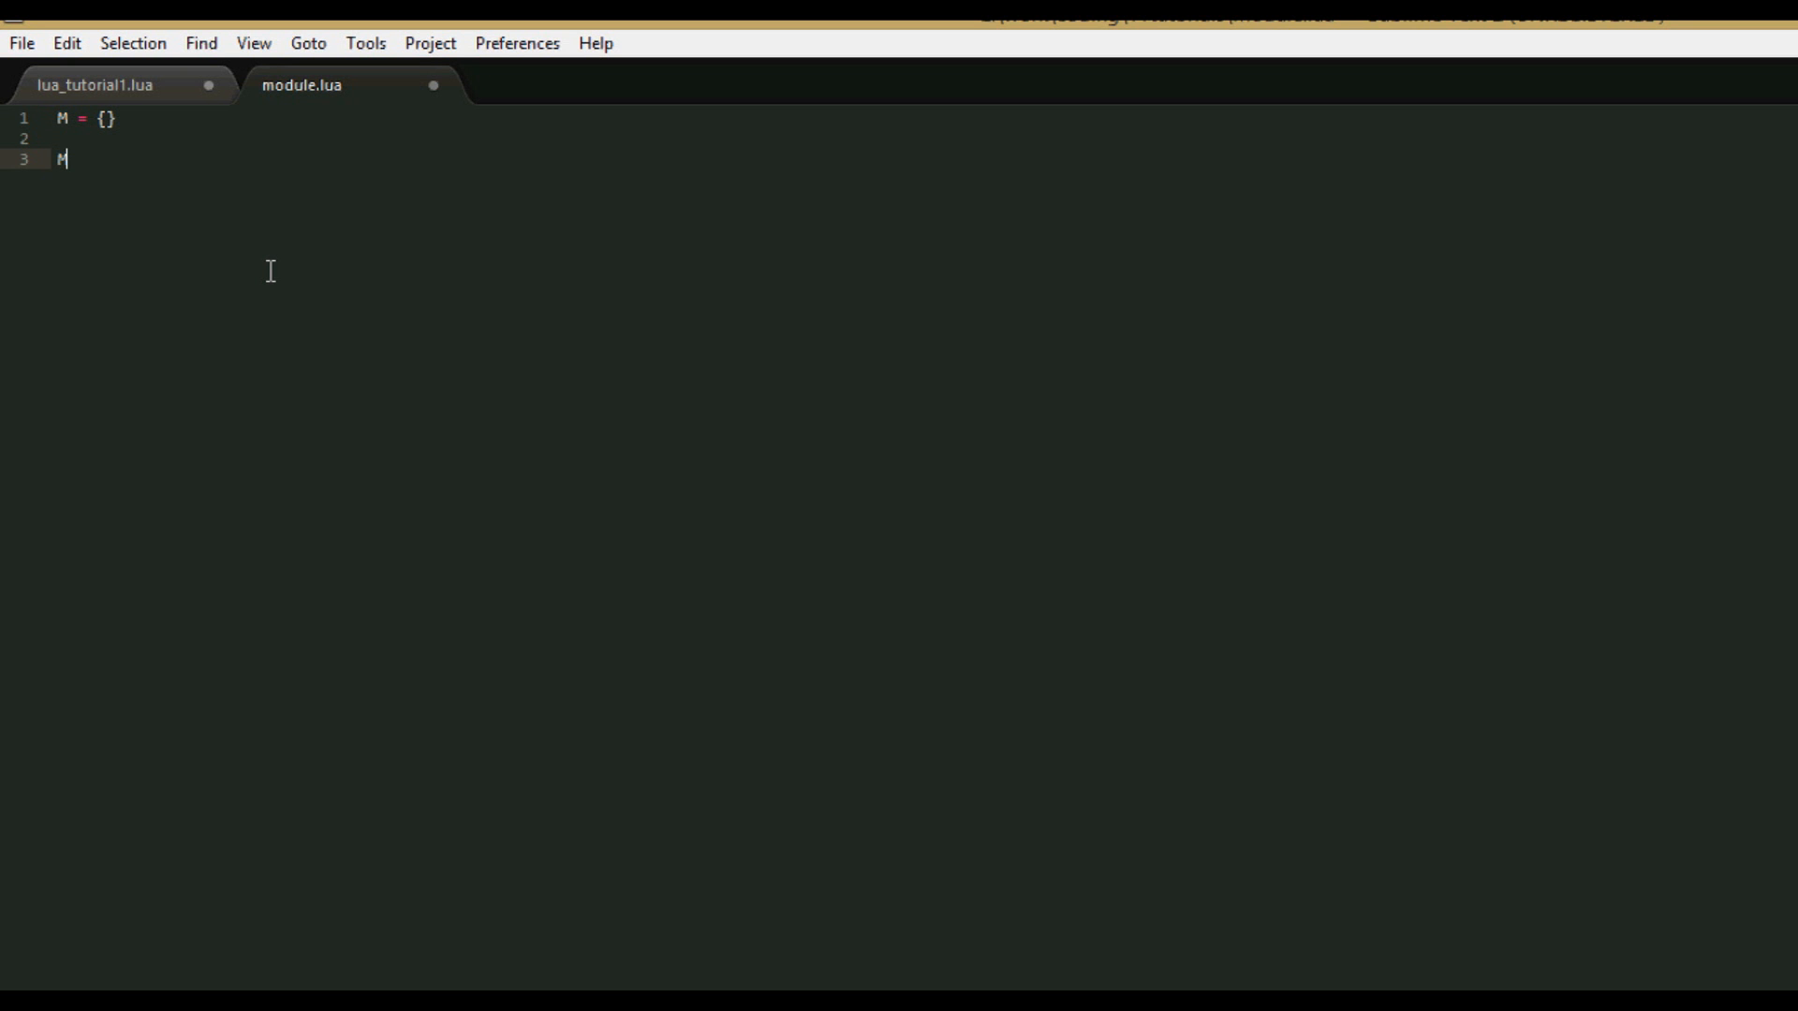
key(backspace)
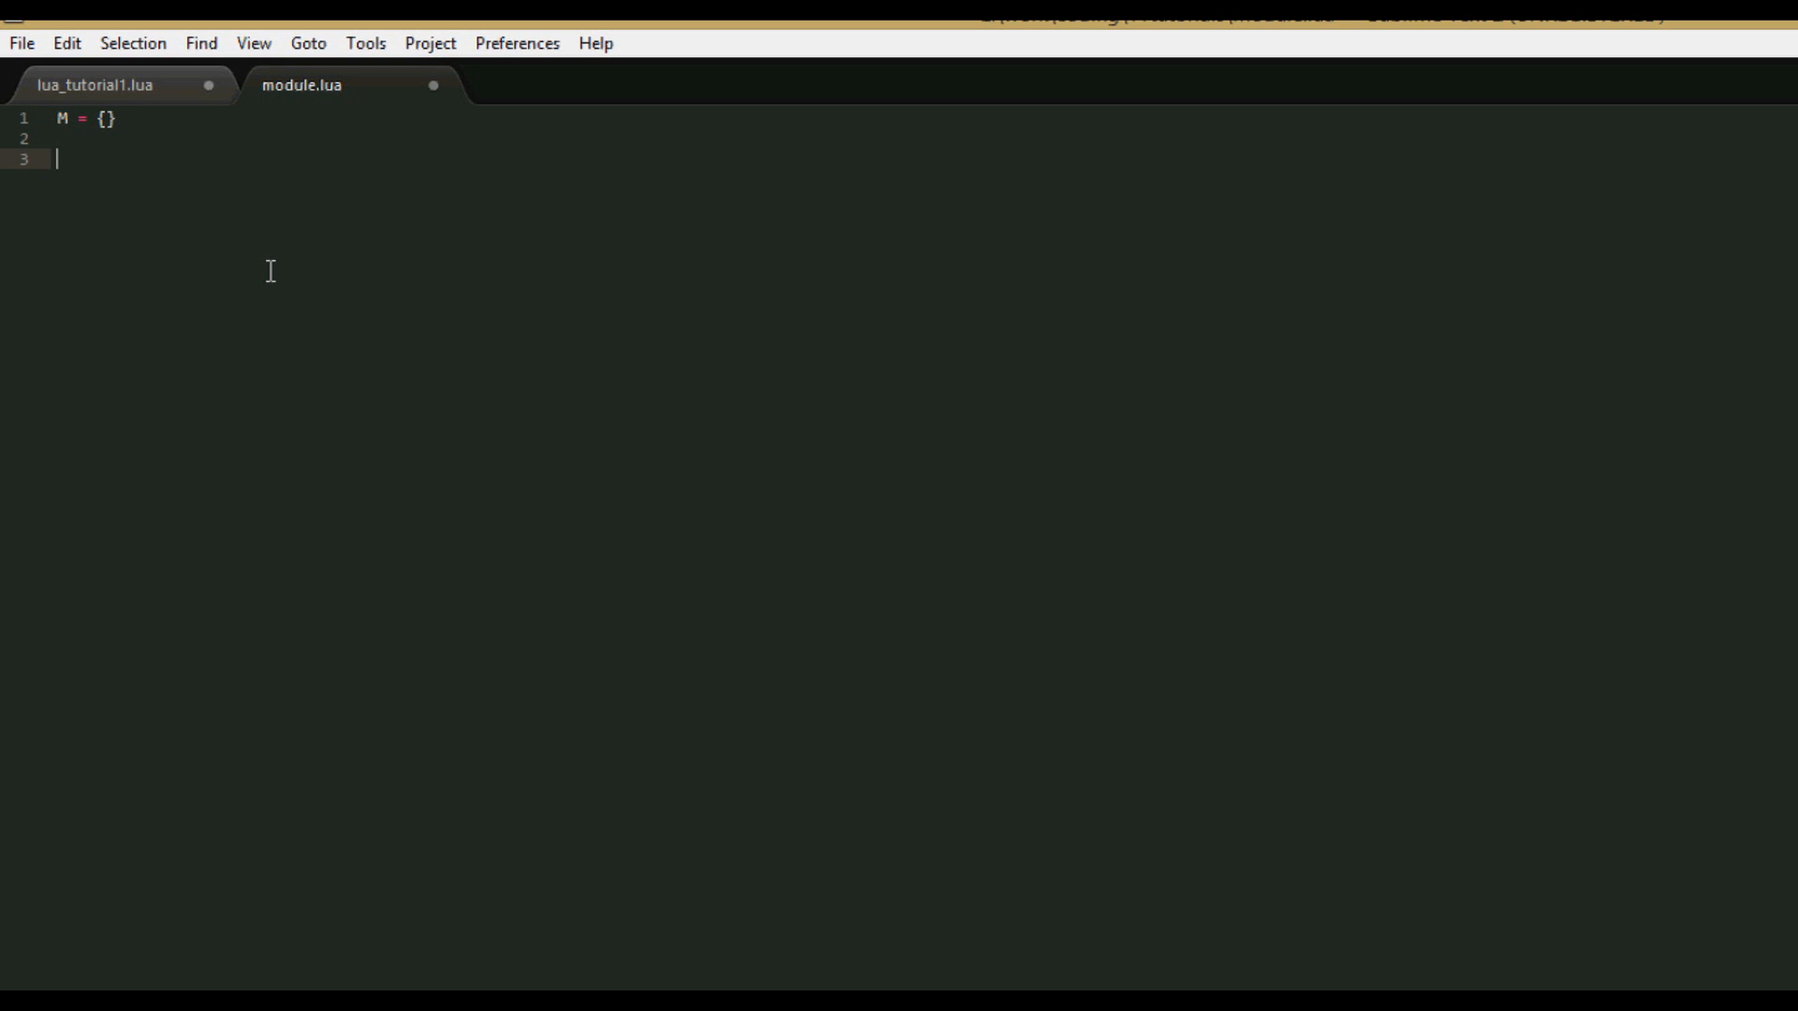
Define M.count() with a for i = 0, 10 loop that prints i.
text(function M.c)
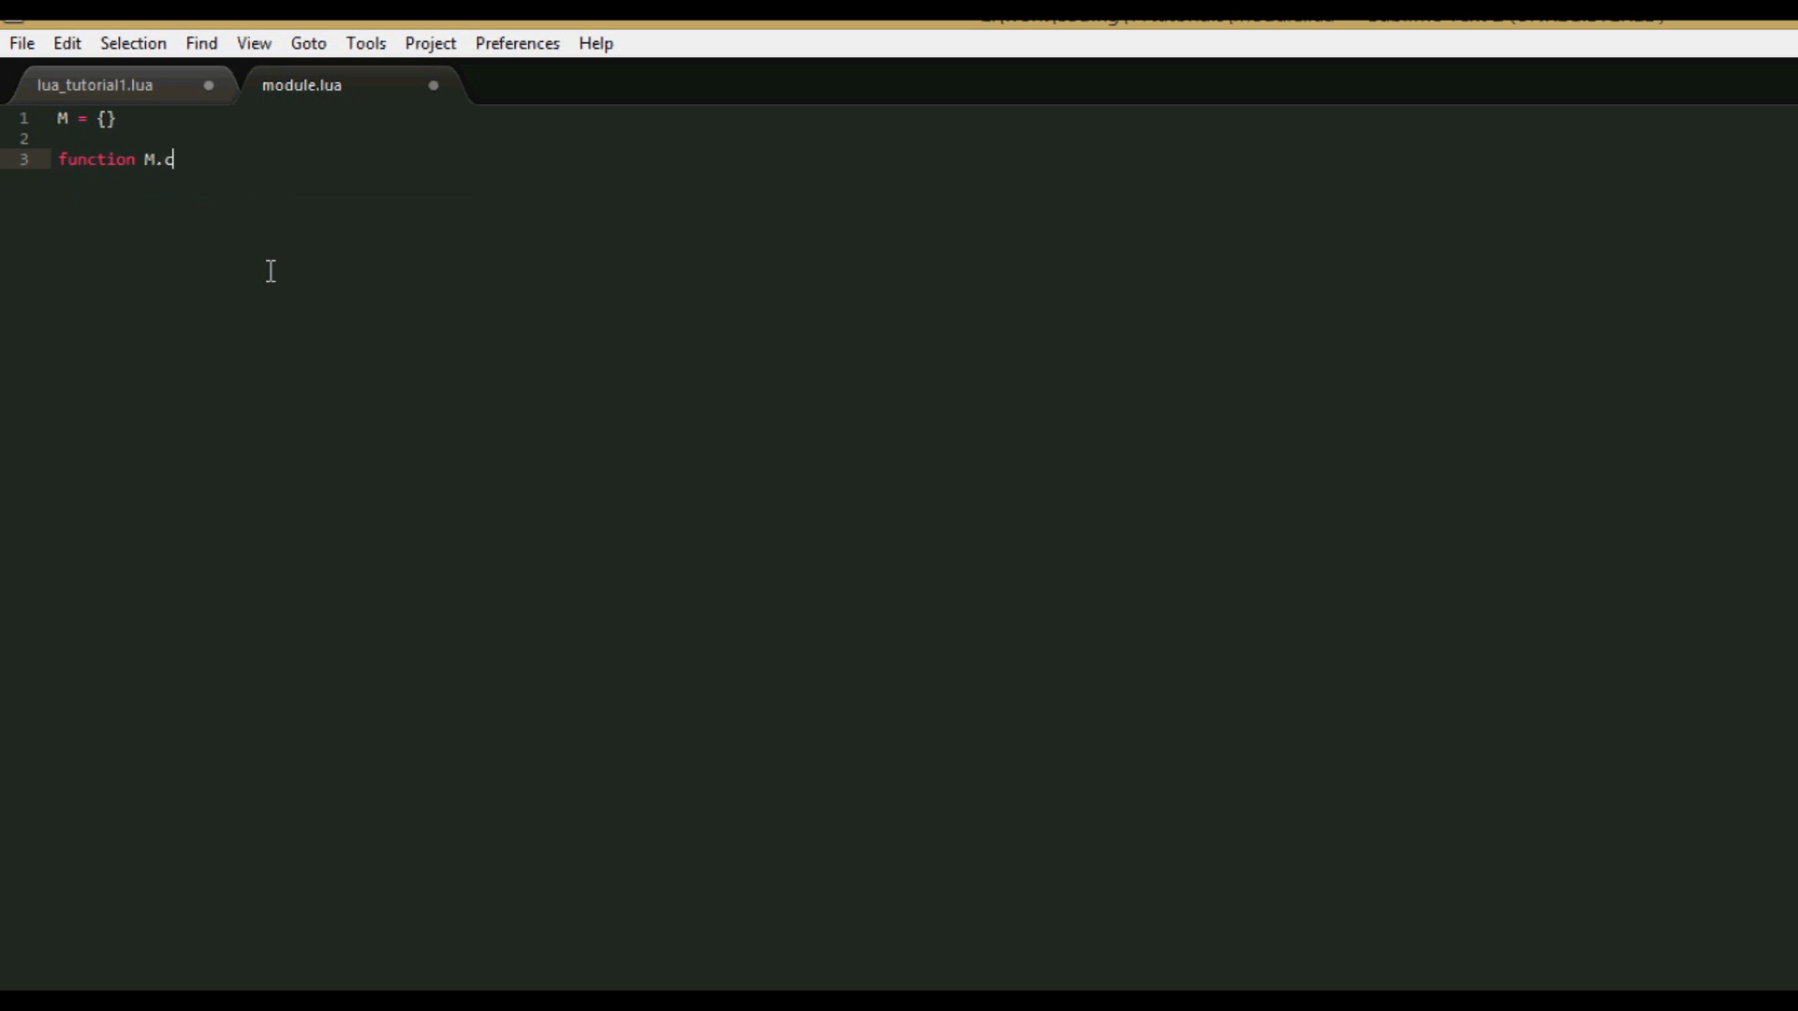
text(ount()
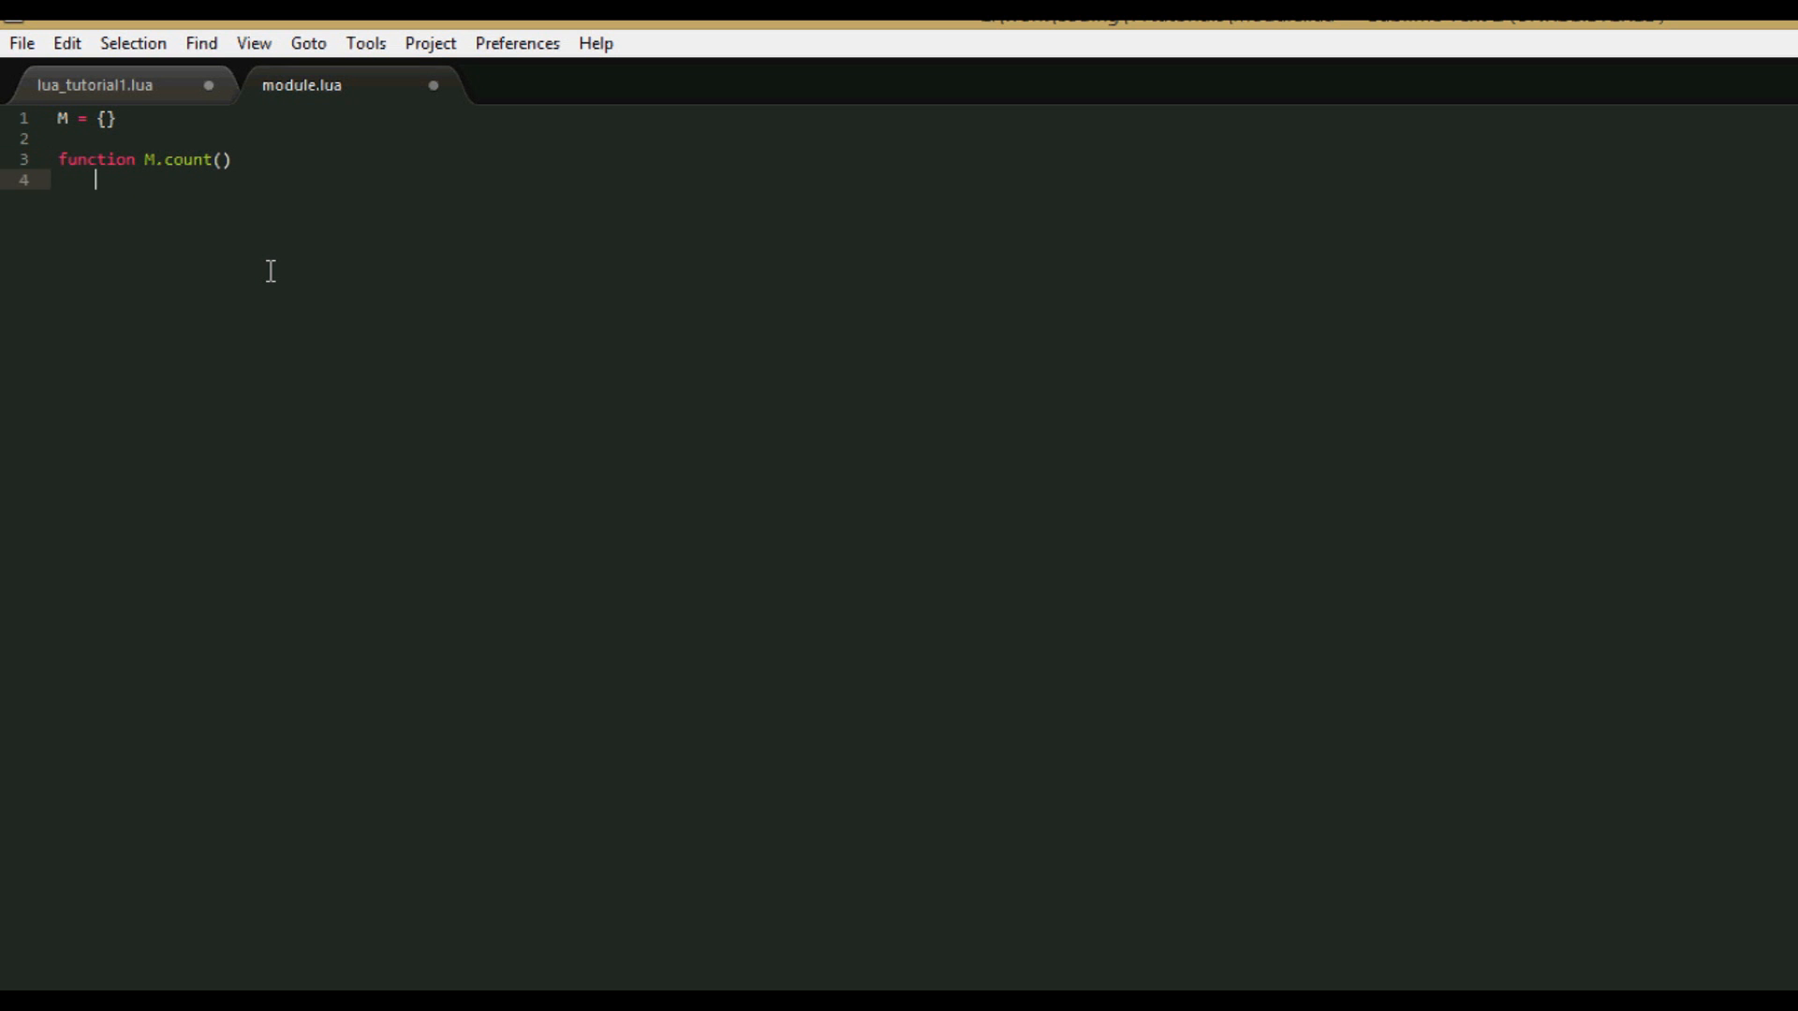
text(end)
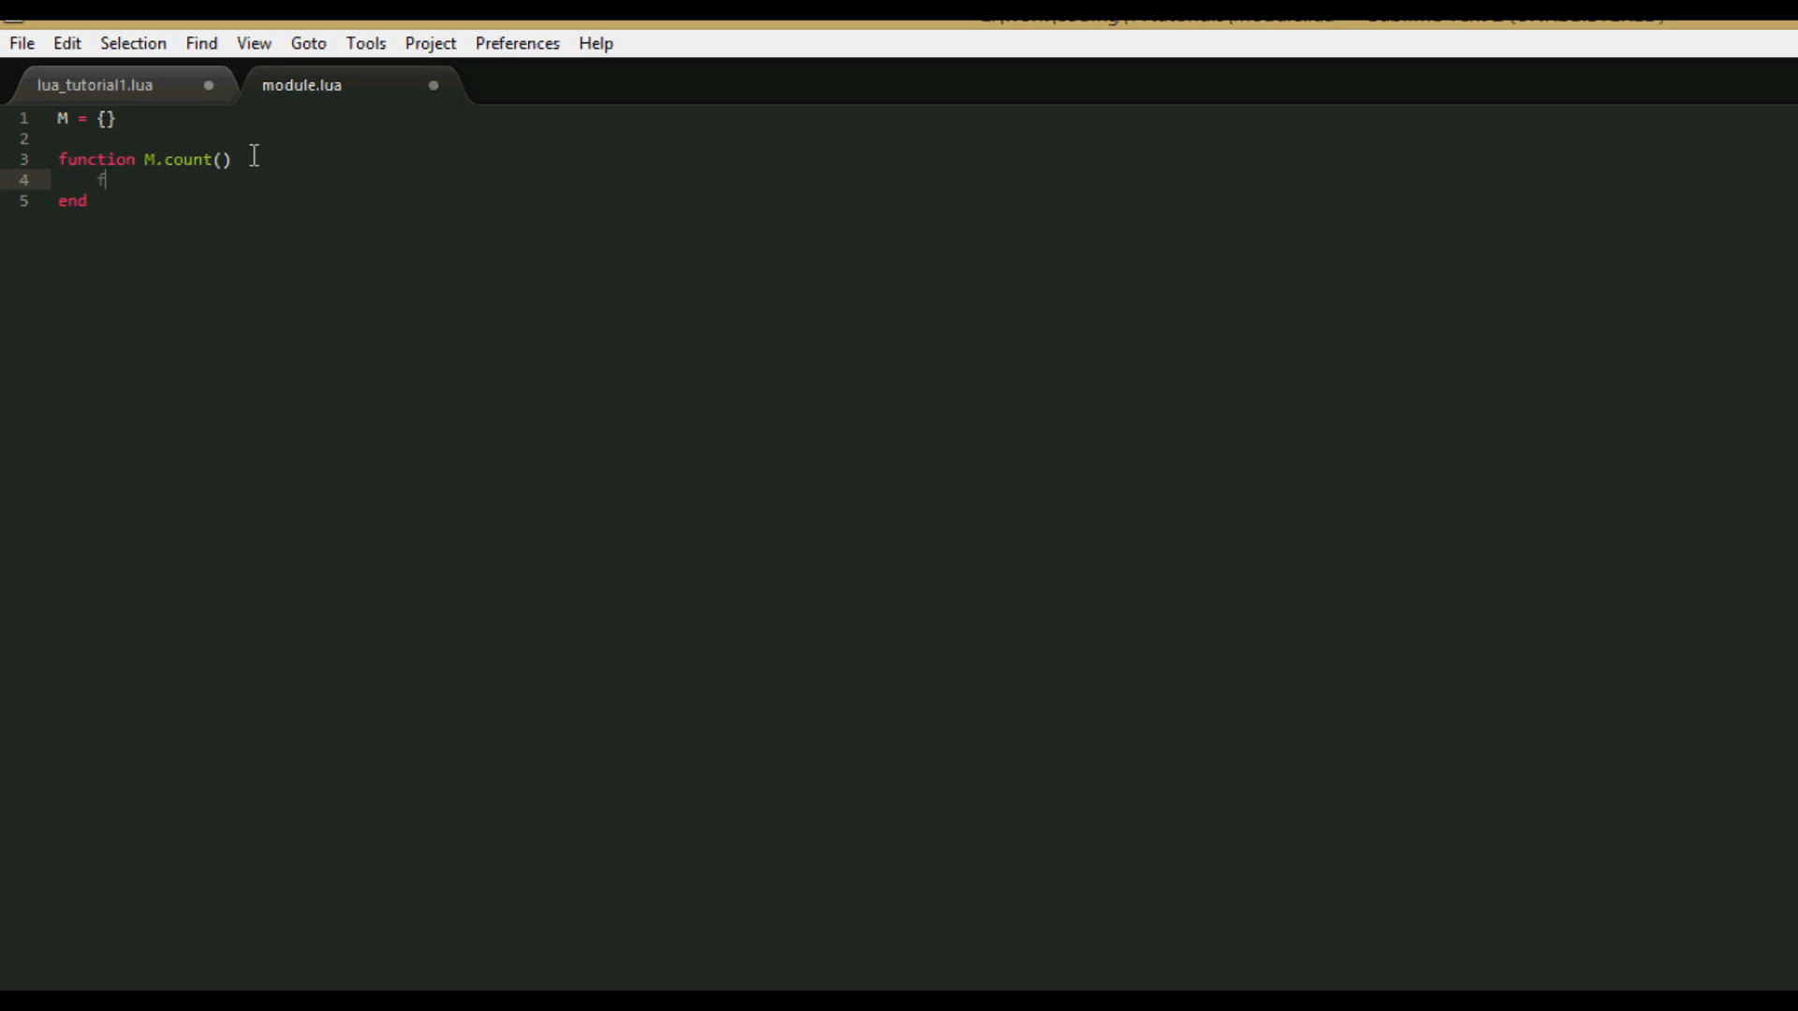
text(for i = 0)
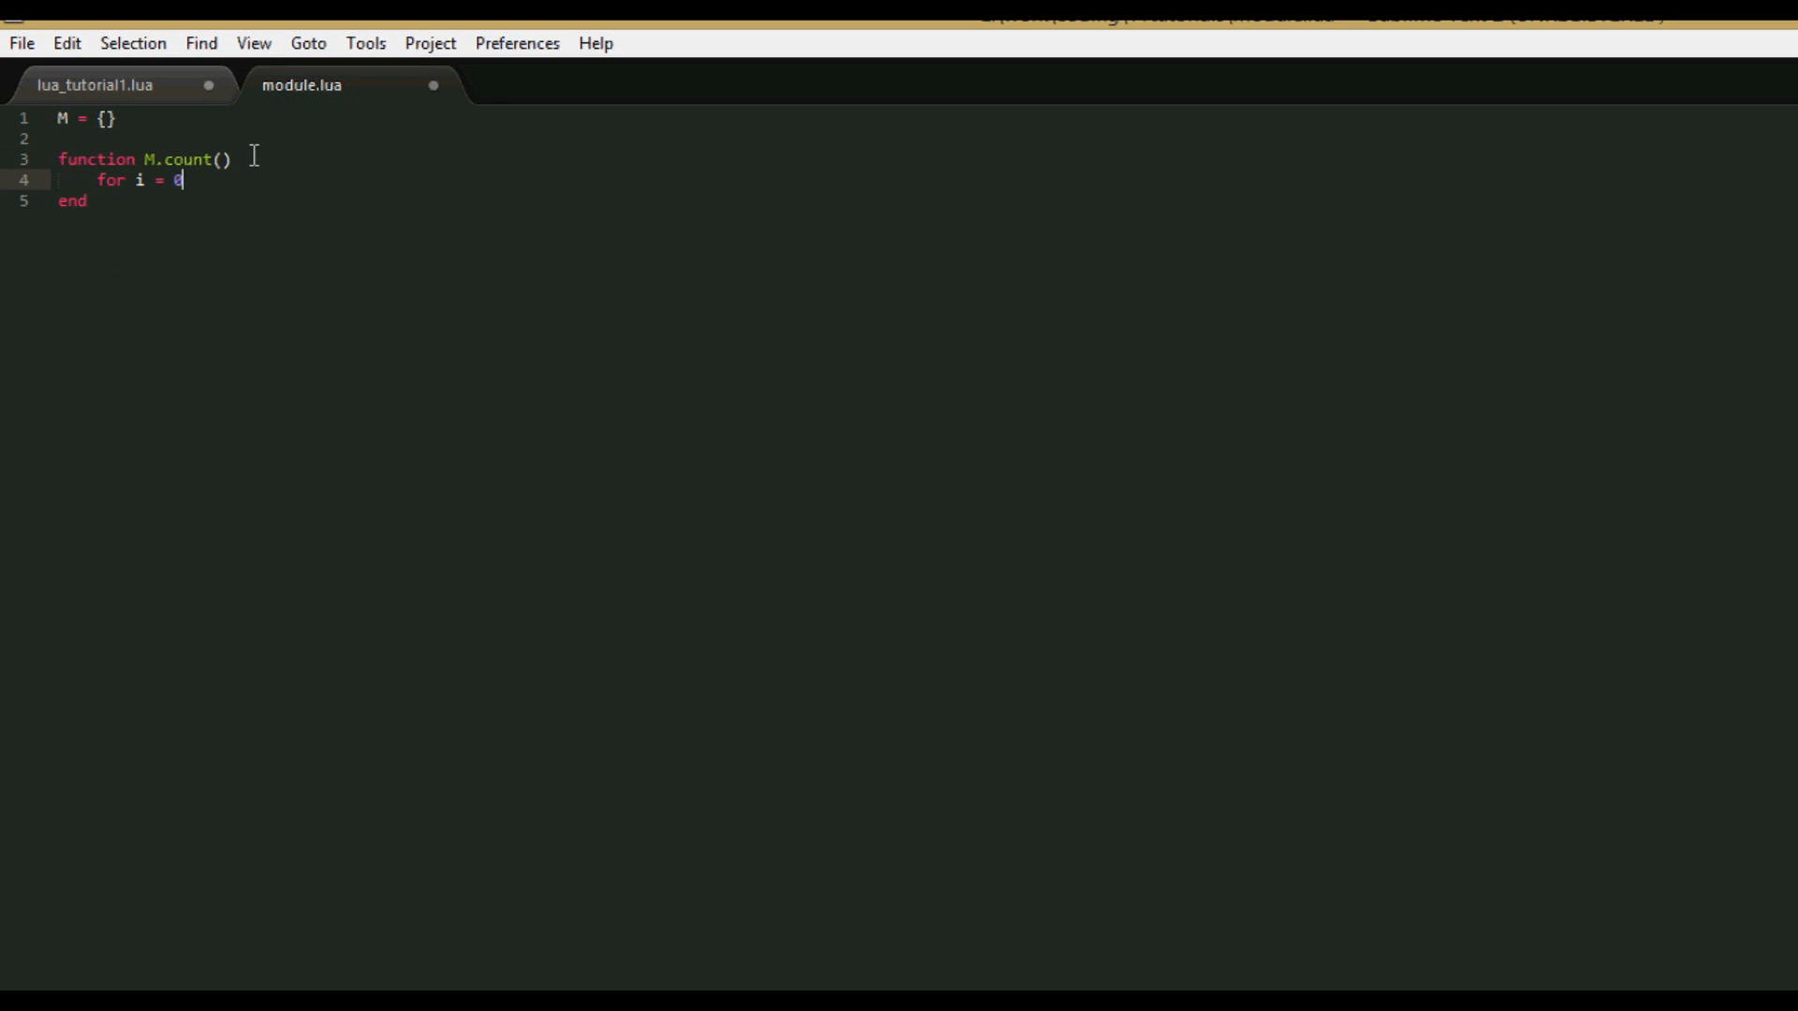
text(, 10 do)
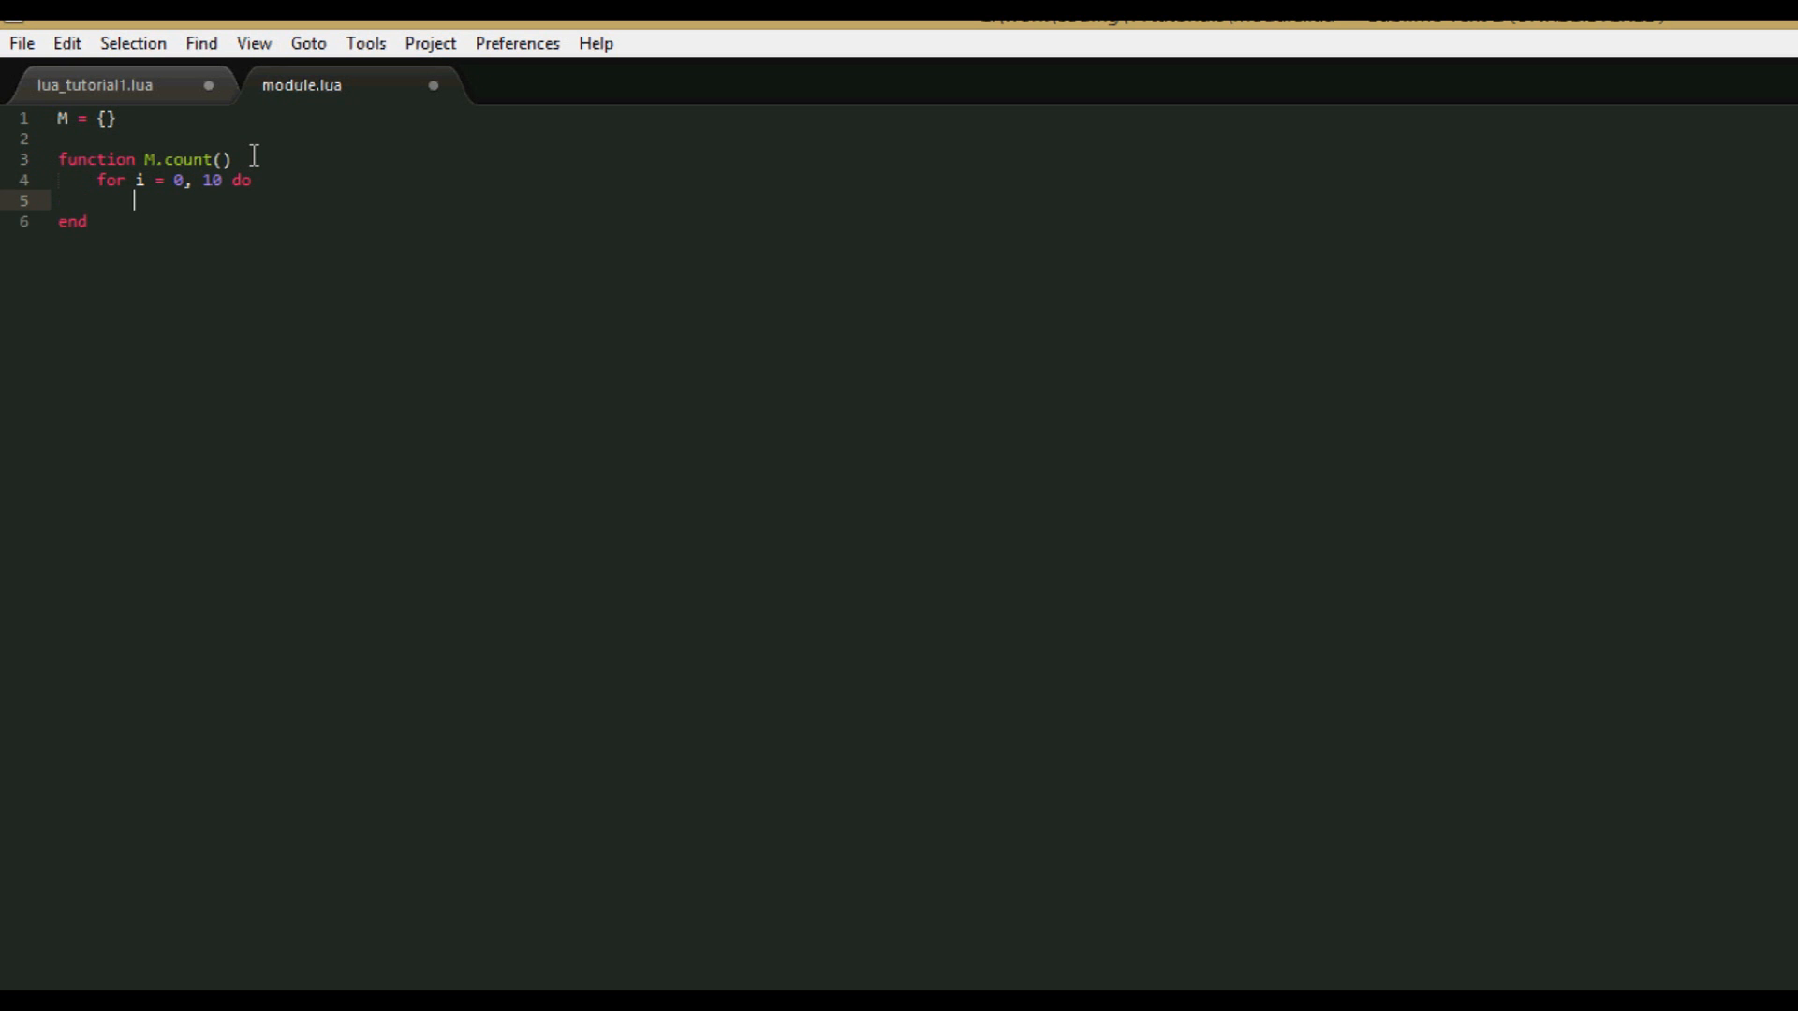
text(print(i))
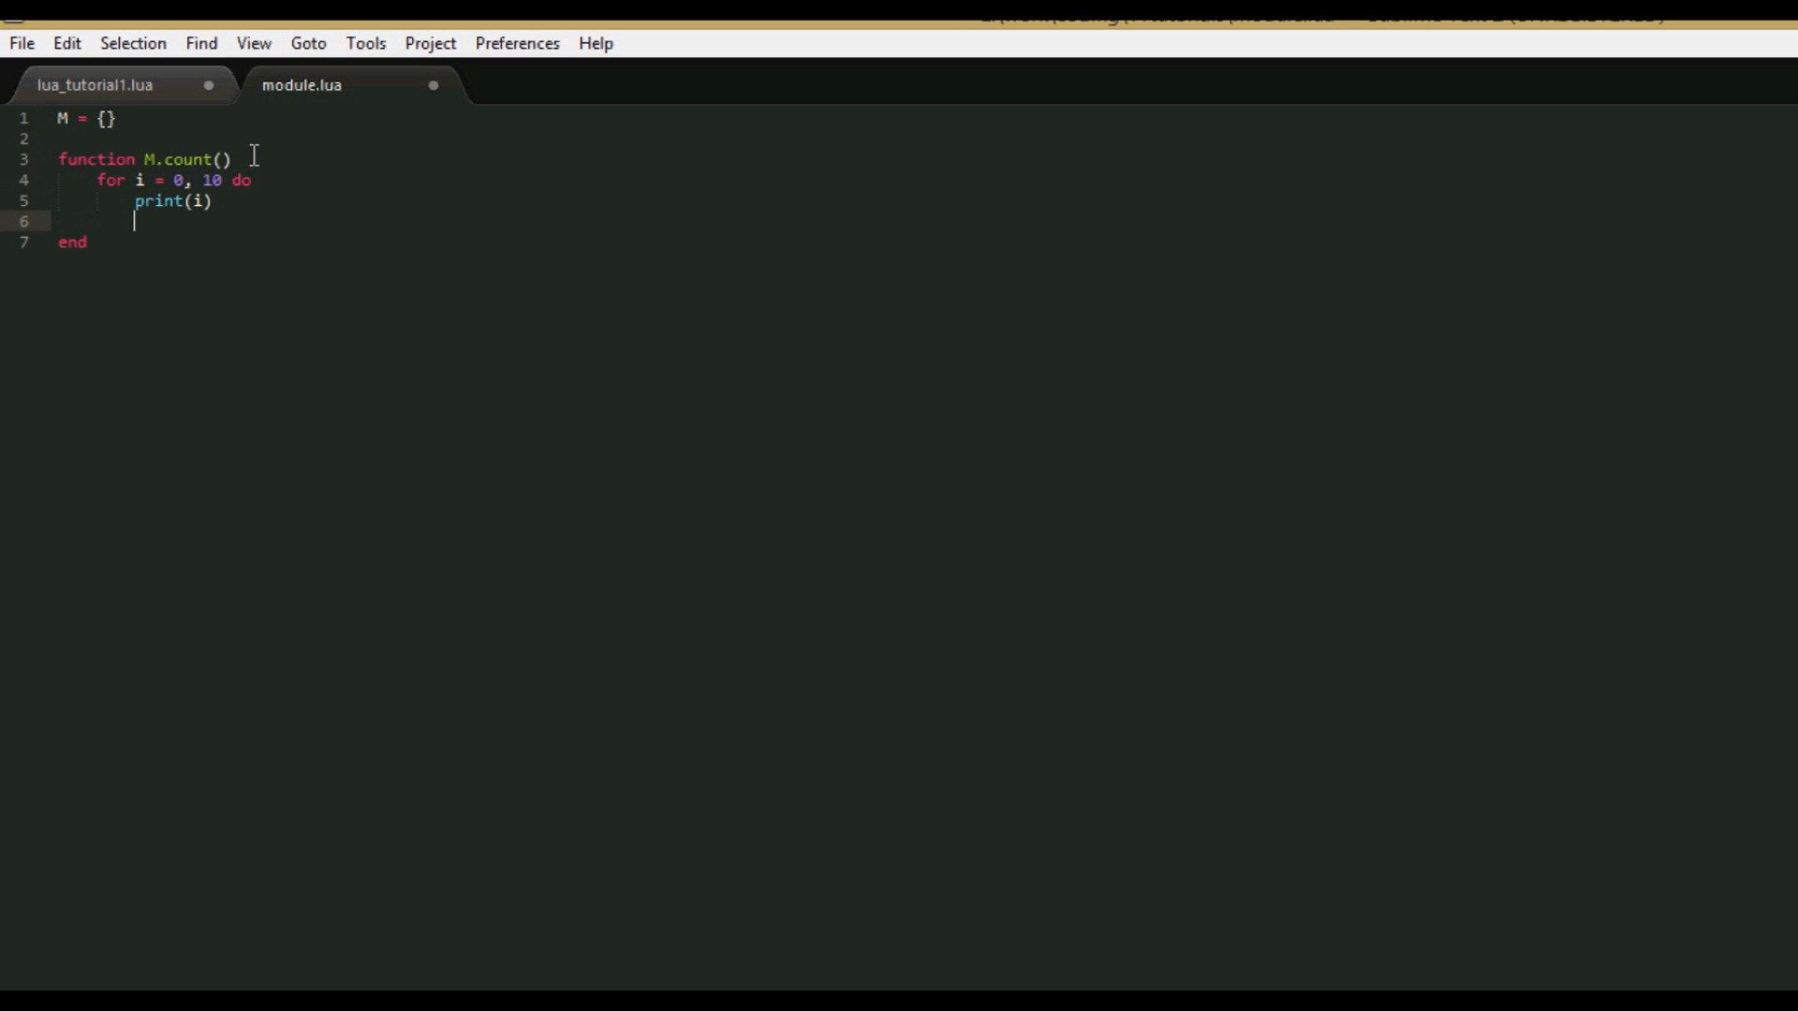
text(end)
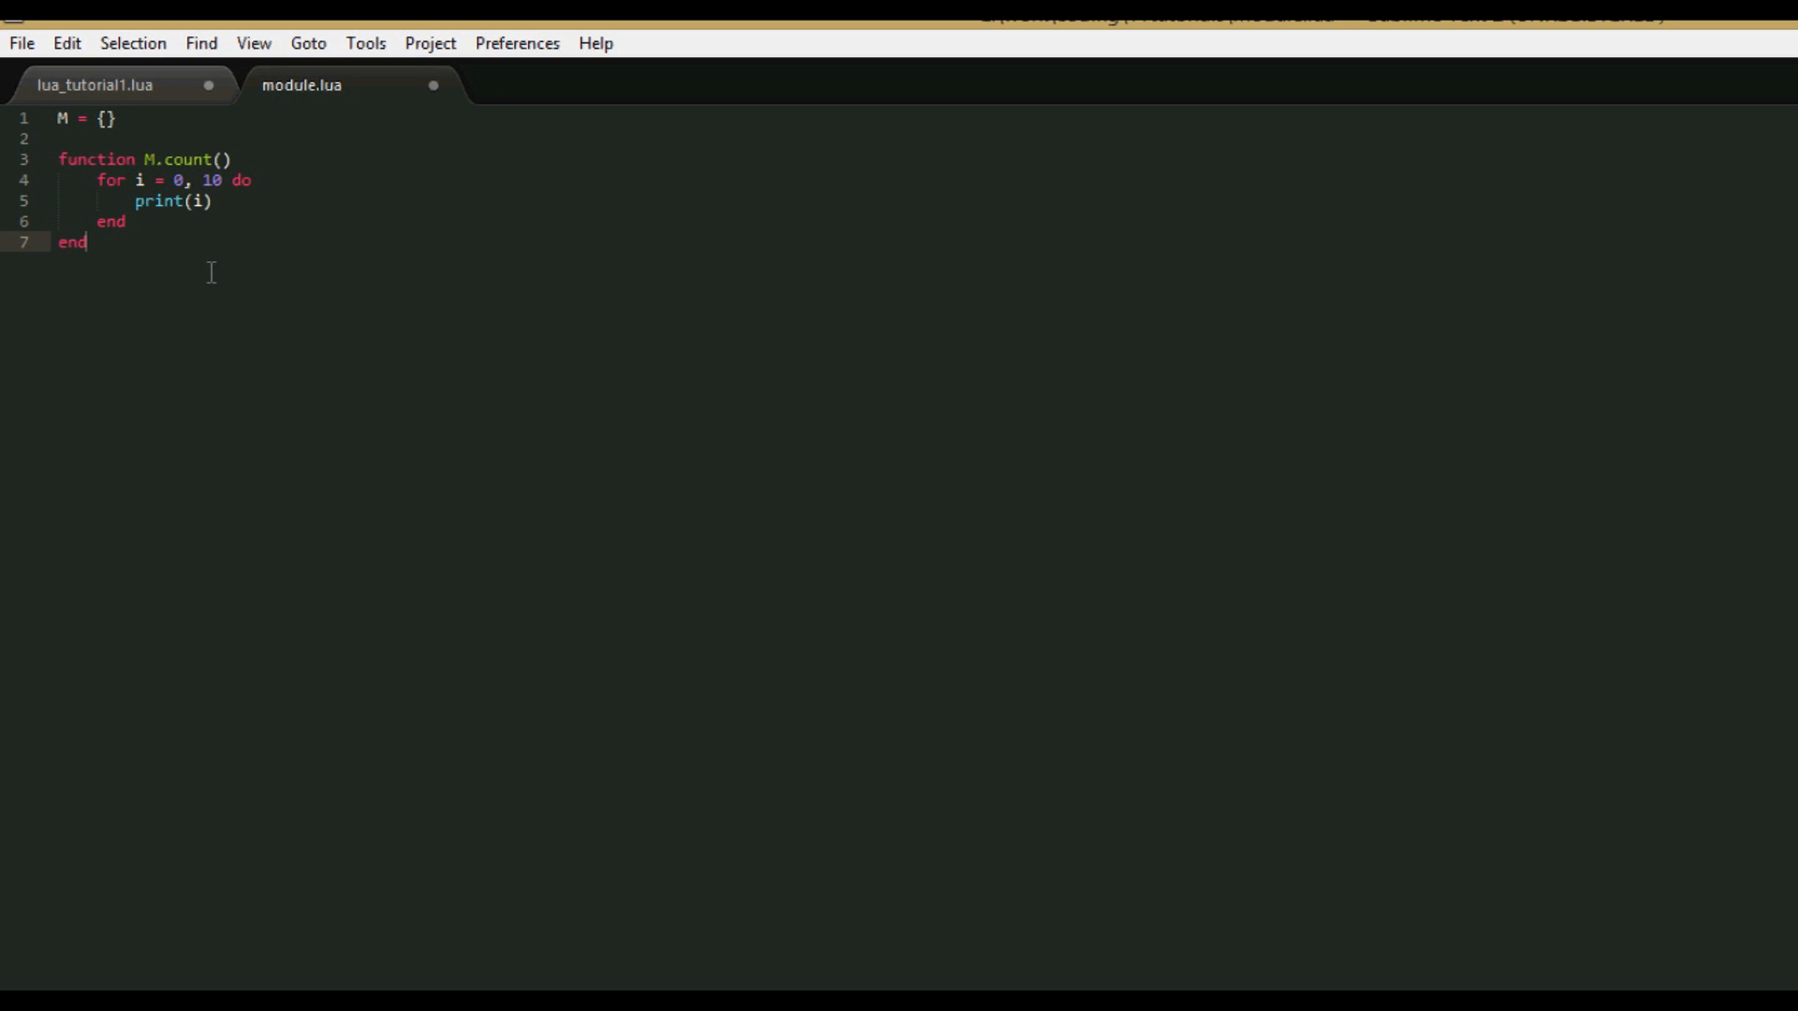
mouse_move(270, 475)
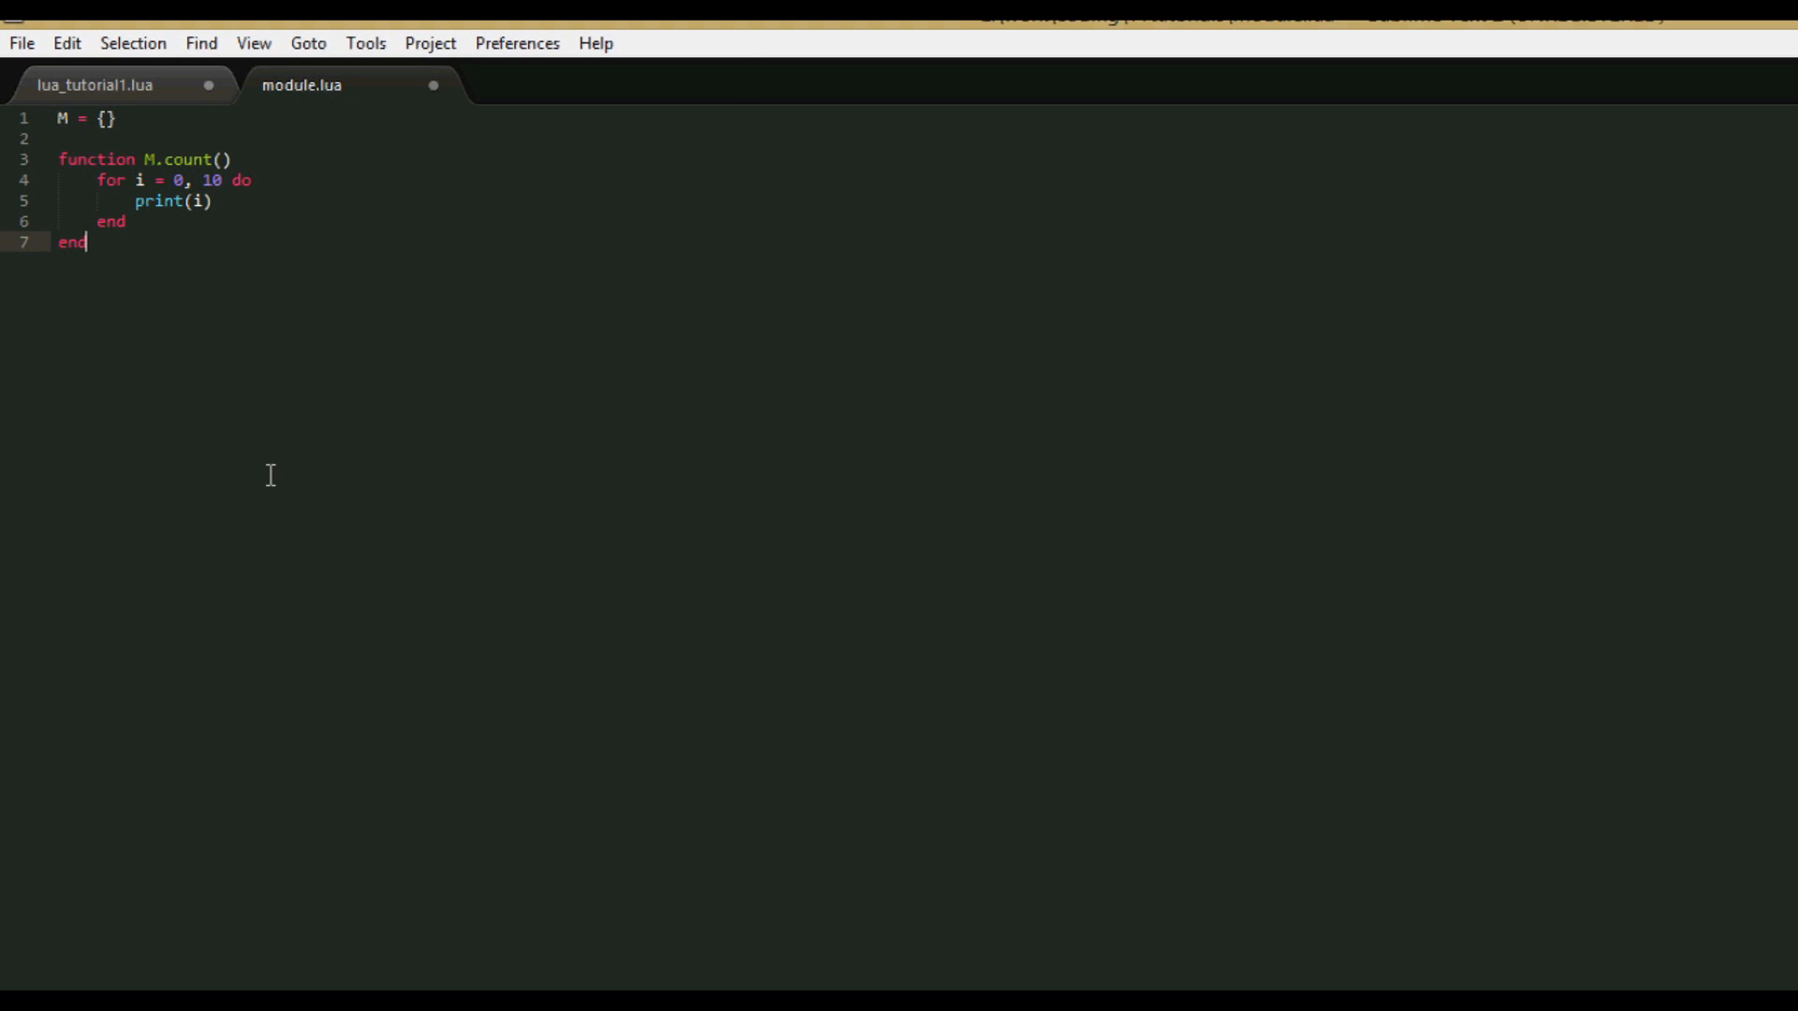
Define M.print() that prints "hello".
key(Enter)
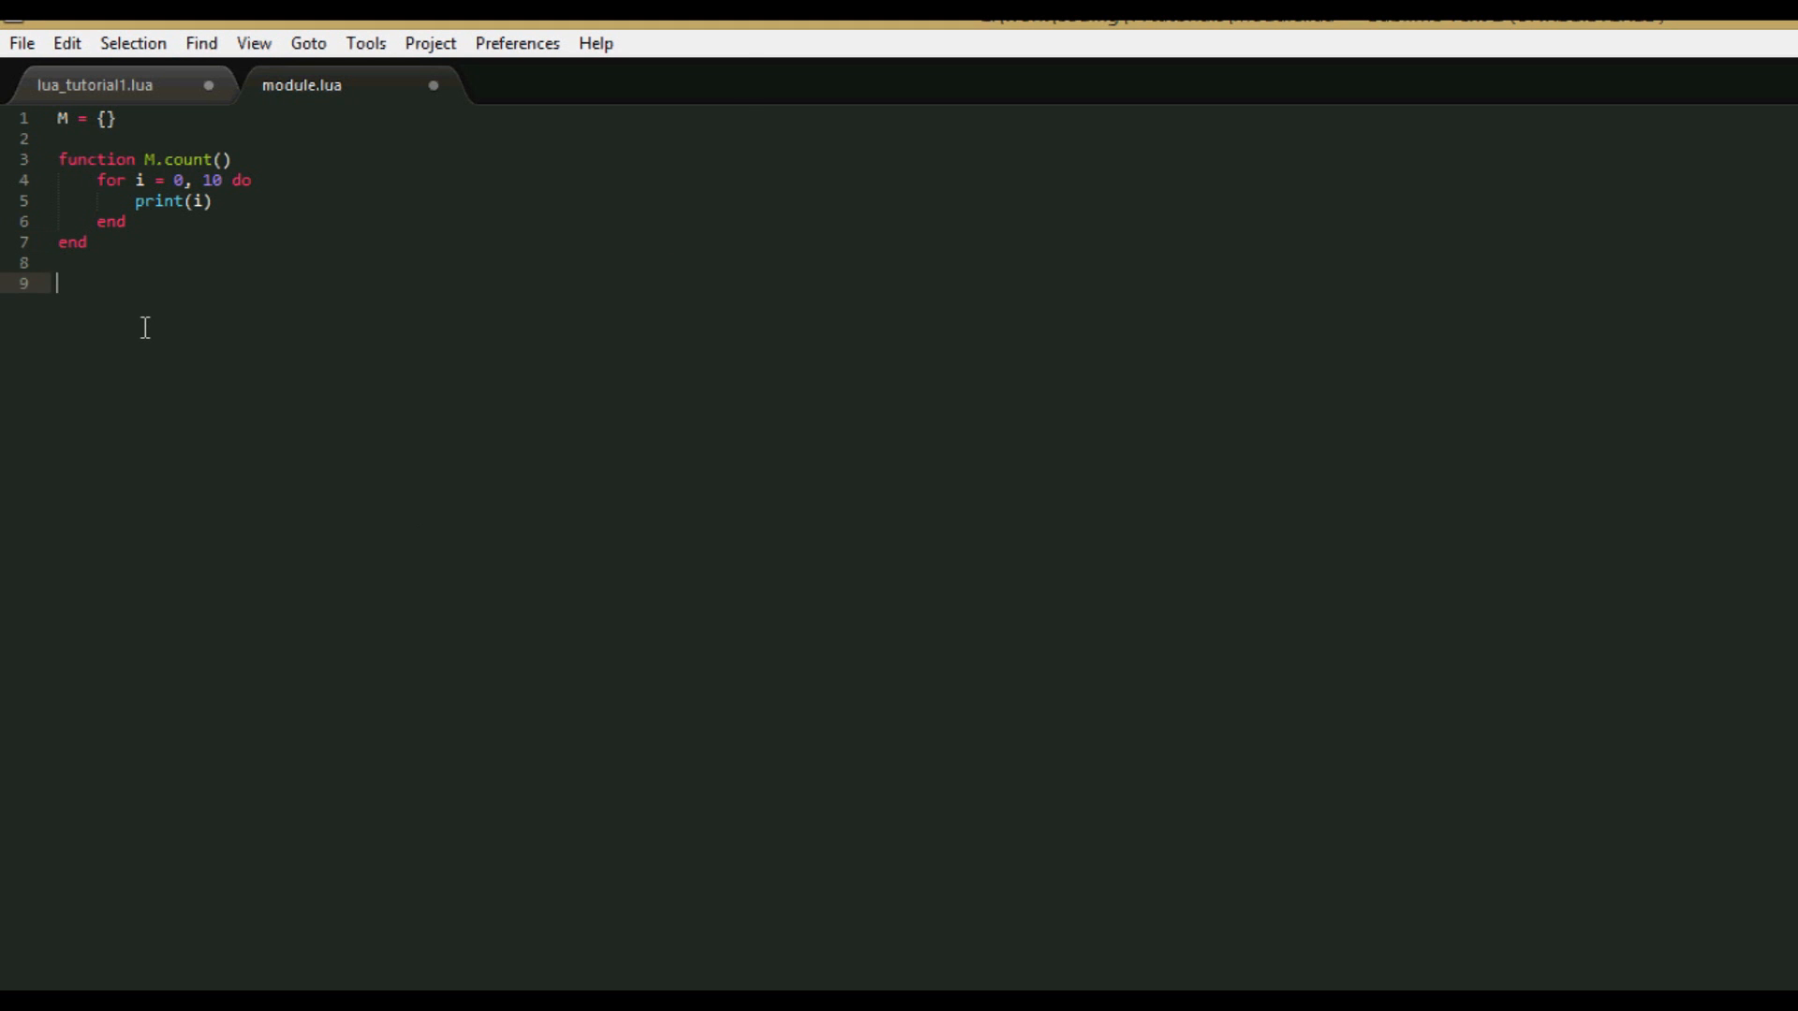
text(function M)
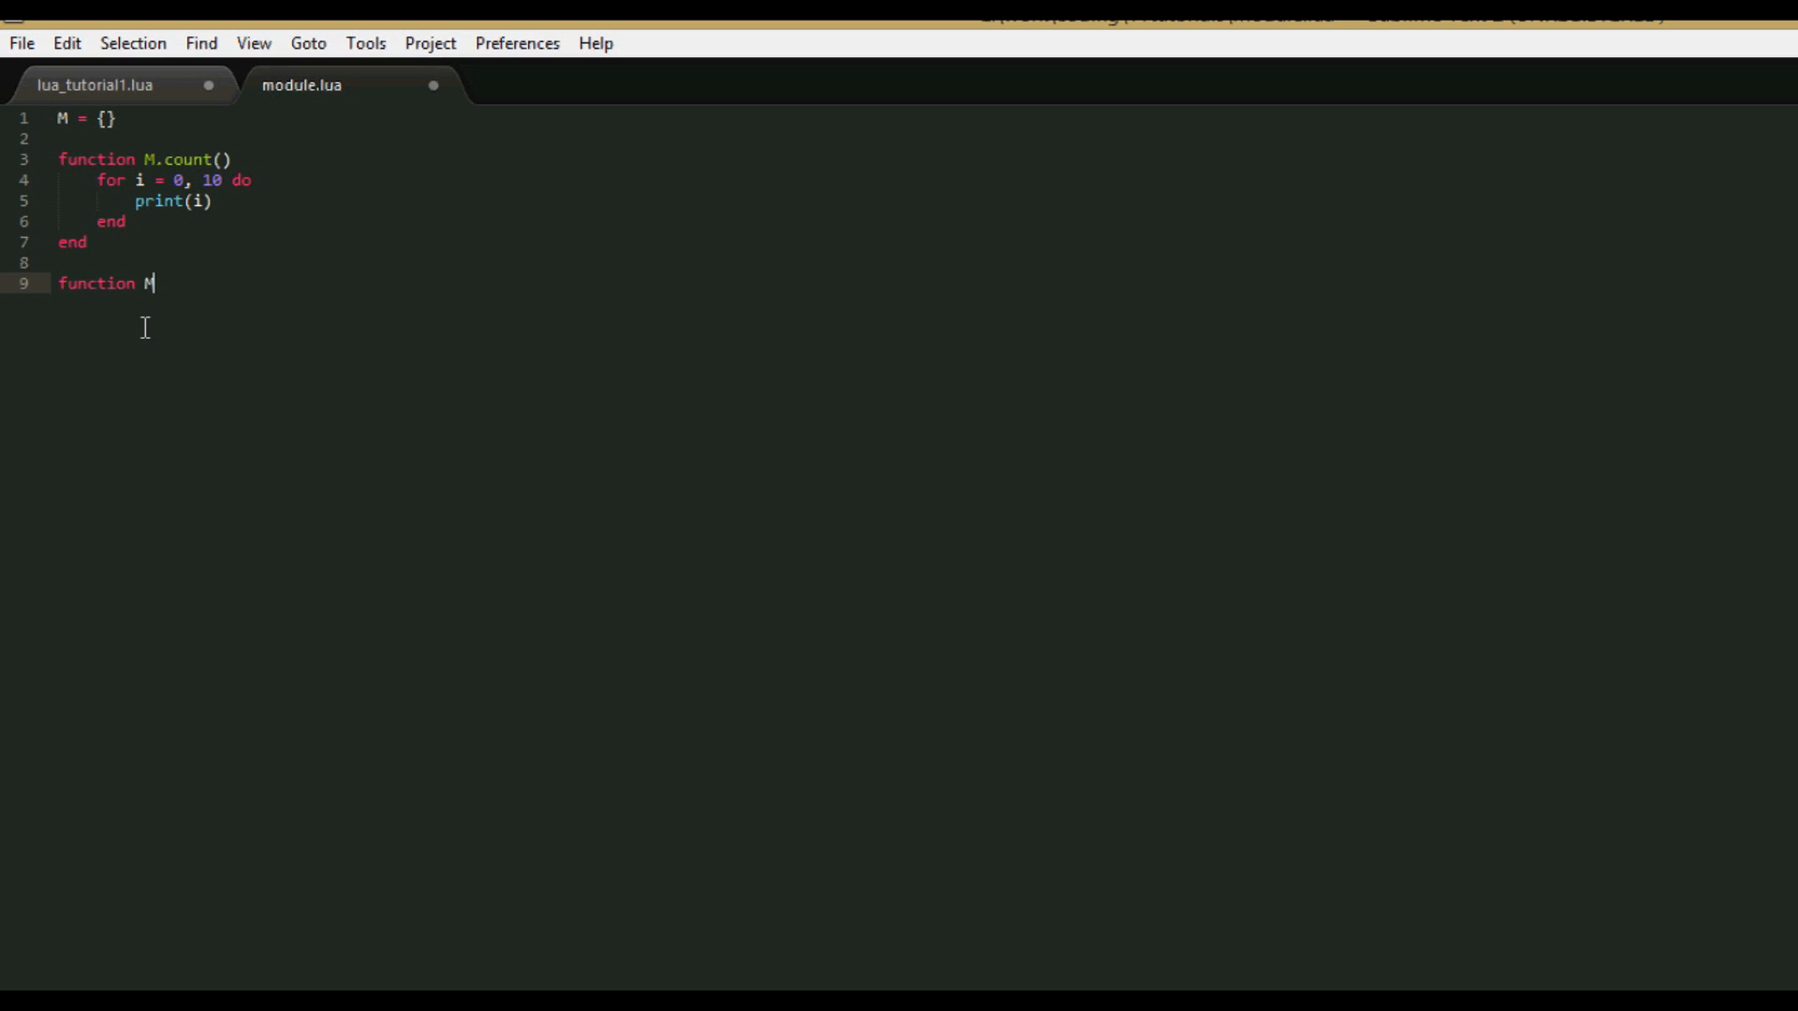
text(.print()
text(end)
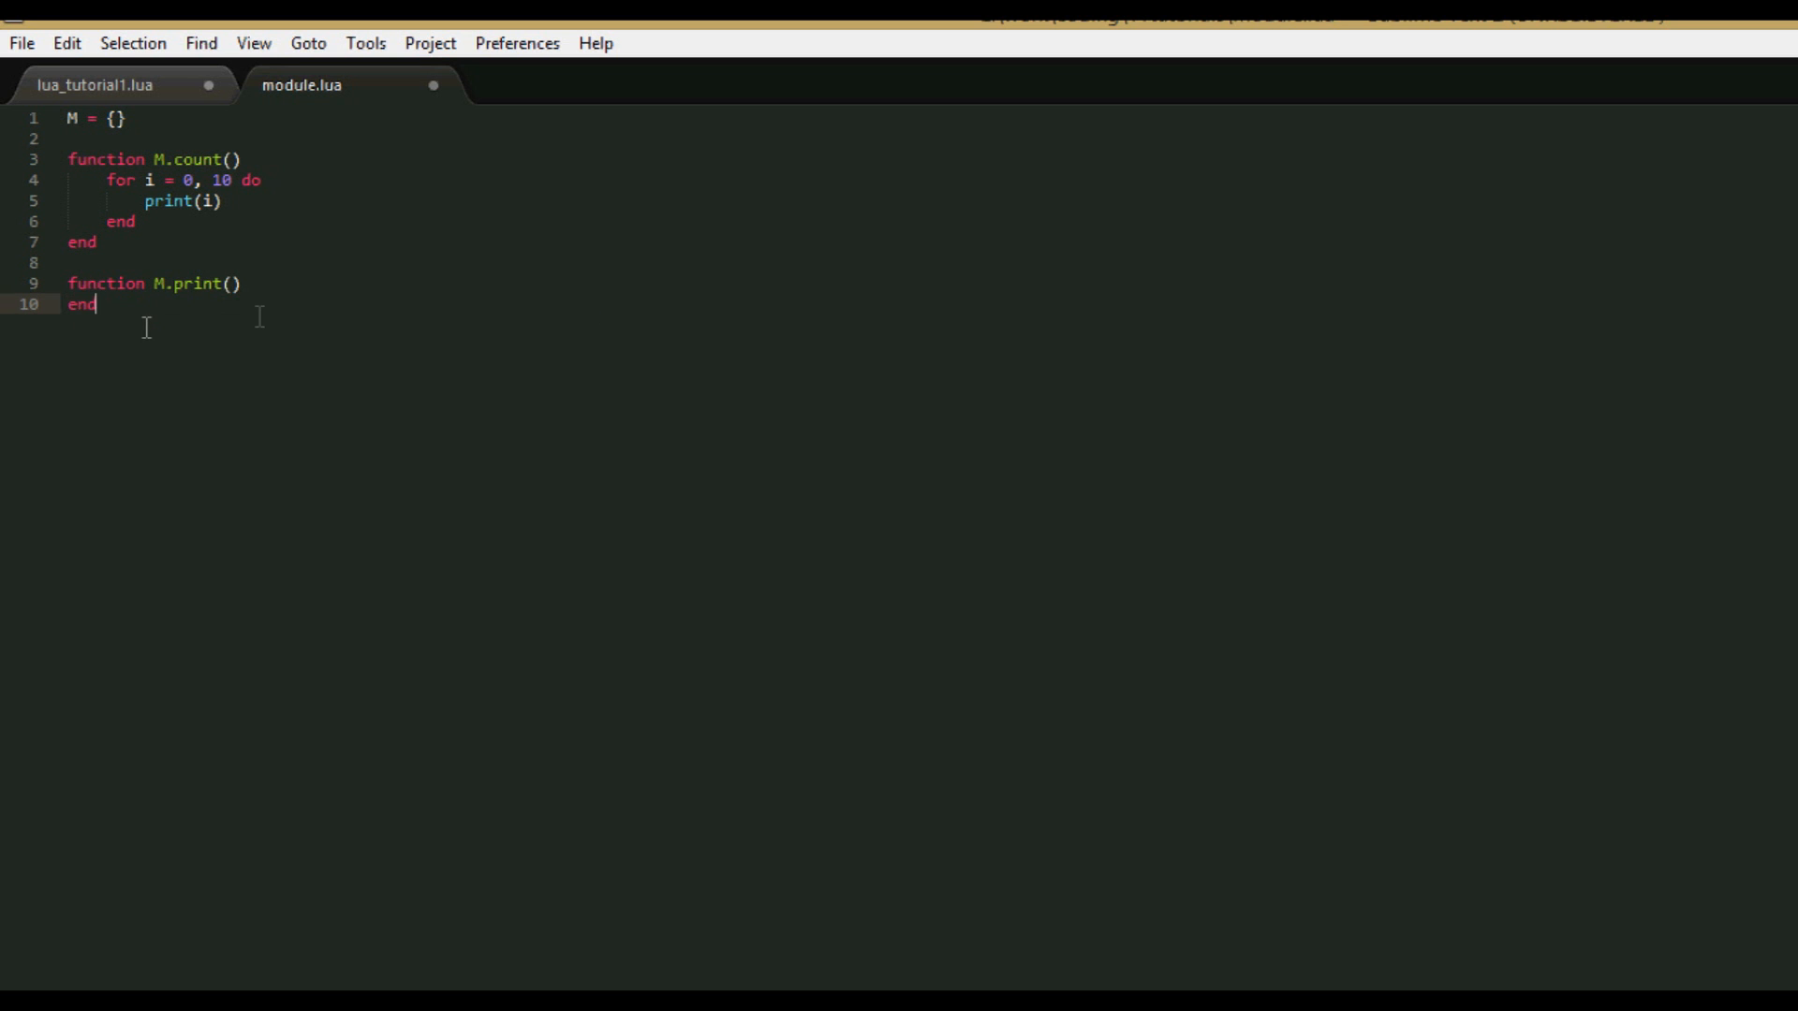
text(p)
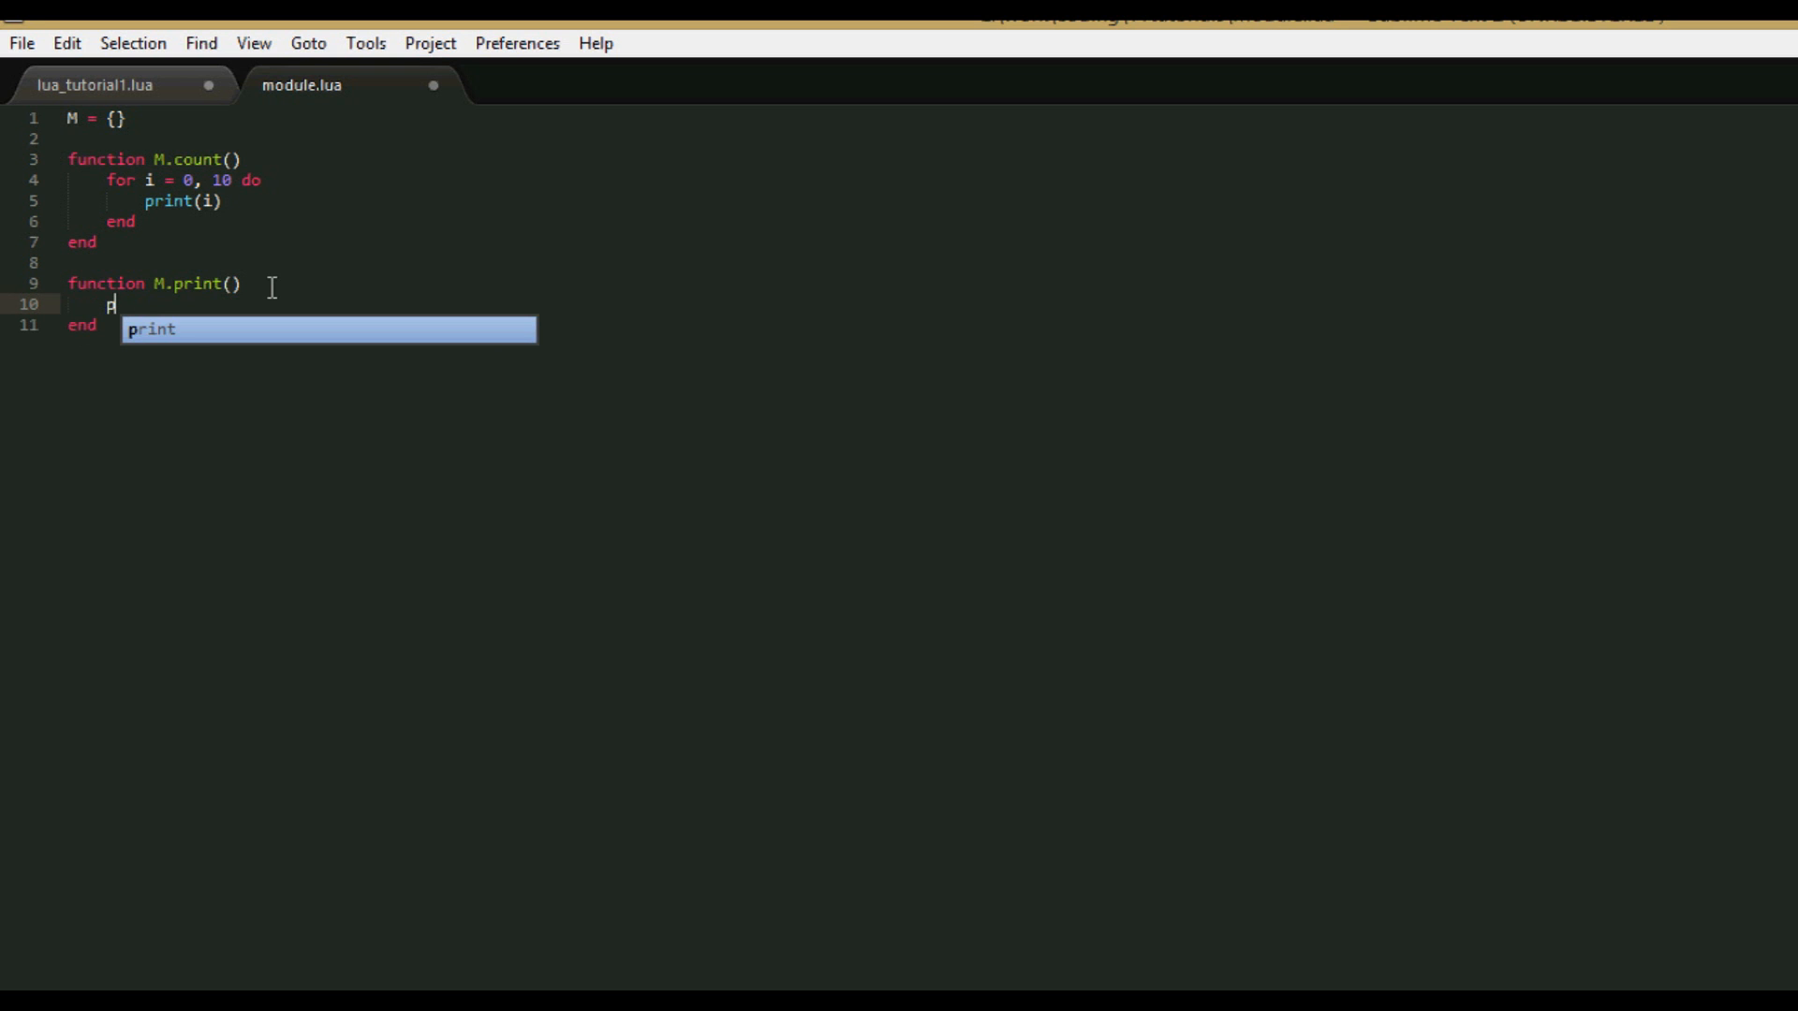
key(Tab)
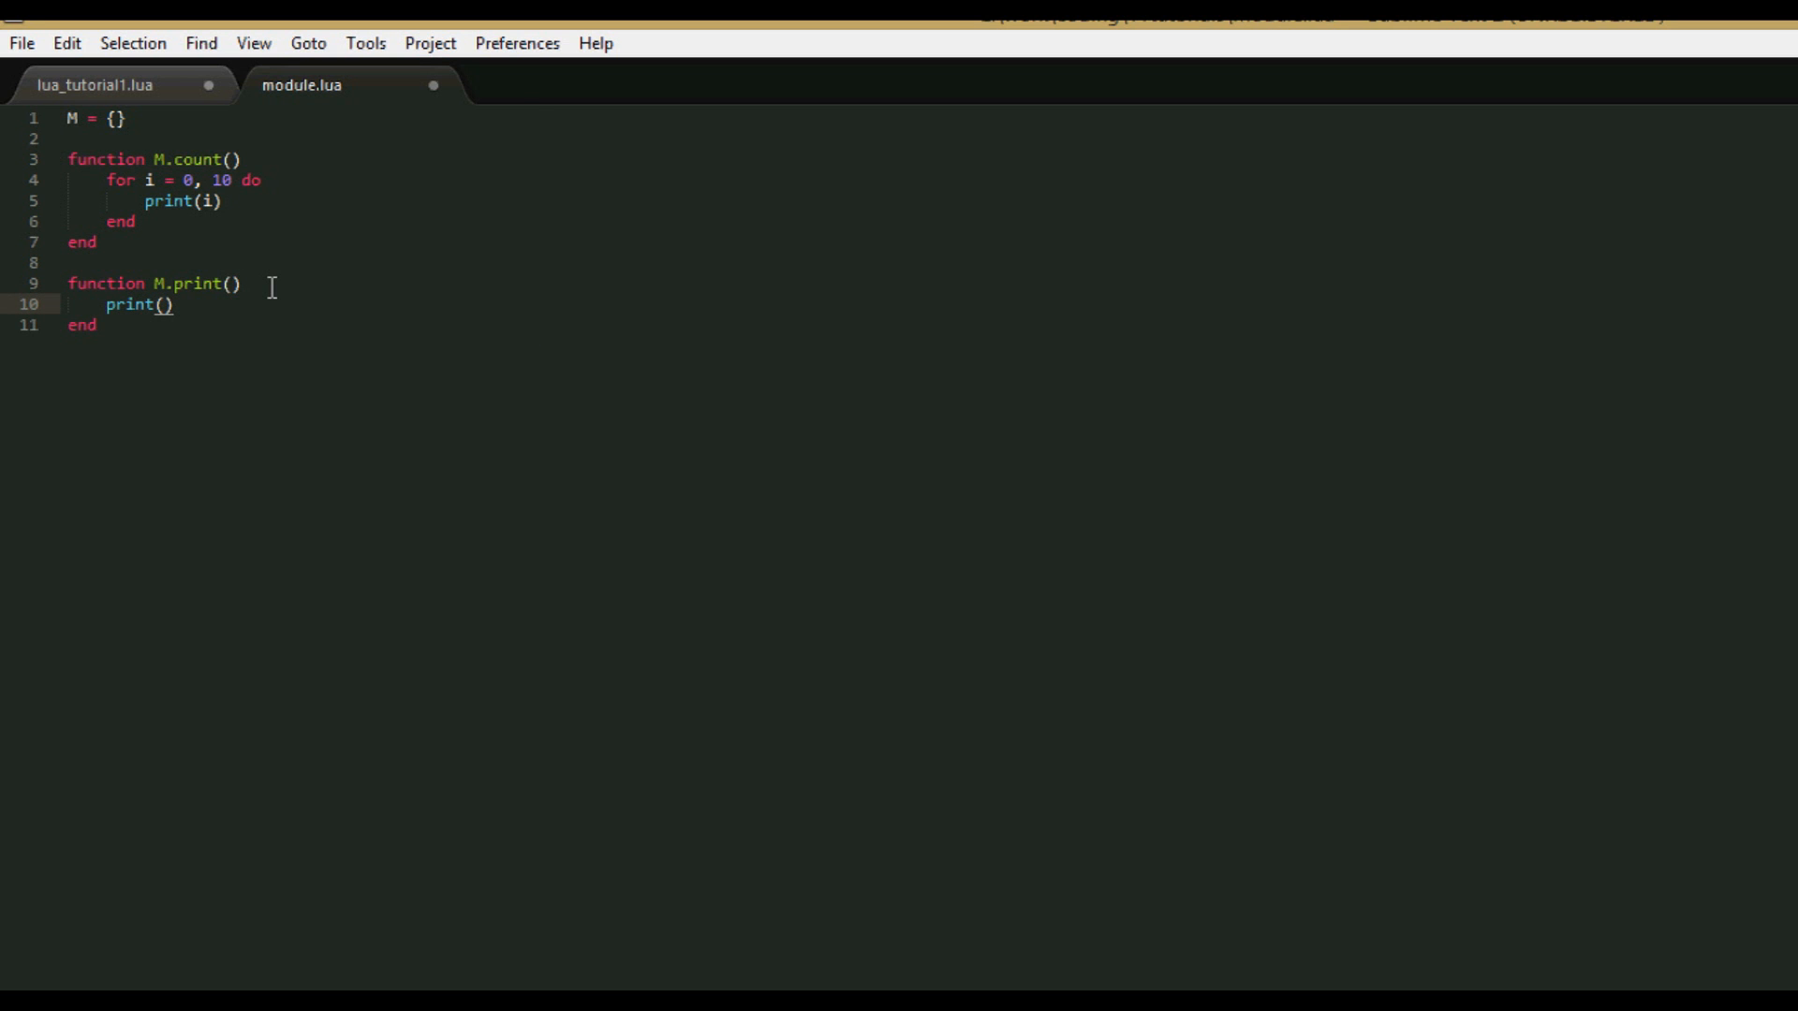
text("hello")
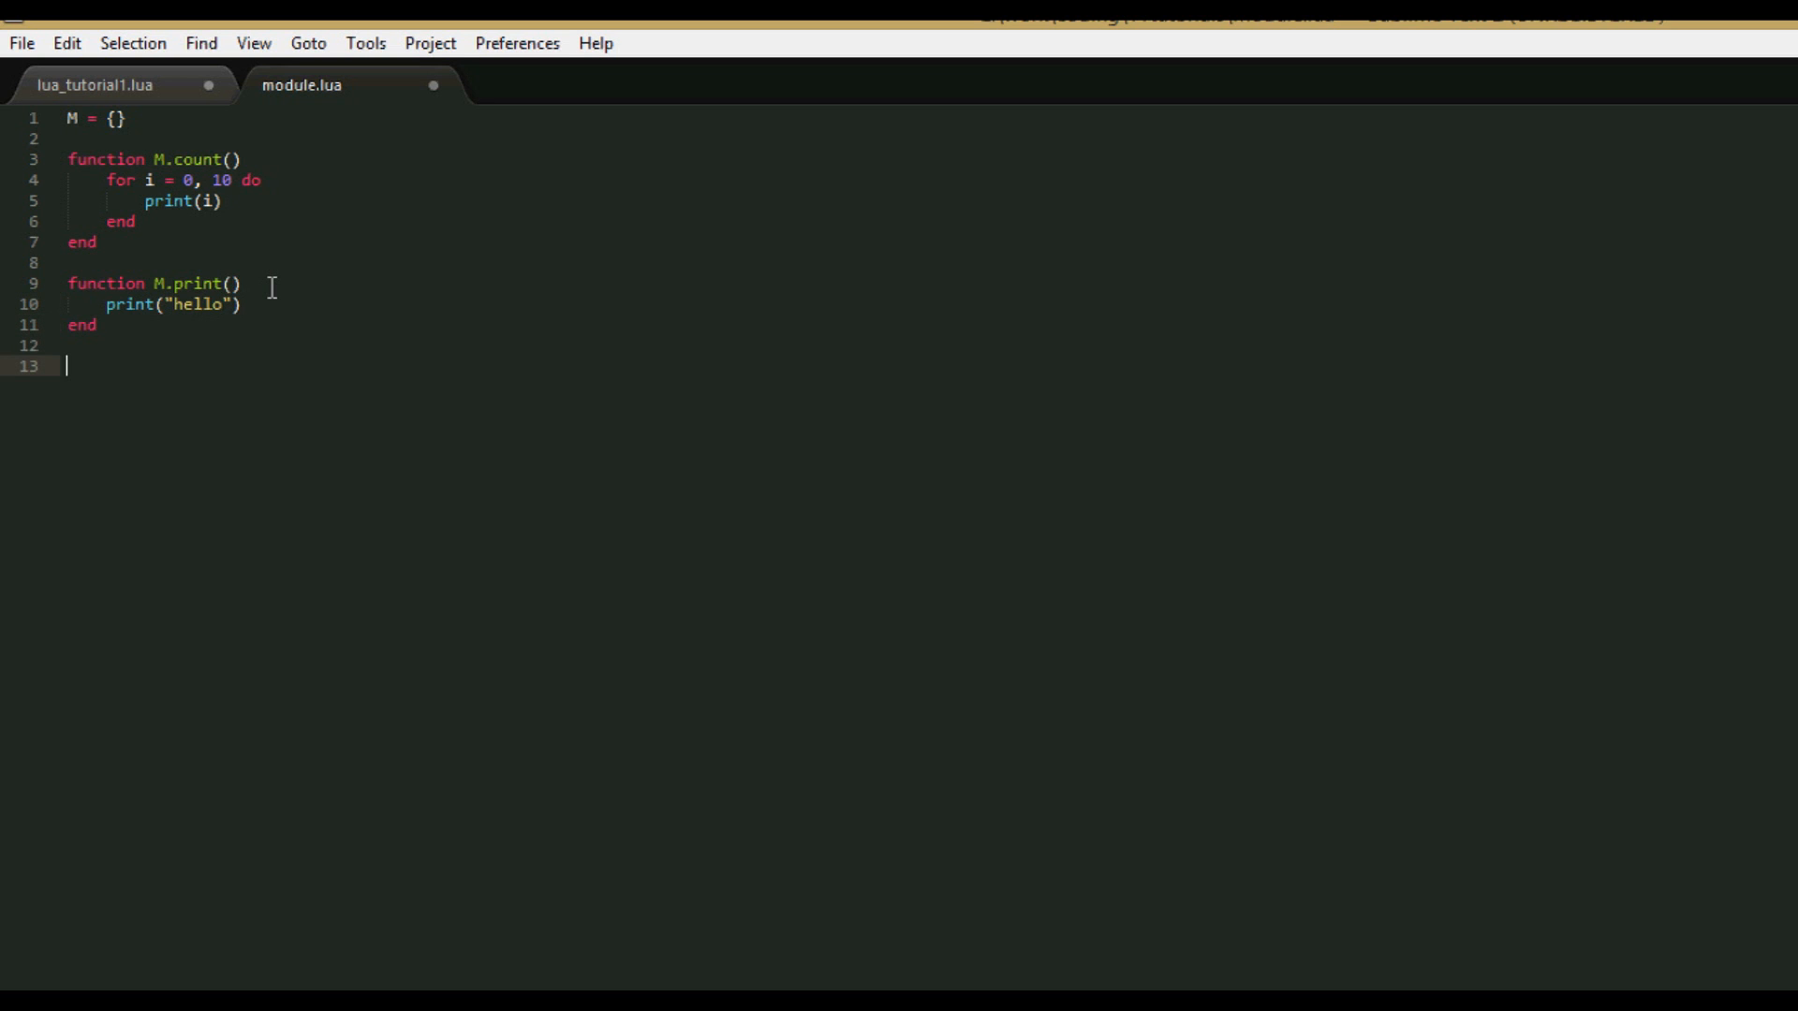
Set M.ten = 10 and end the module with return M.
text(M.)
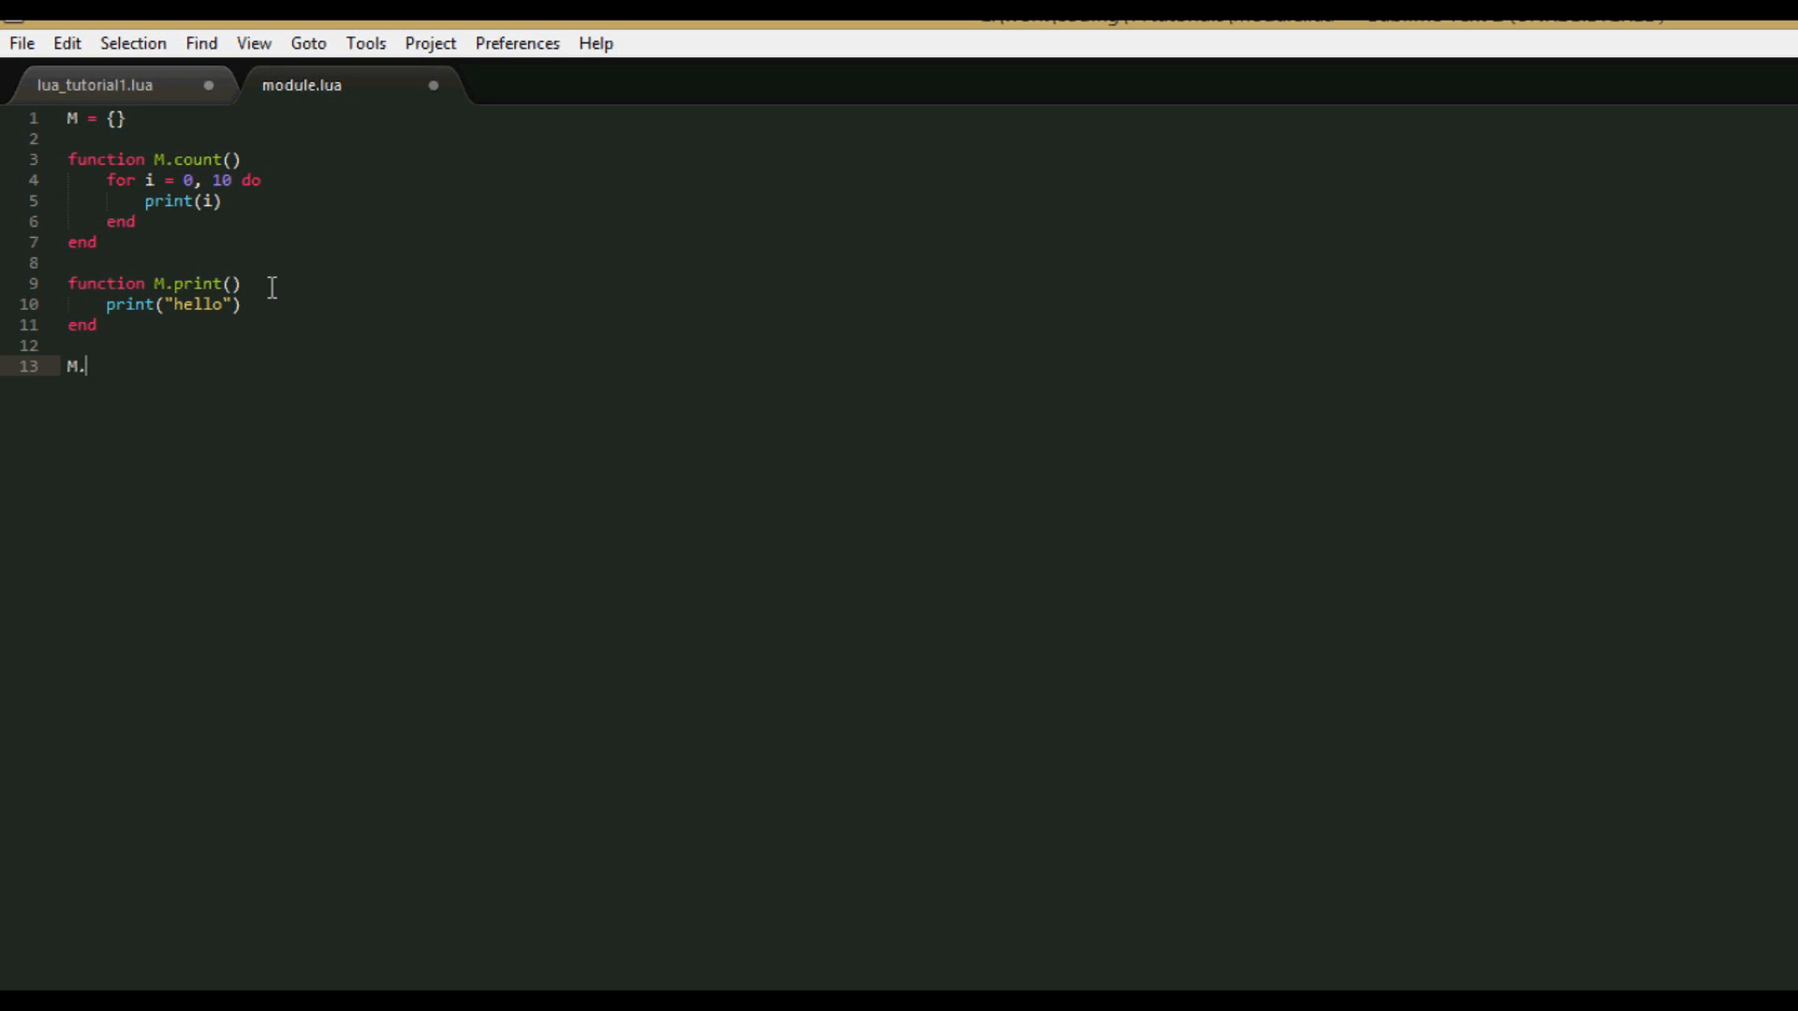
text(ten =)
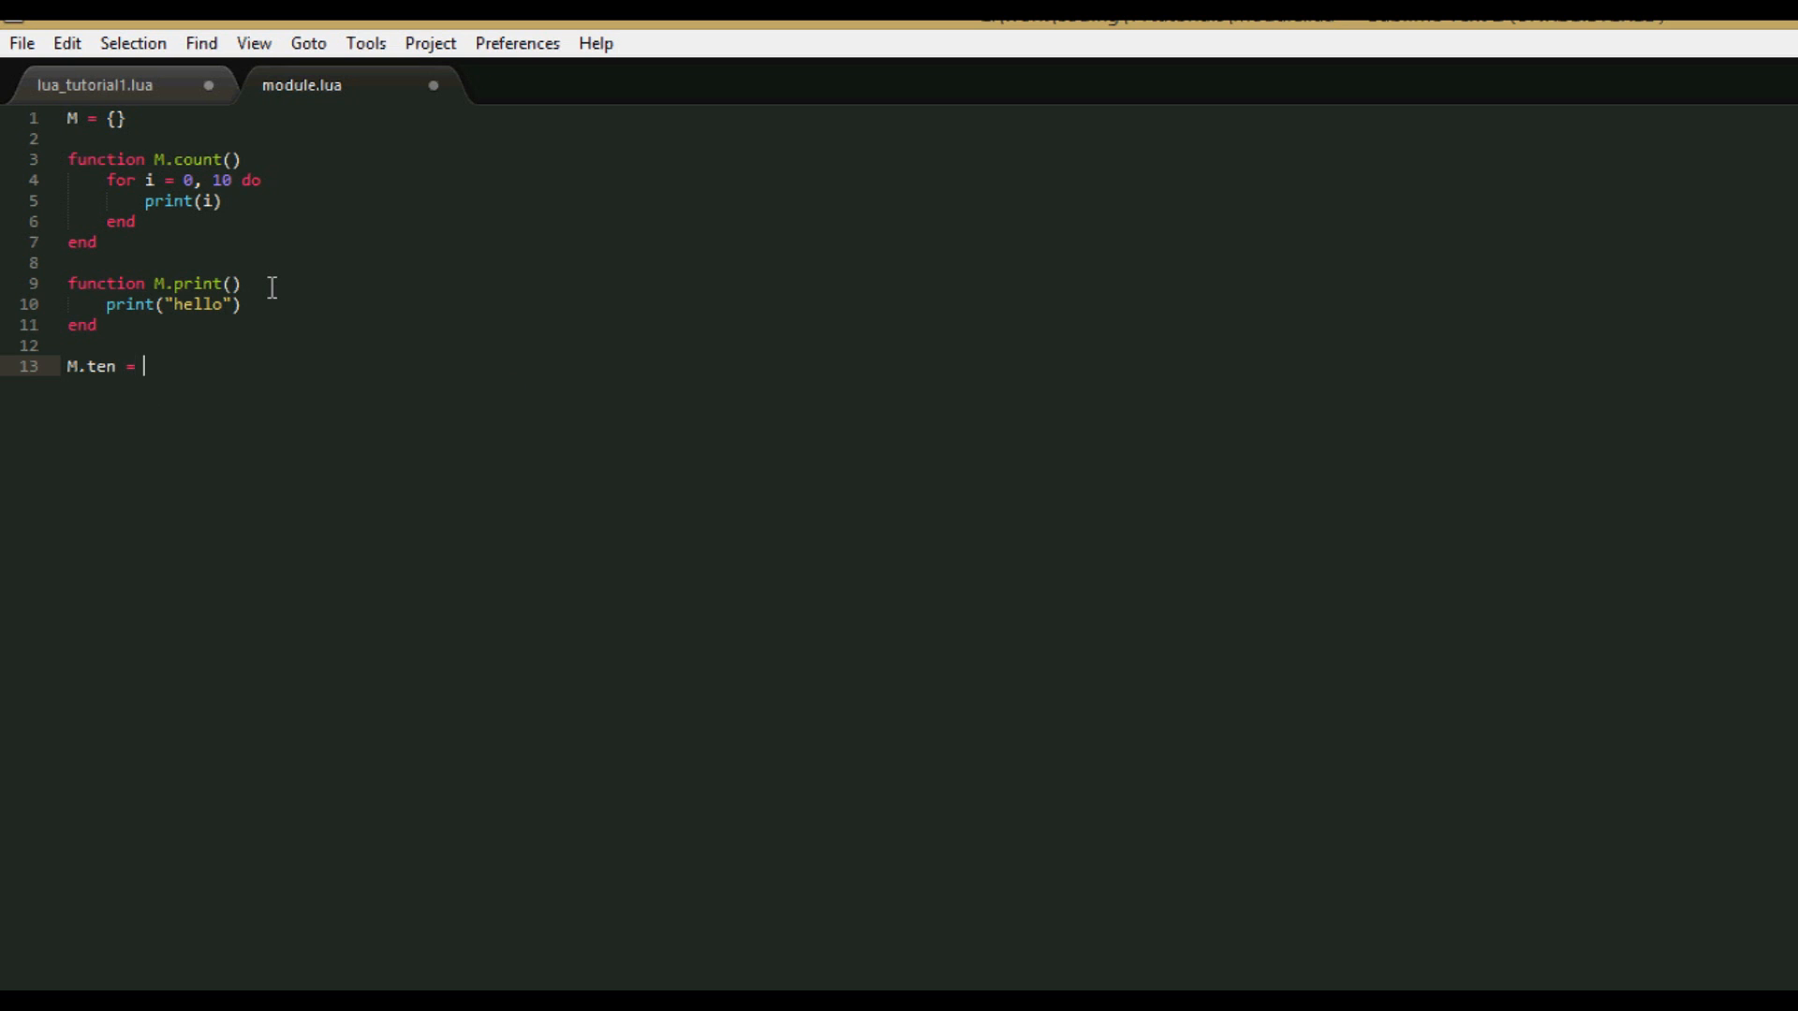
text(ten)
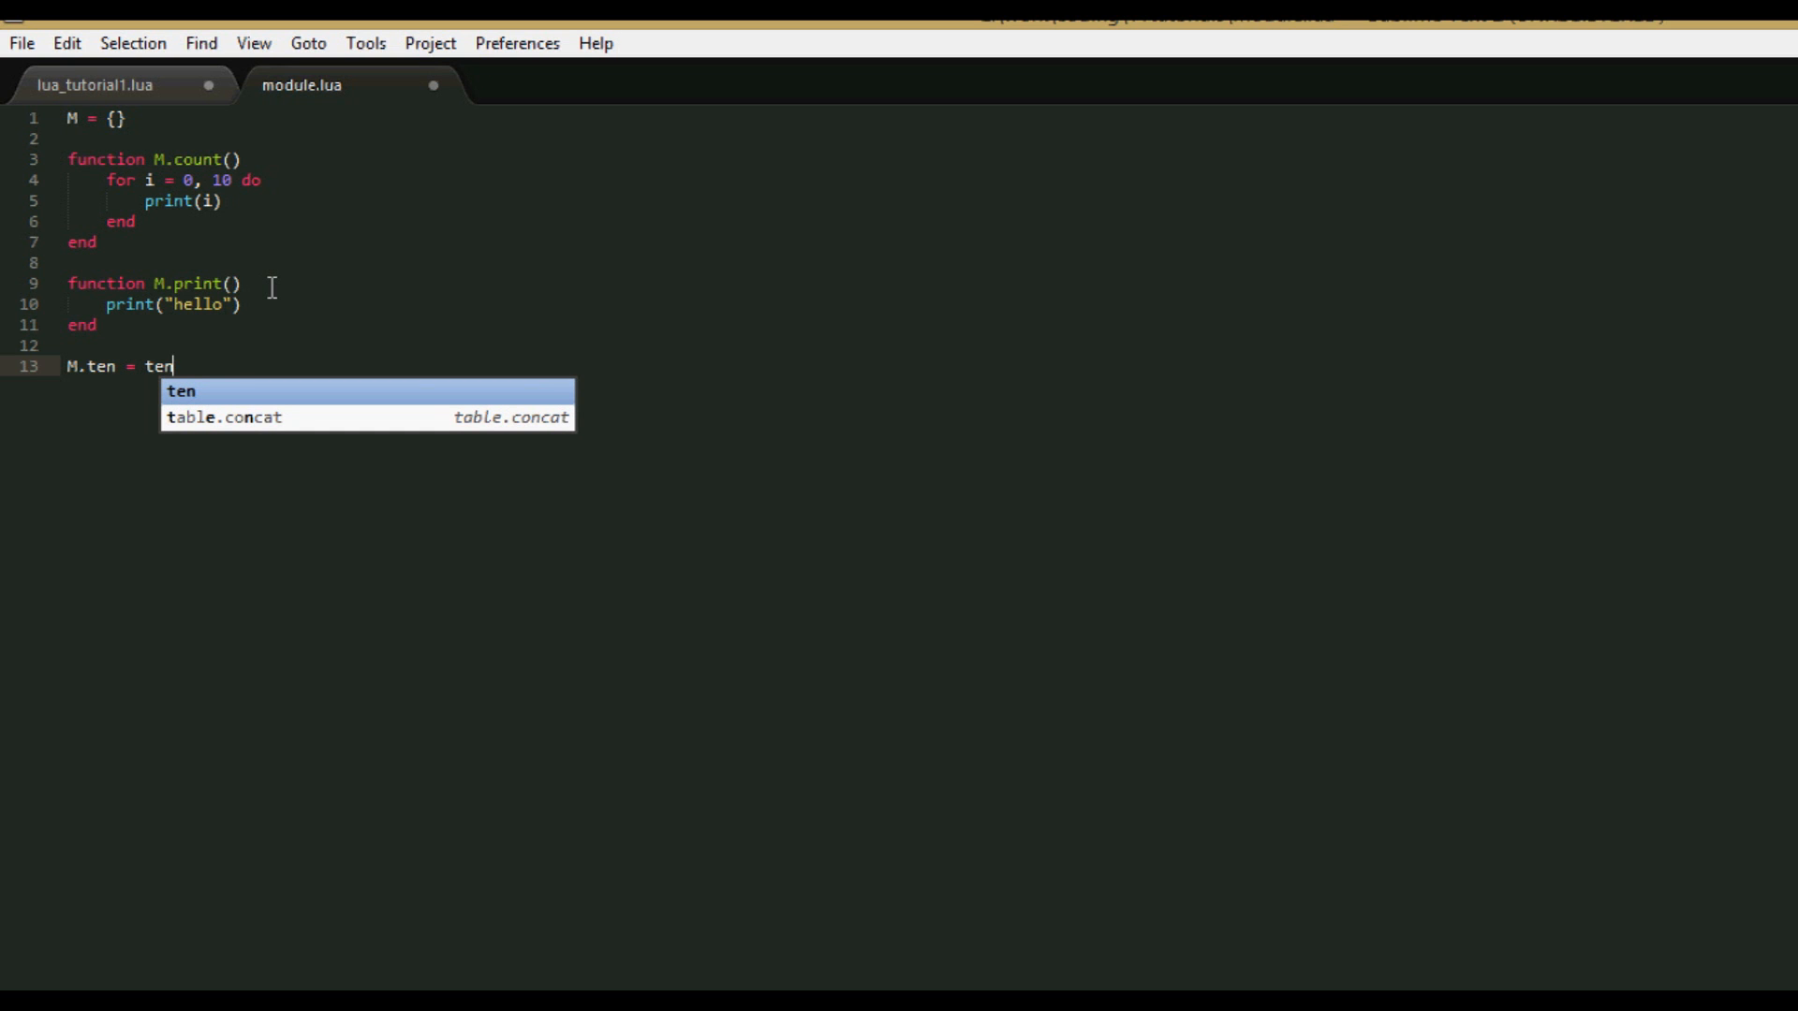
text(1)
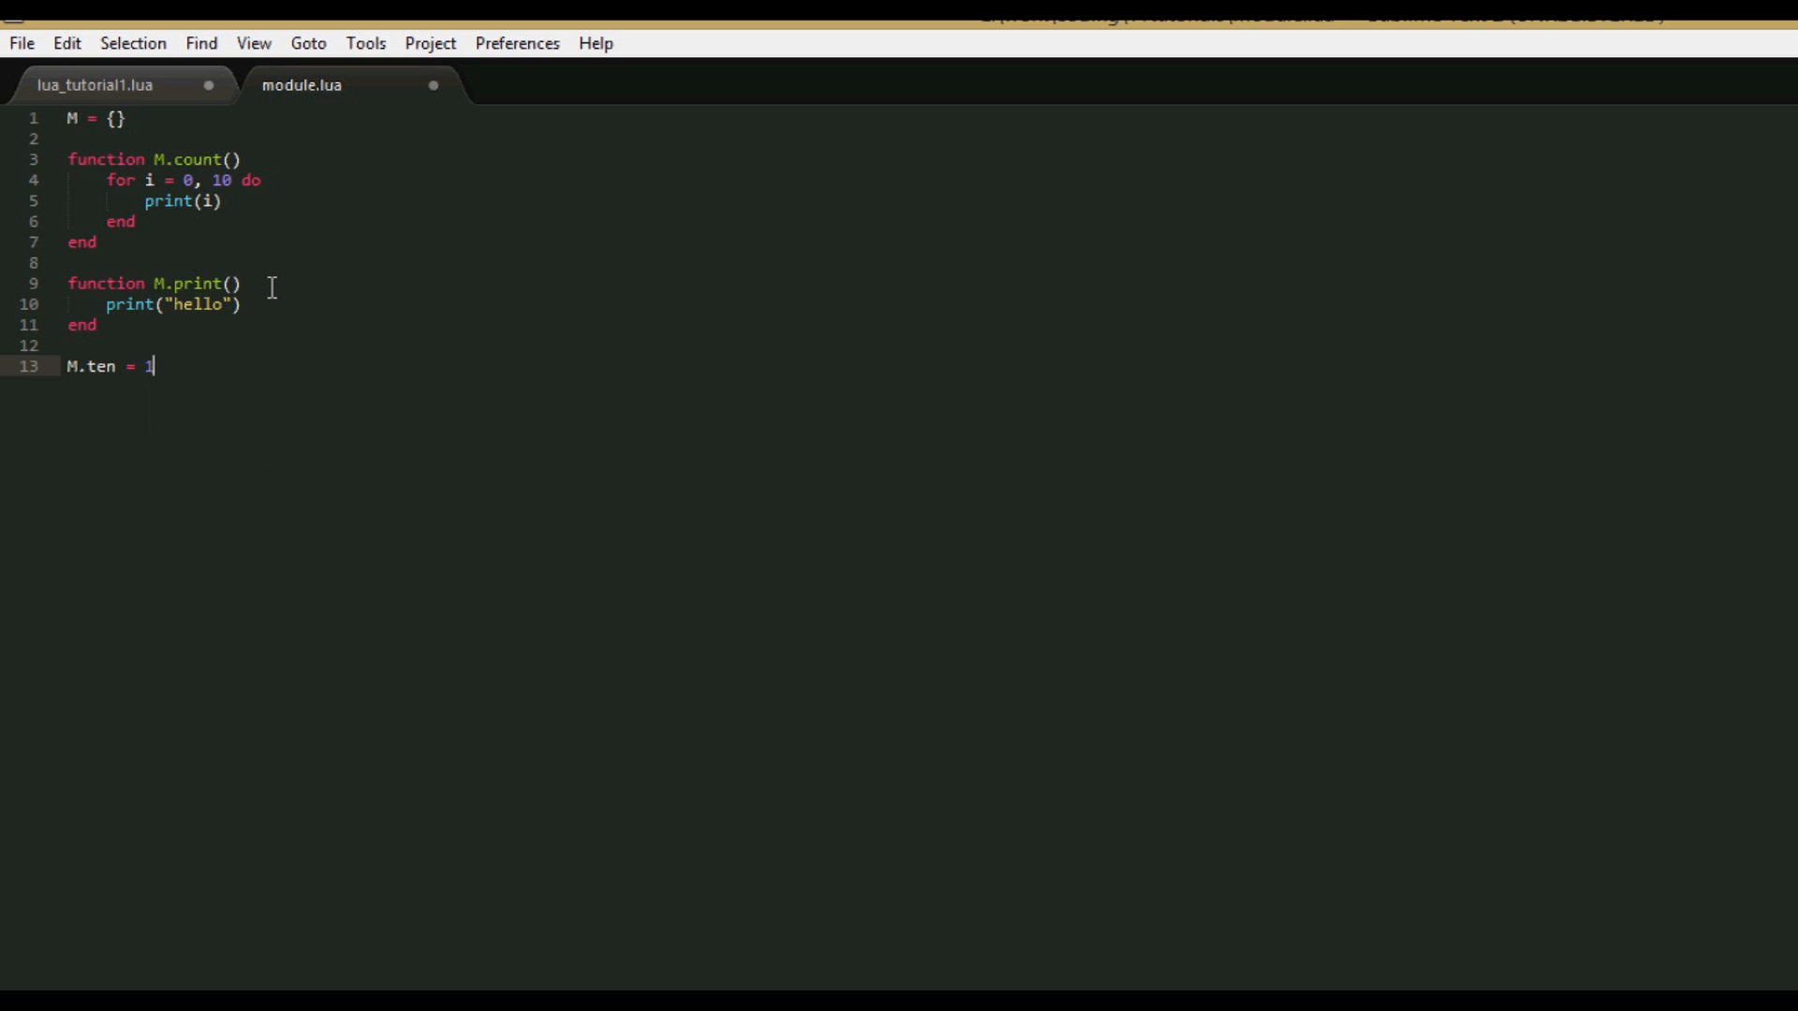
text(0)
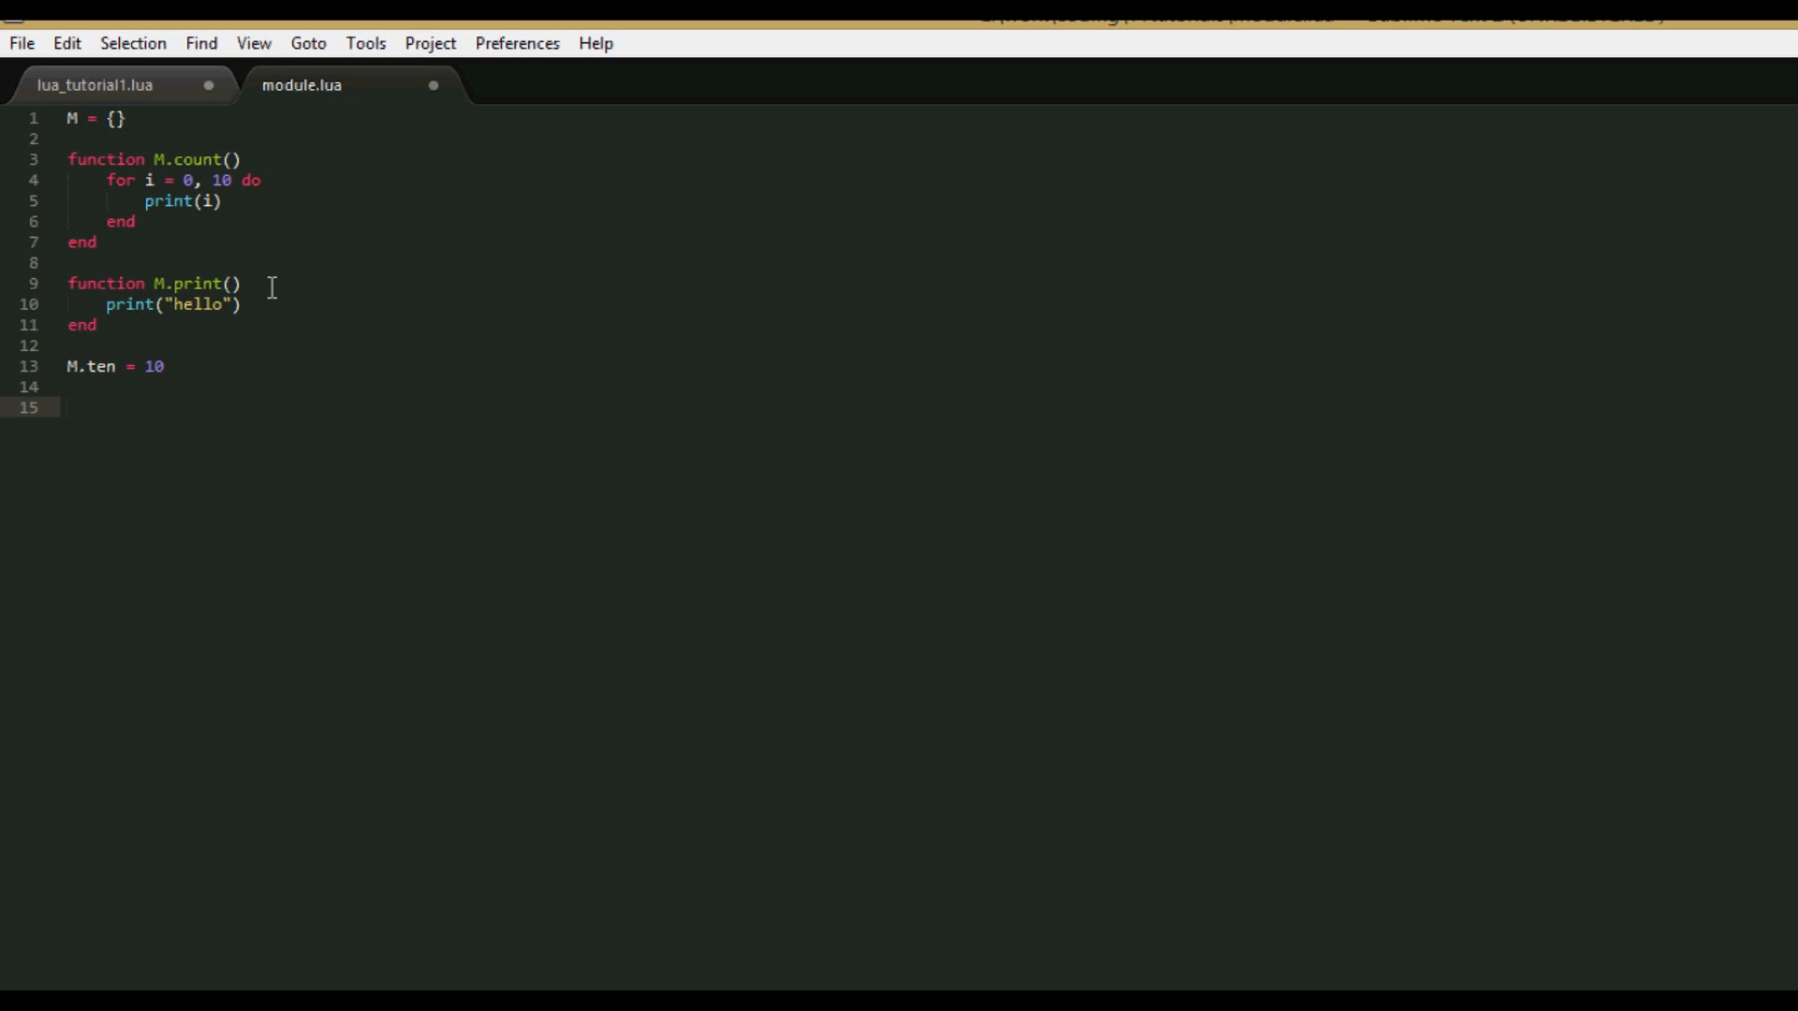
text(return M)
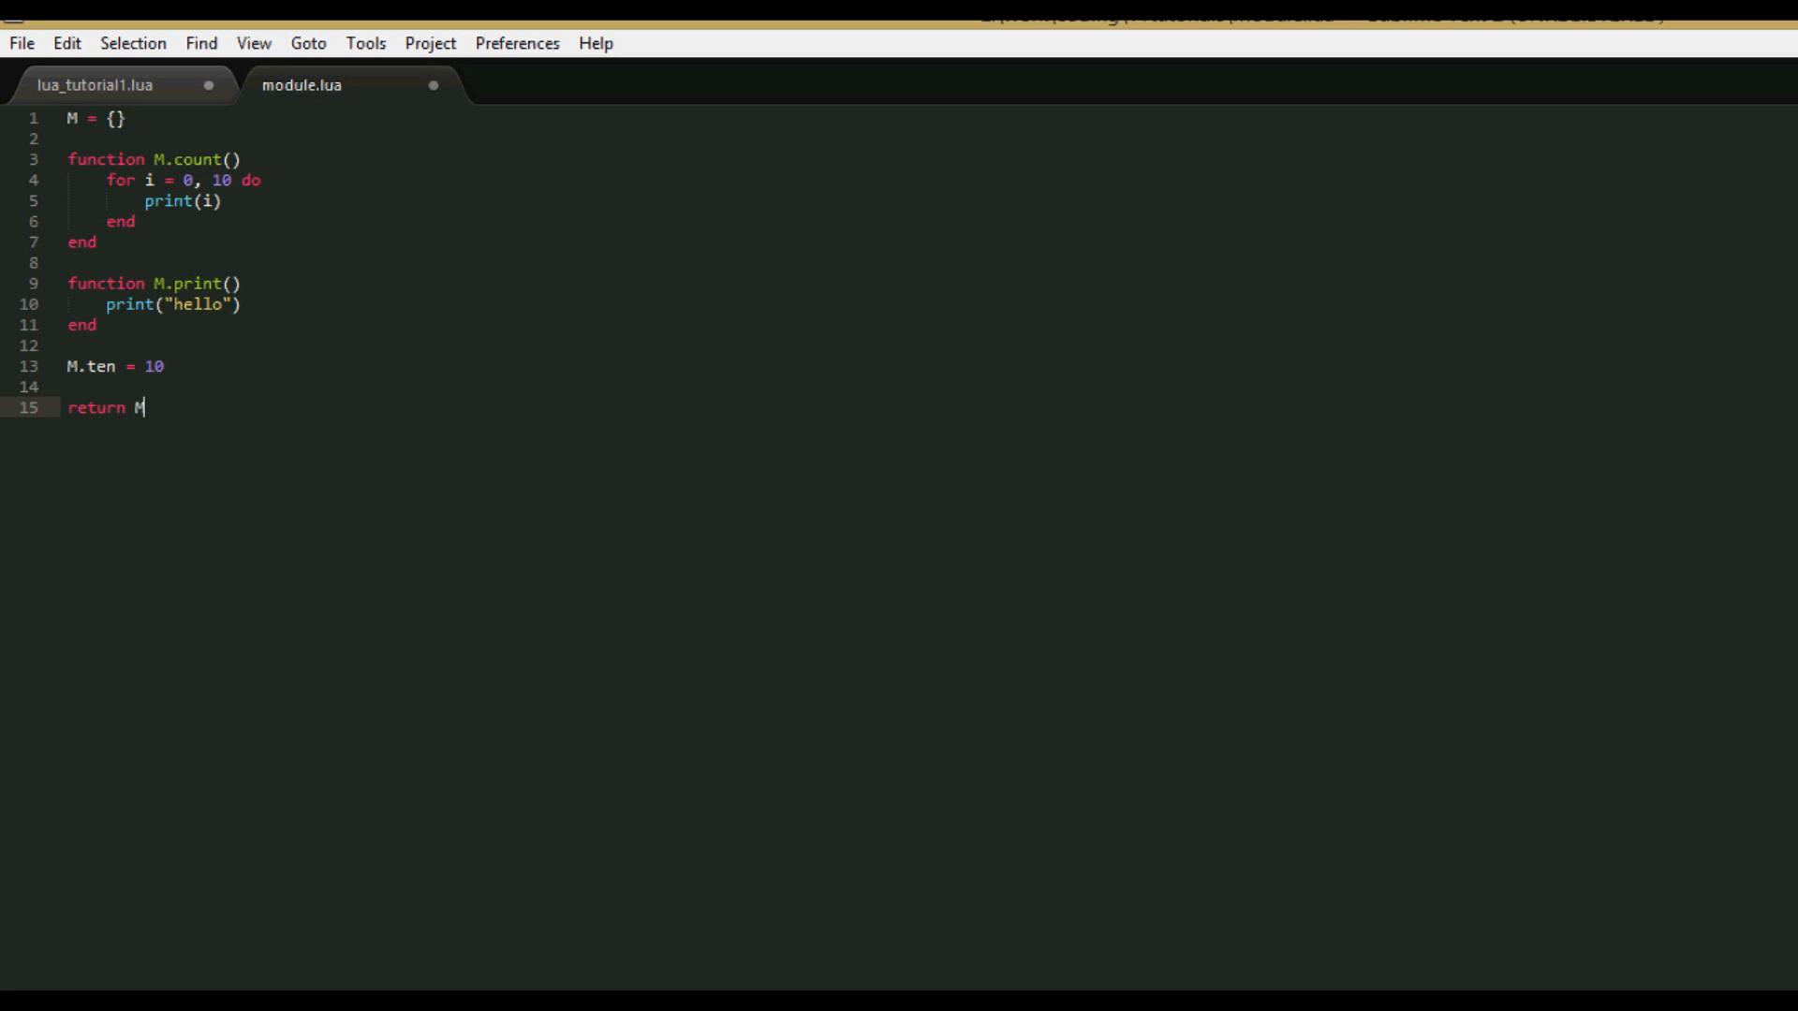
In lua_tutorial1.lua replace the io lines with M = require("module") on line 1.
click(97, 84)
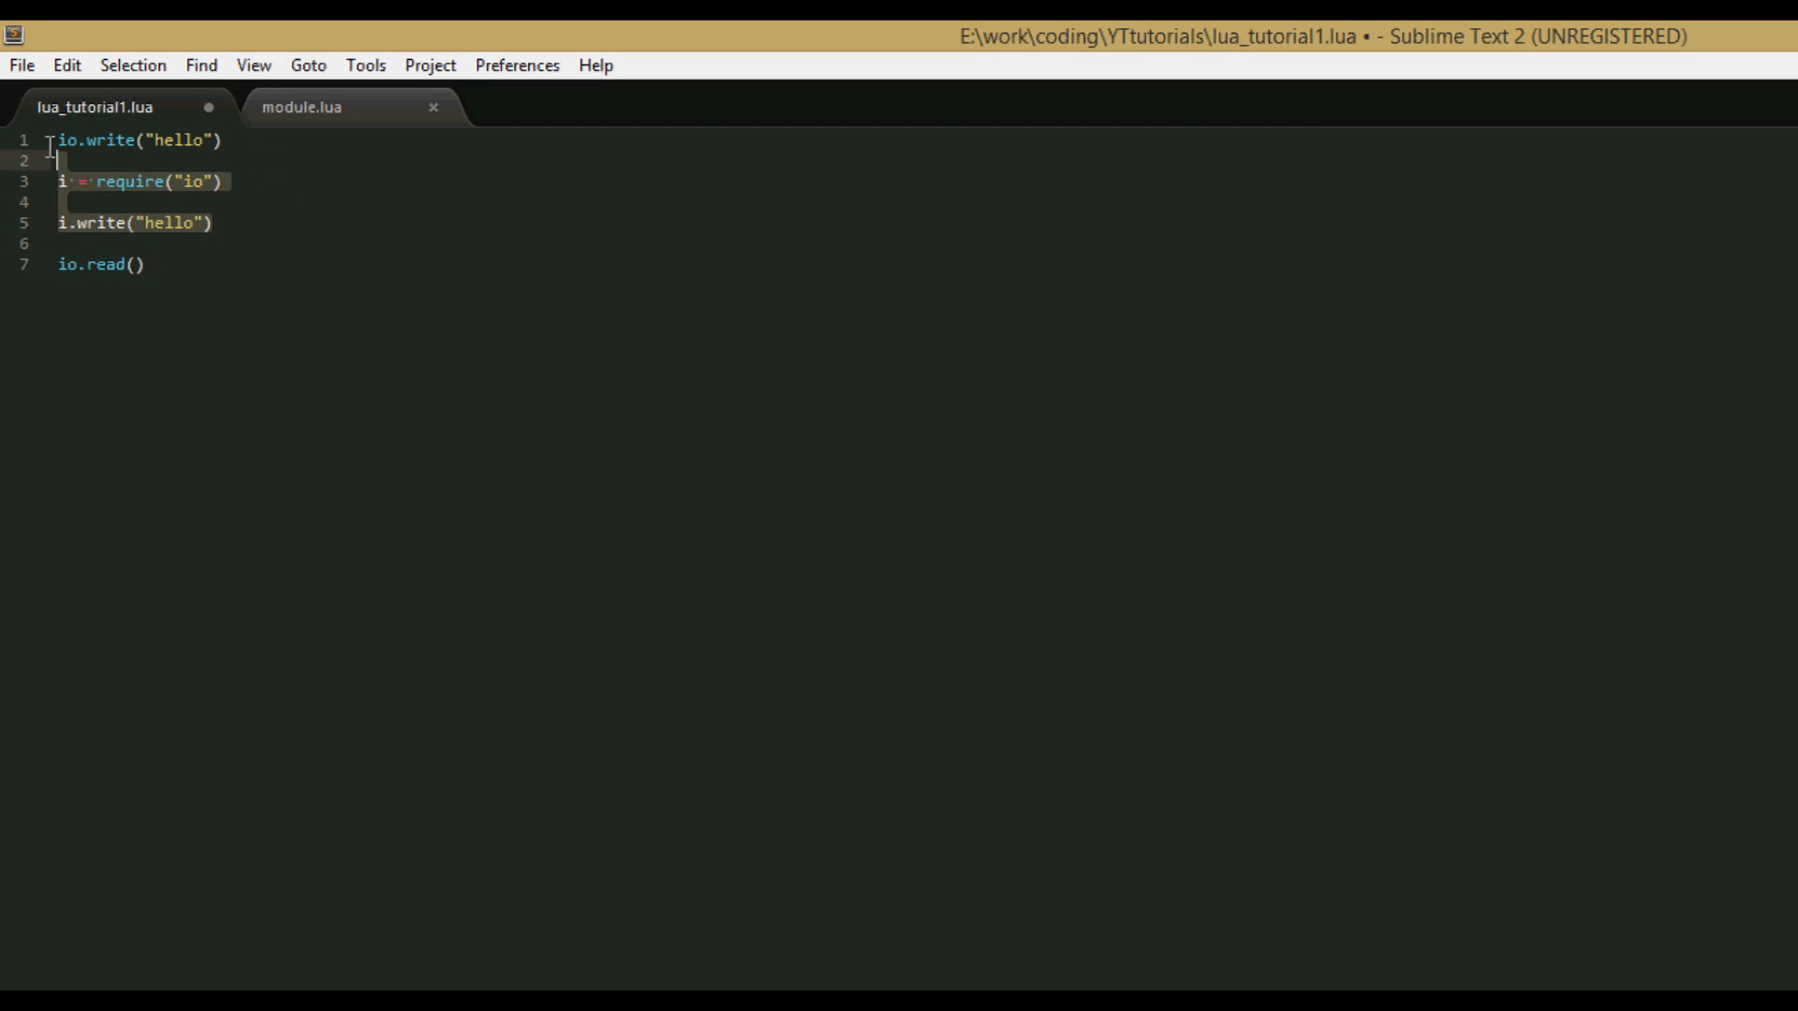
text(re)
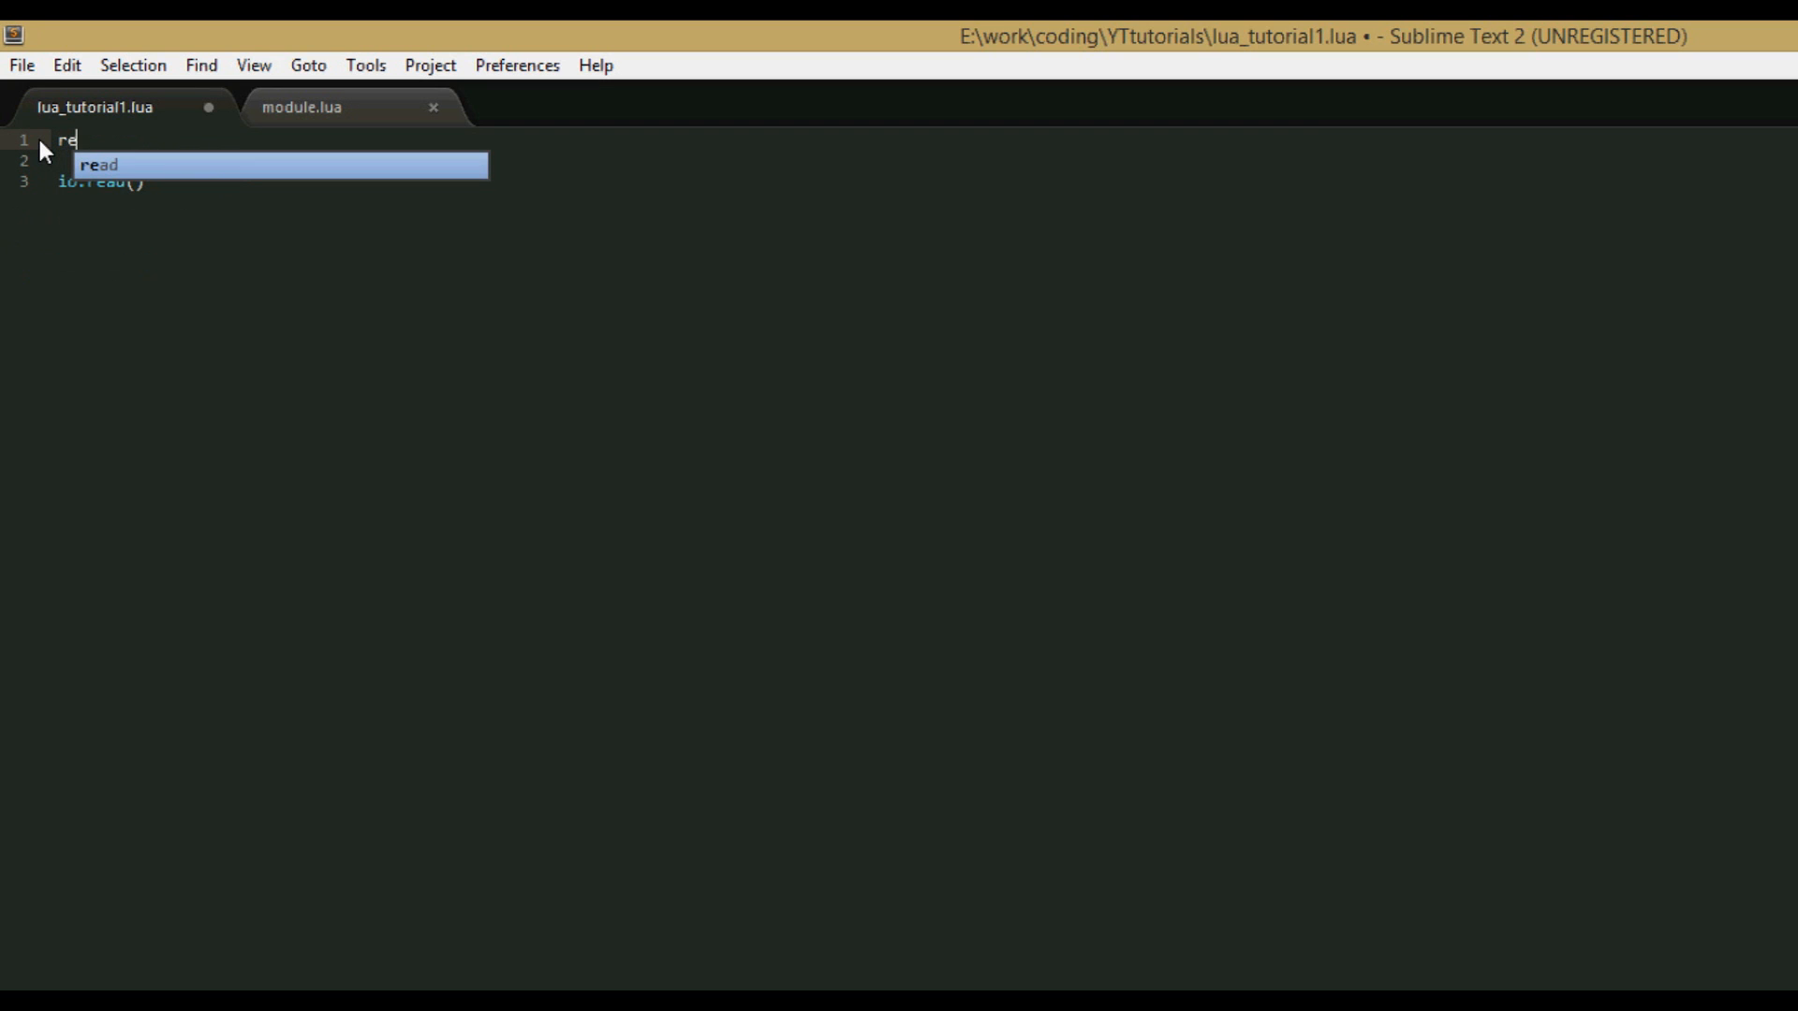
text(M =)
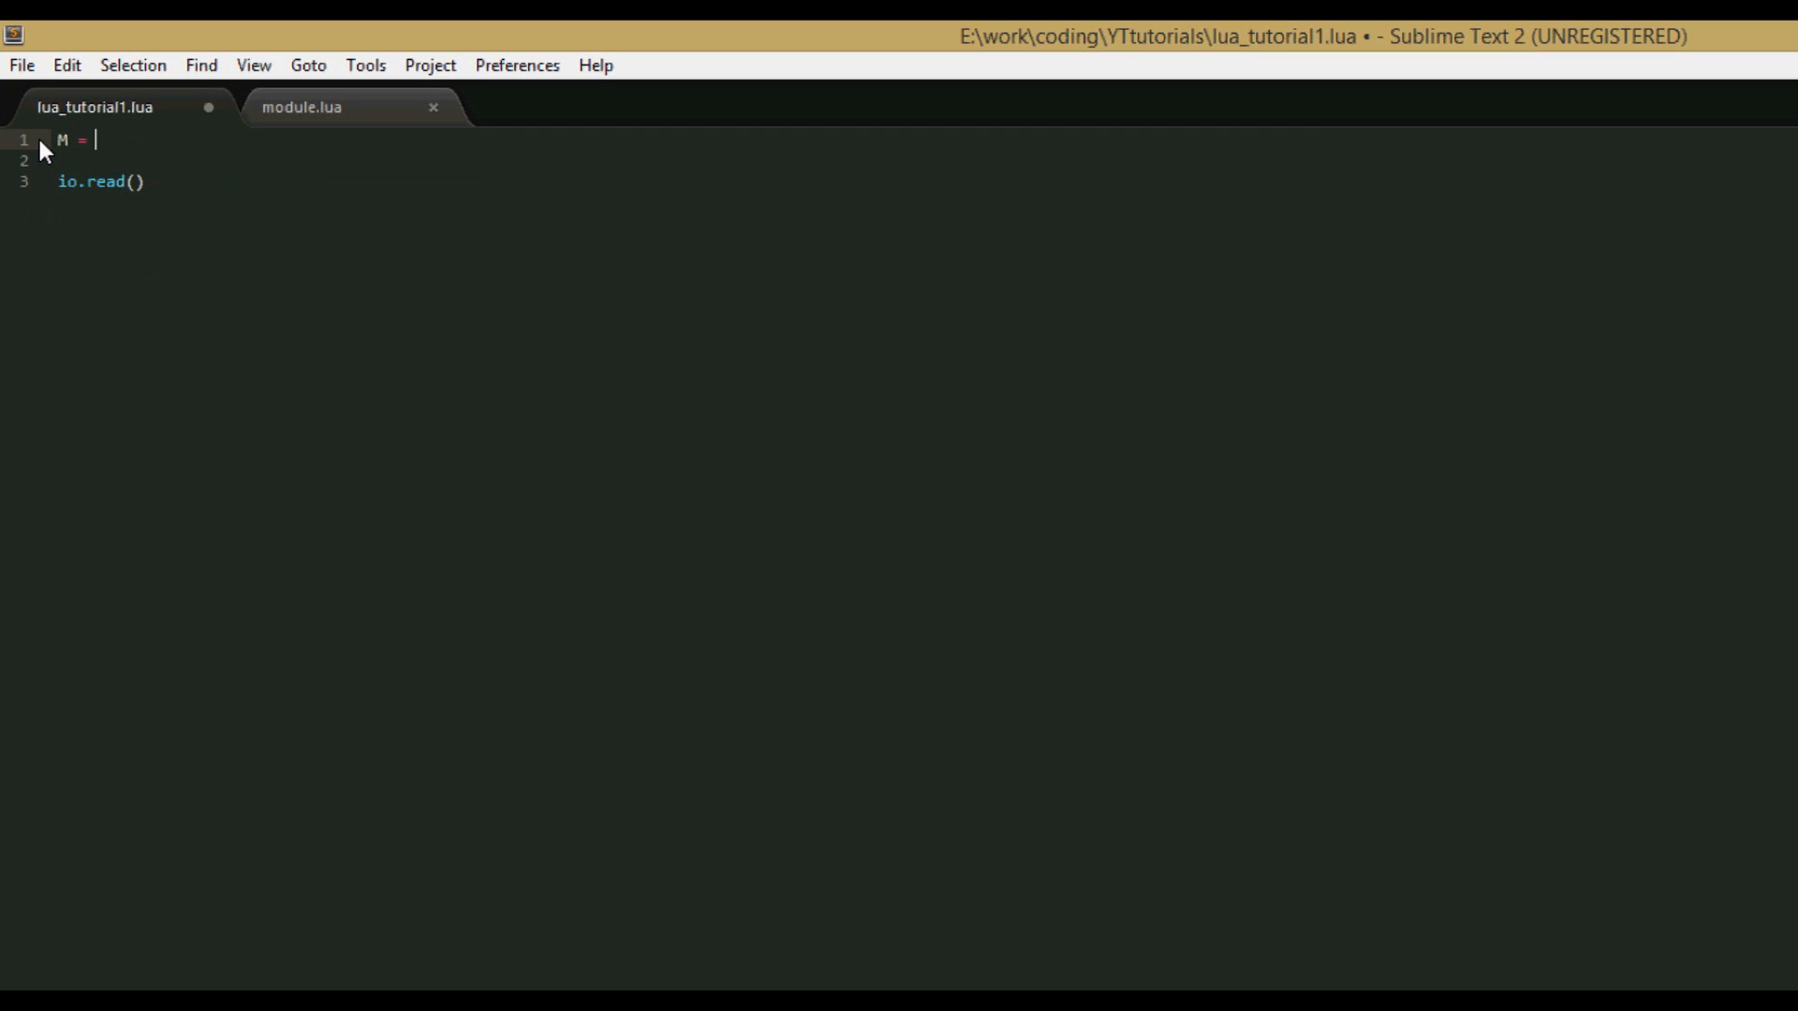
text(requ)
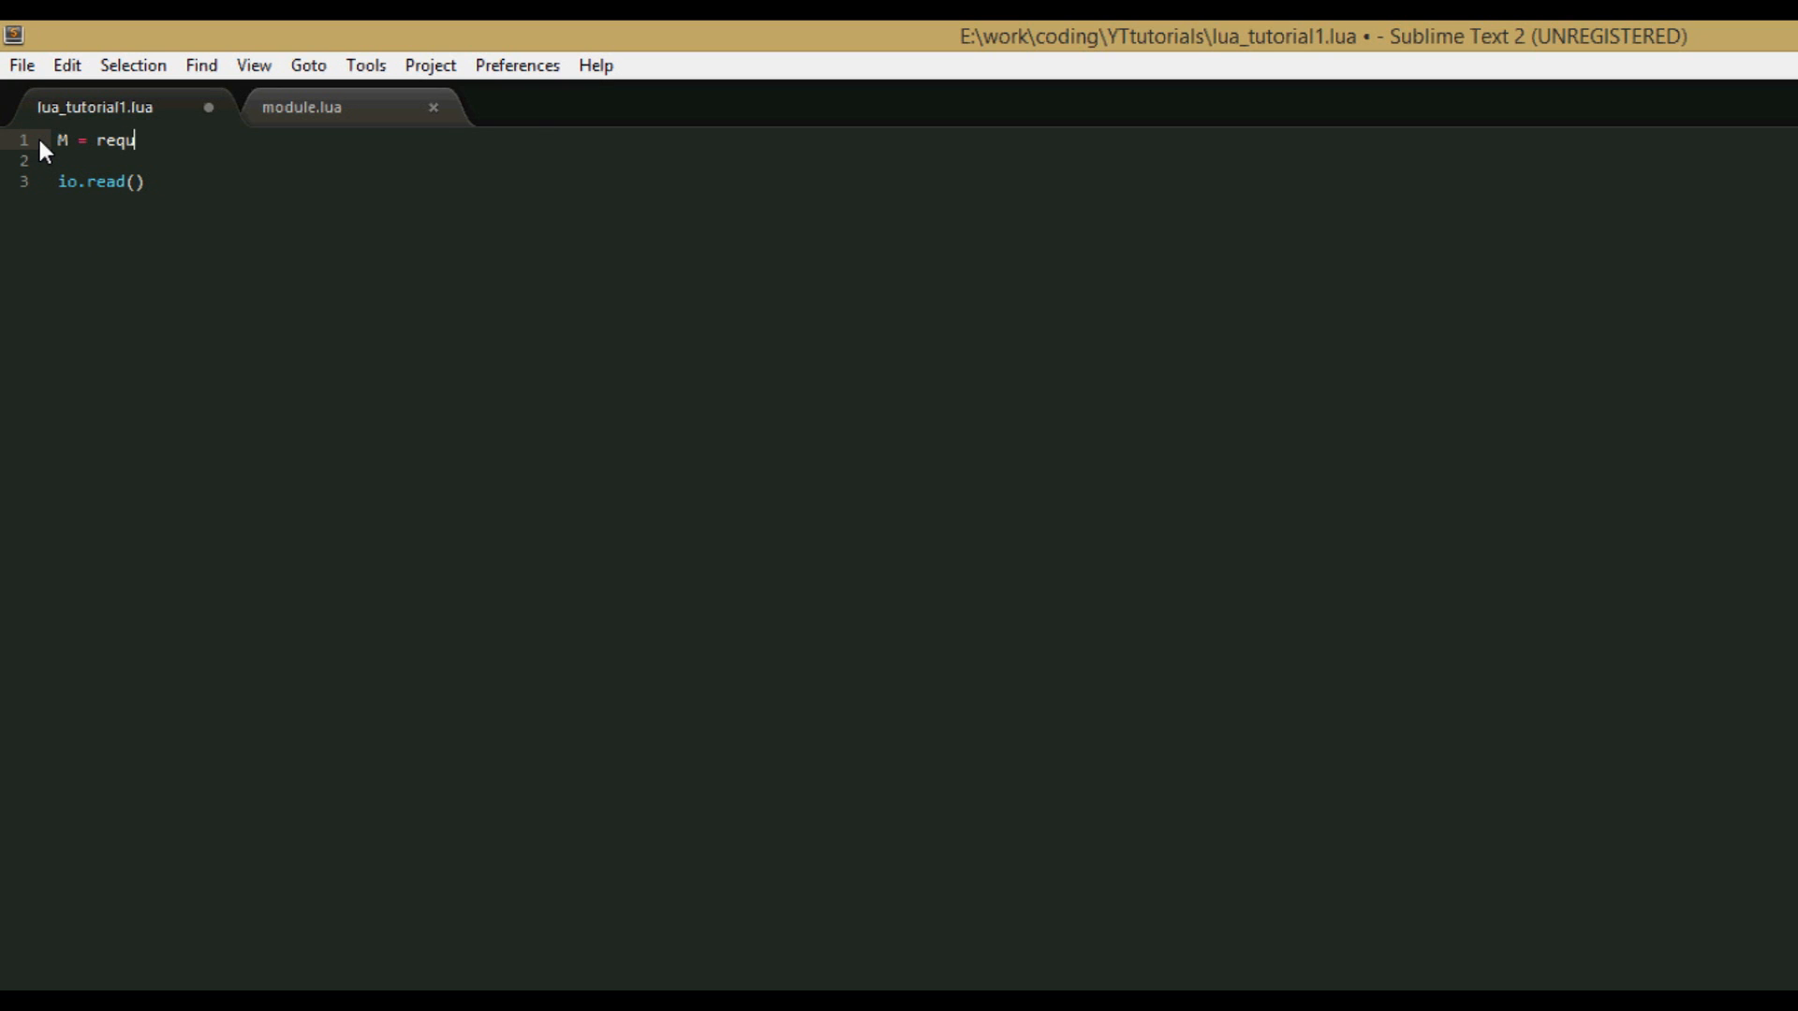
text(ire)
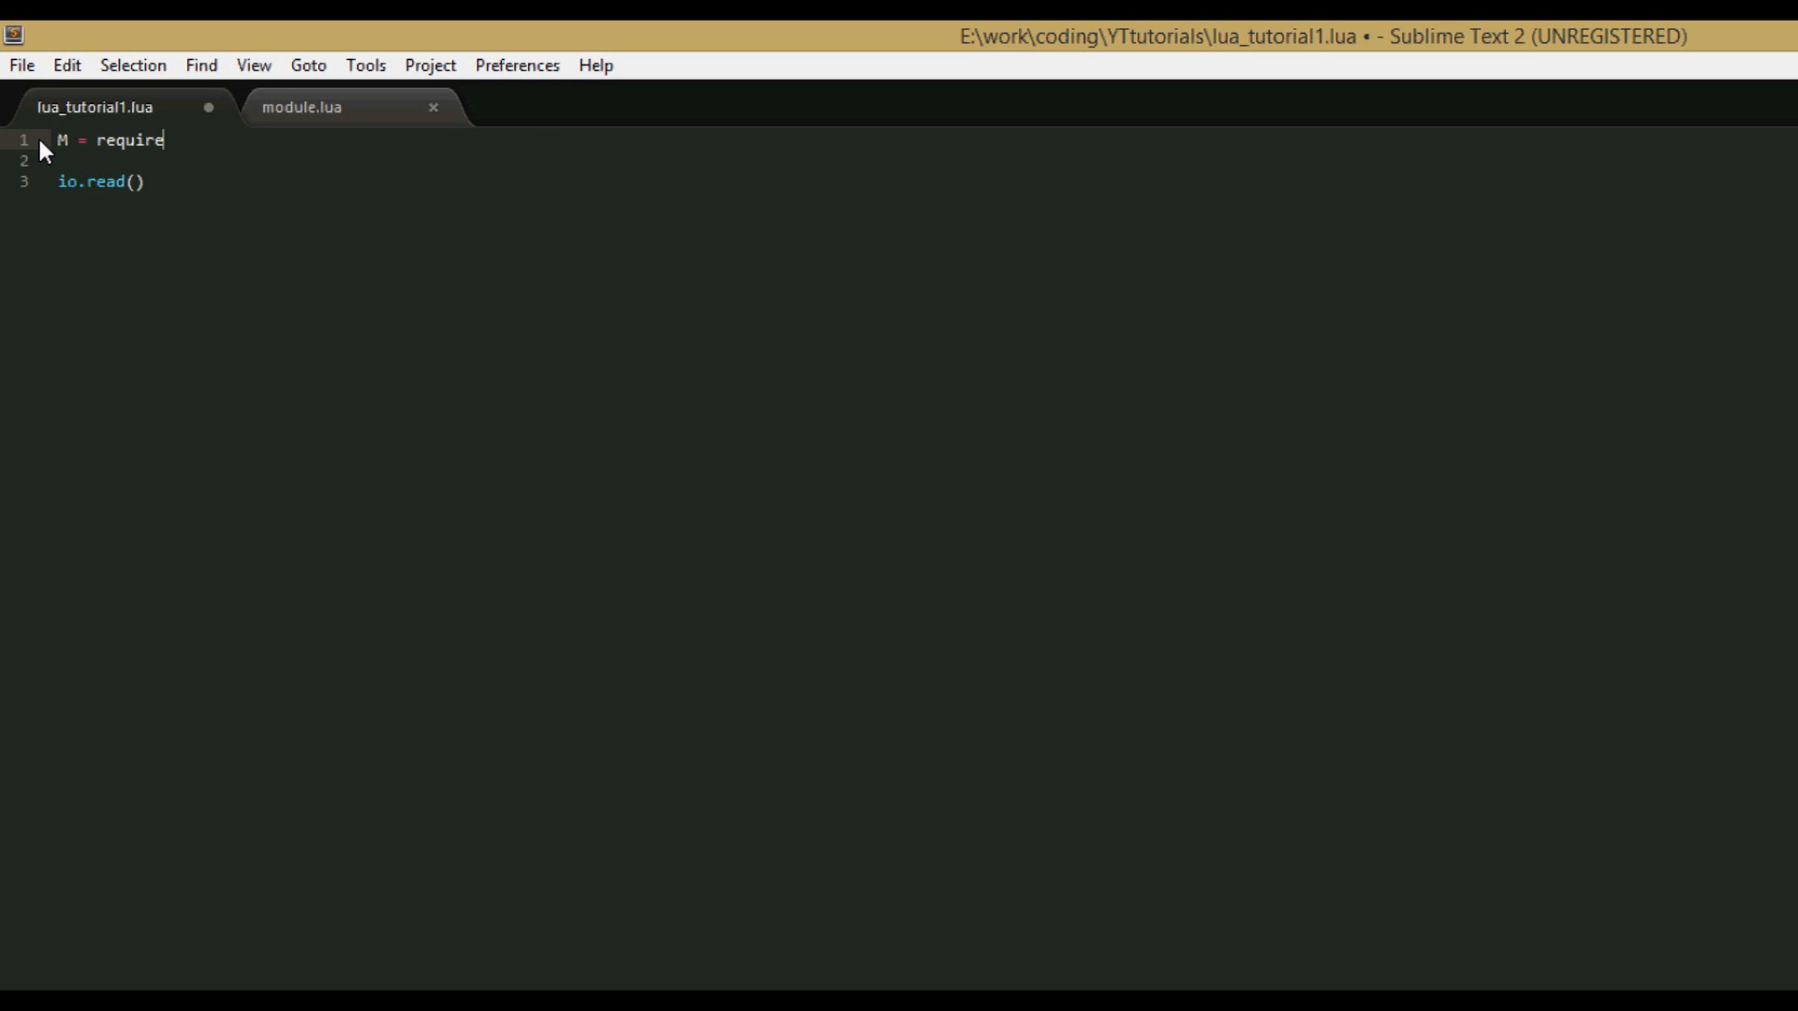
text(())
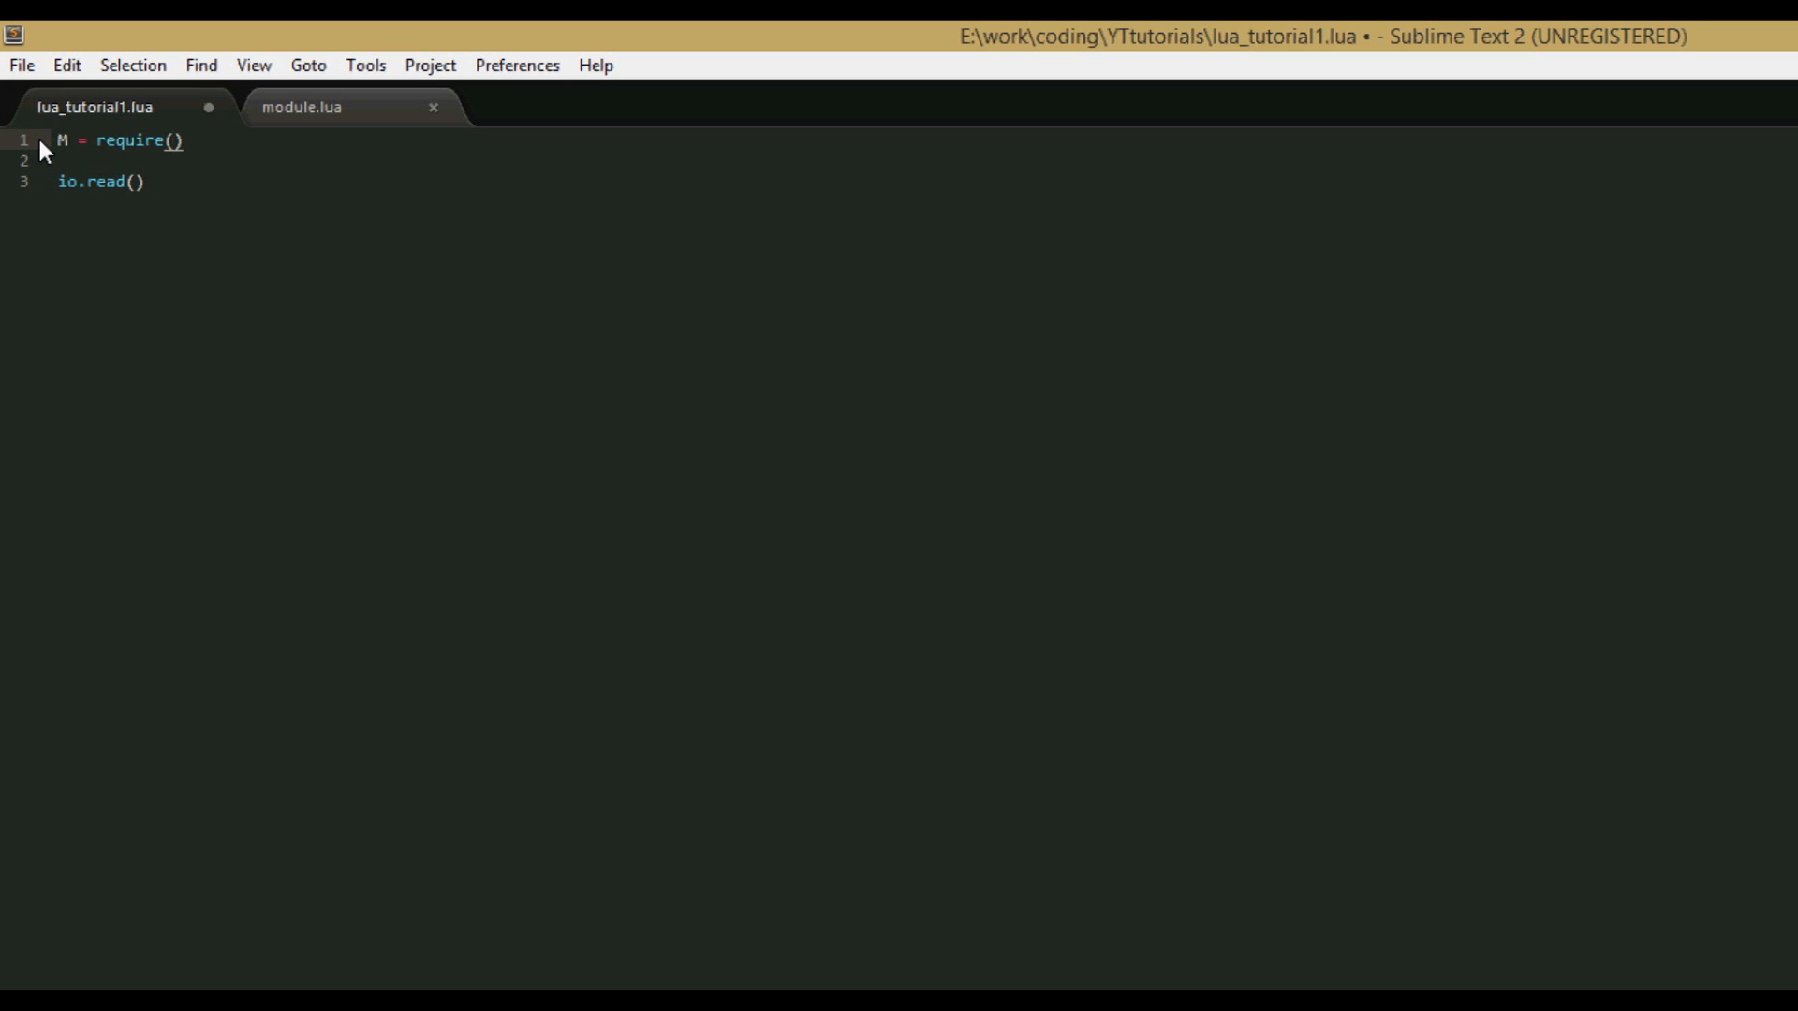
text("modul)
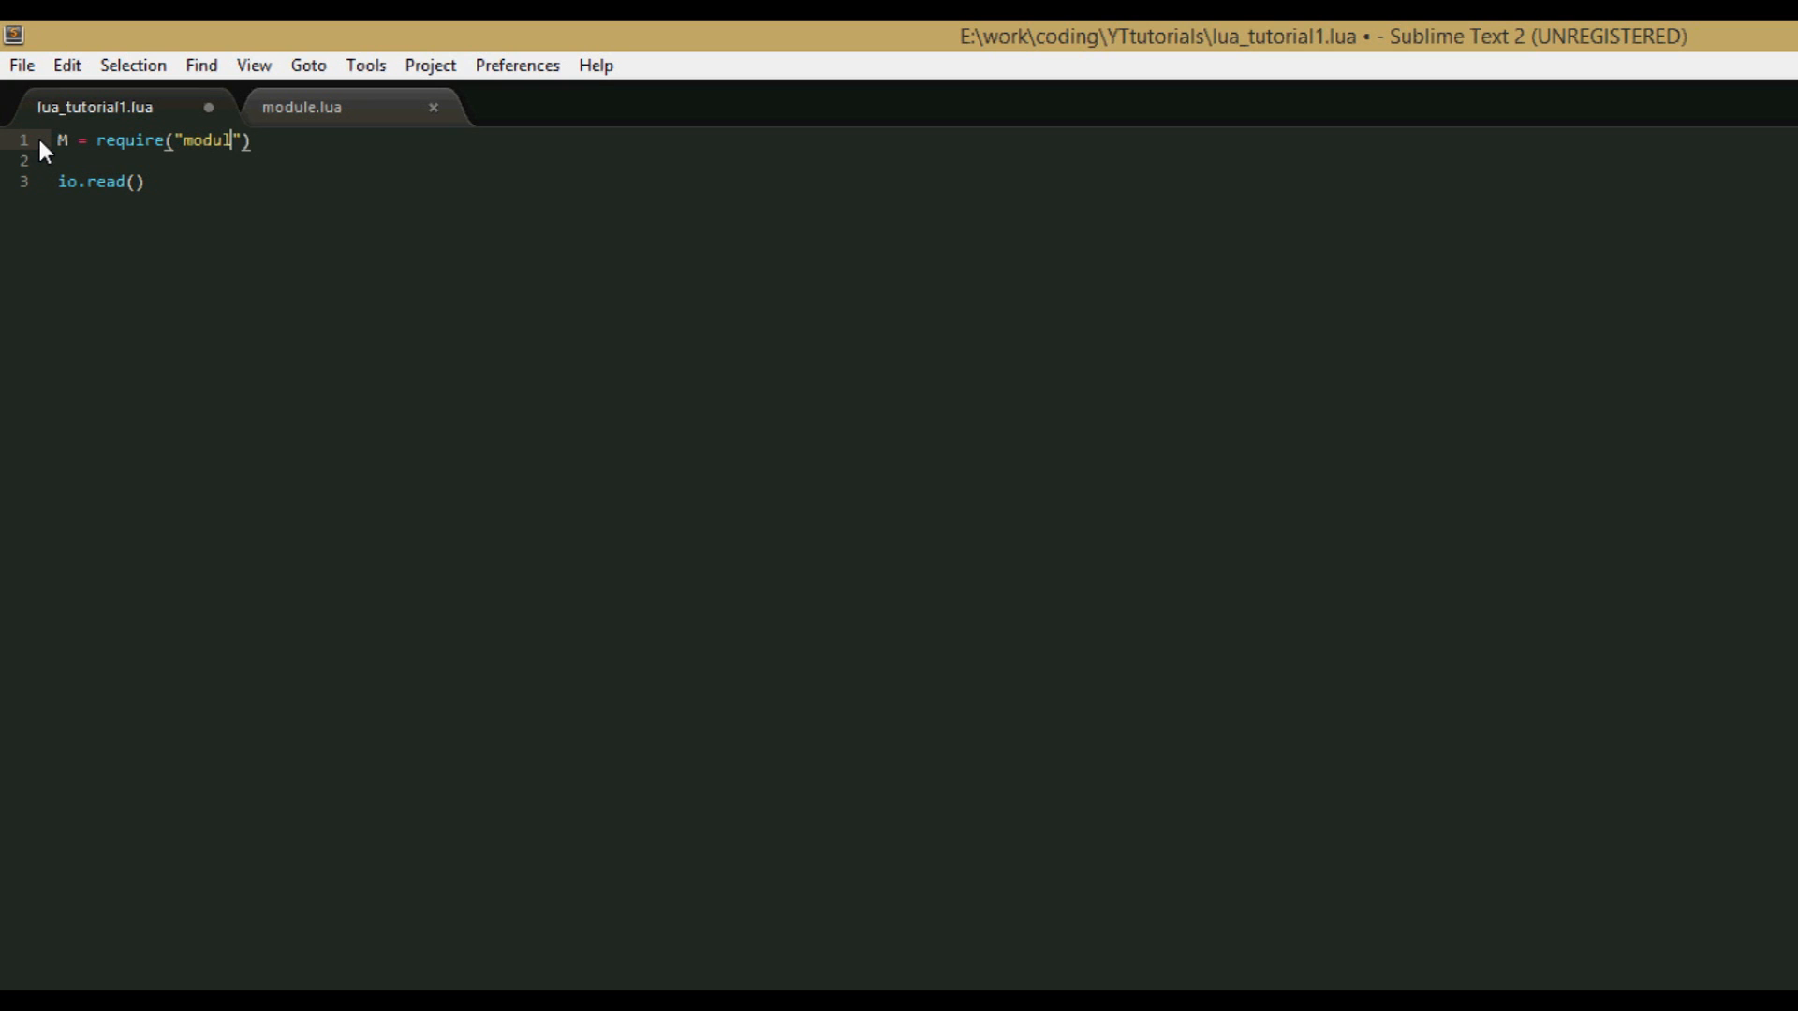
text(e)
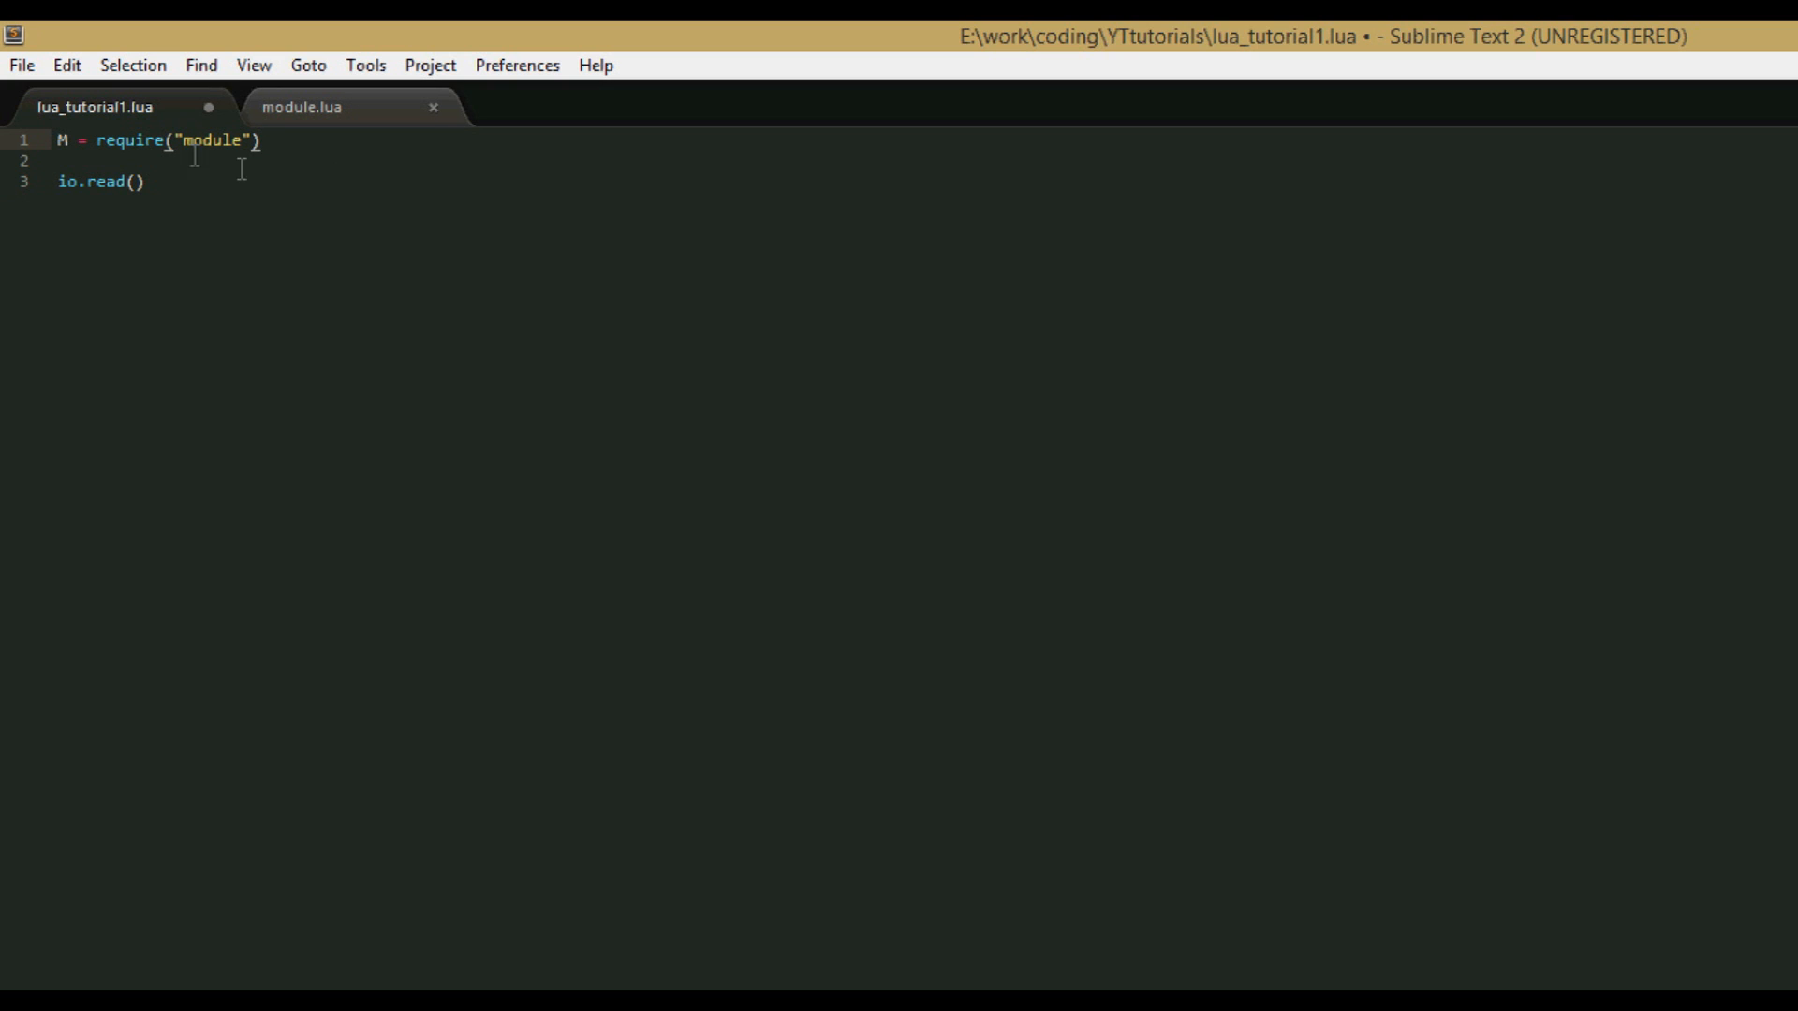
key(enter)
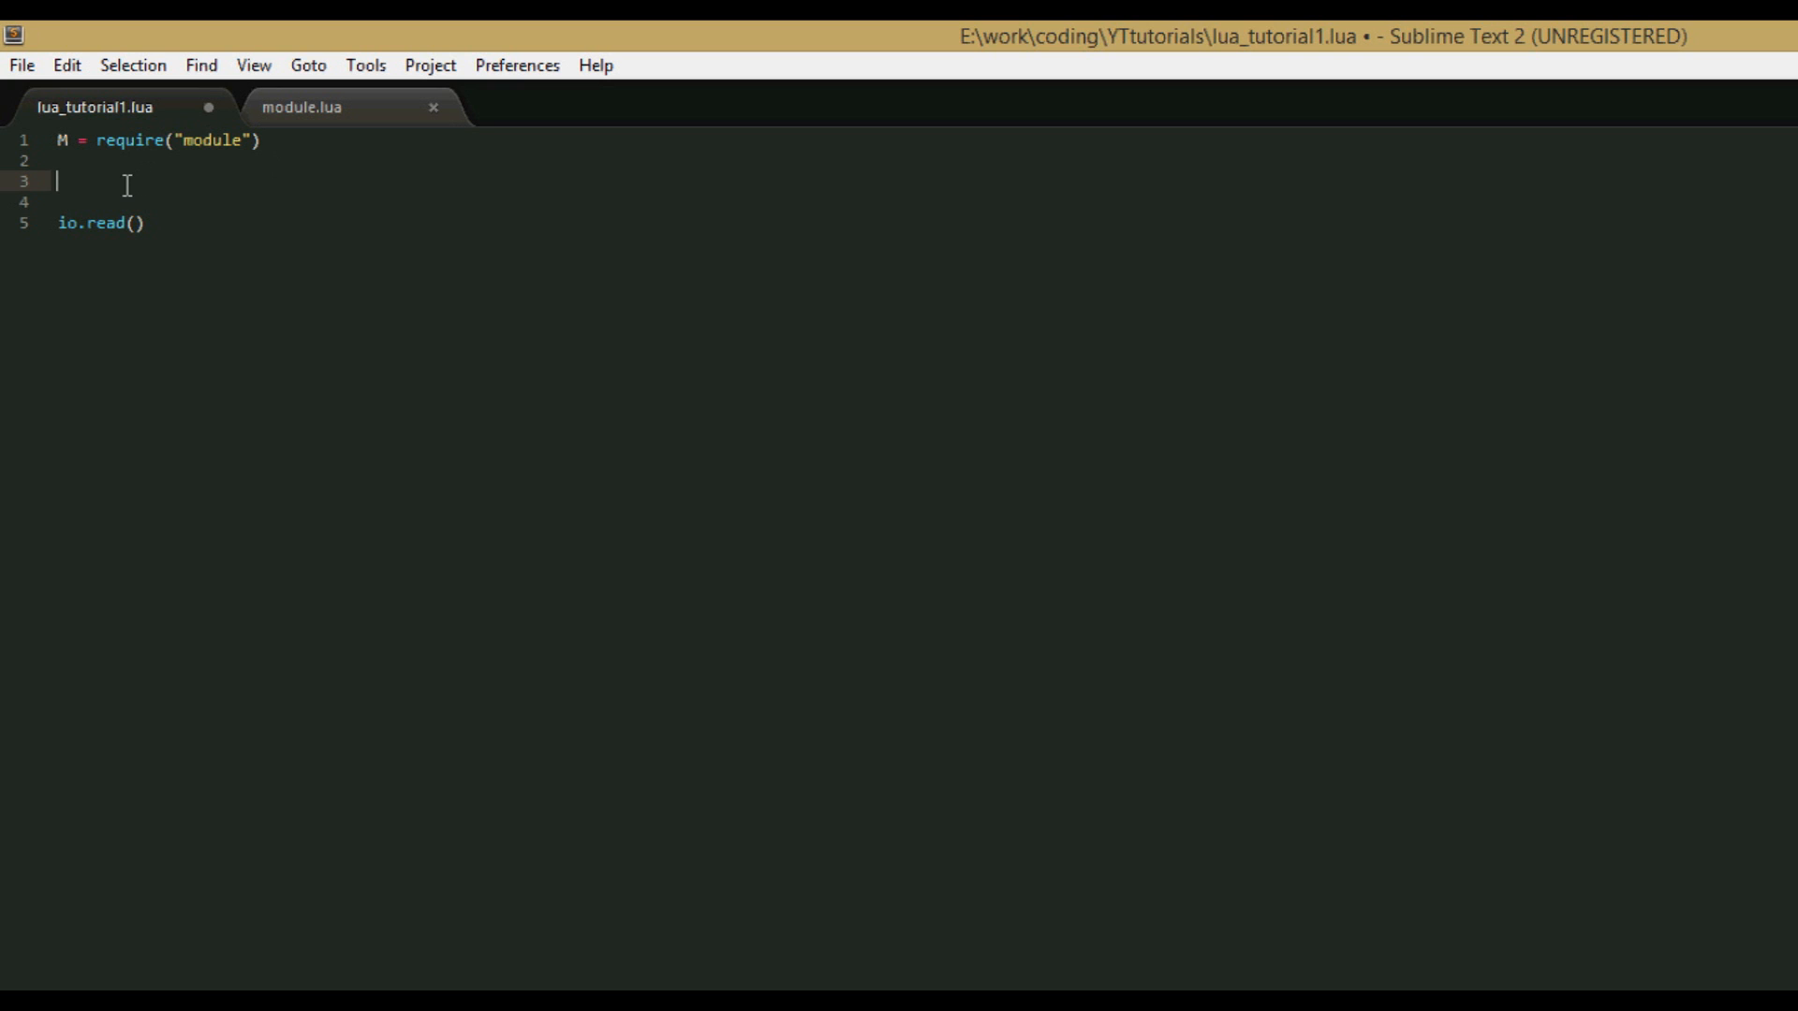
Call M.count(), M.print() and print(M.ten), then save lua_tutorial1.lua.
text(M)
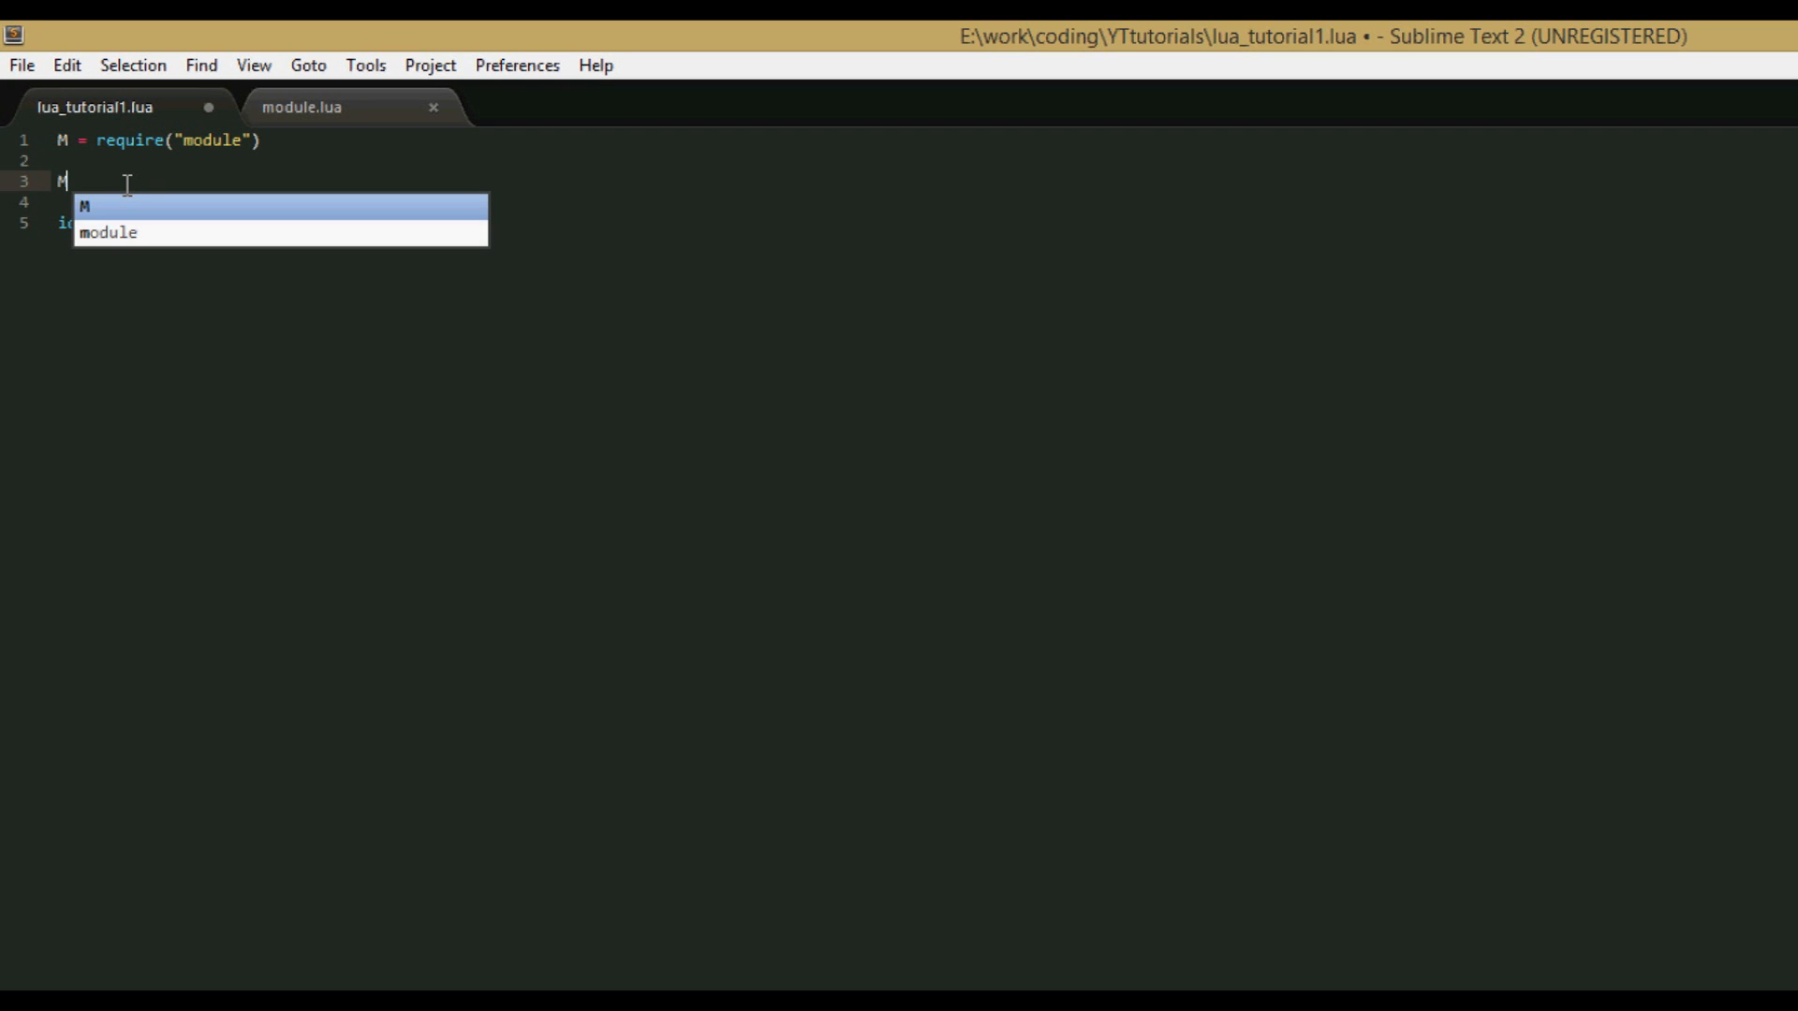
text(.count()
click(309, 203)
text(M.)
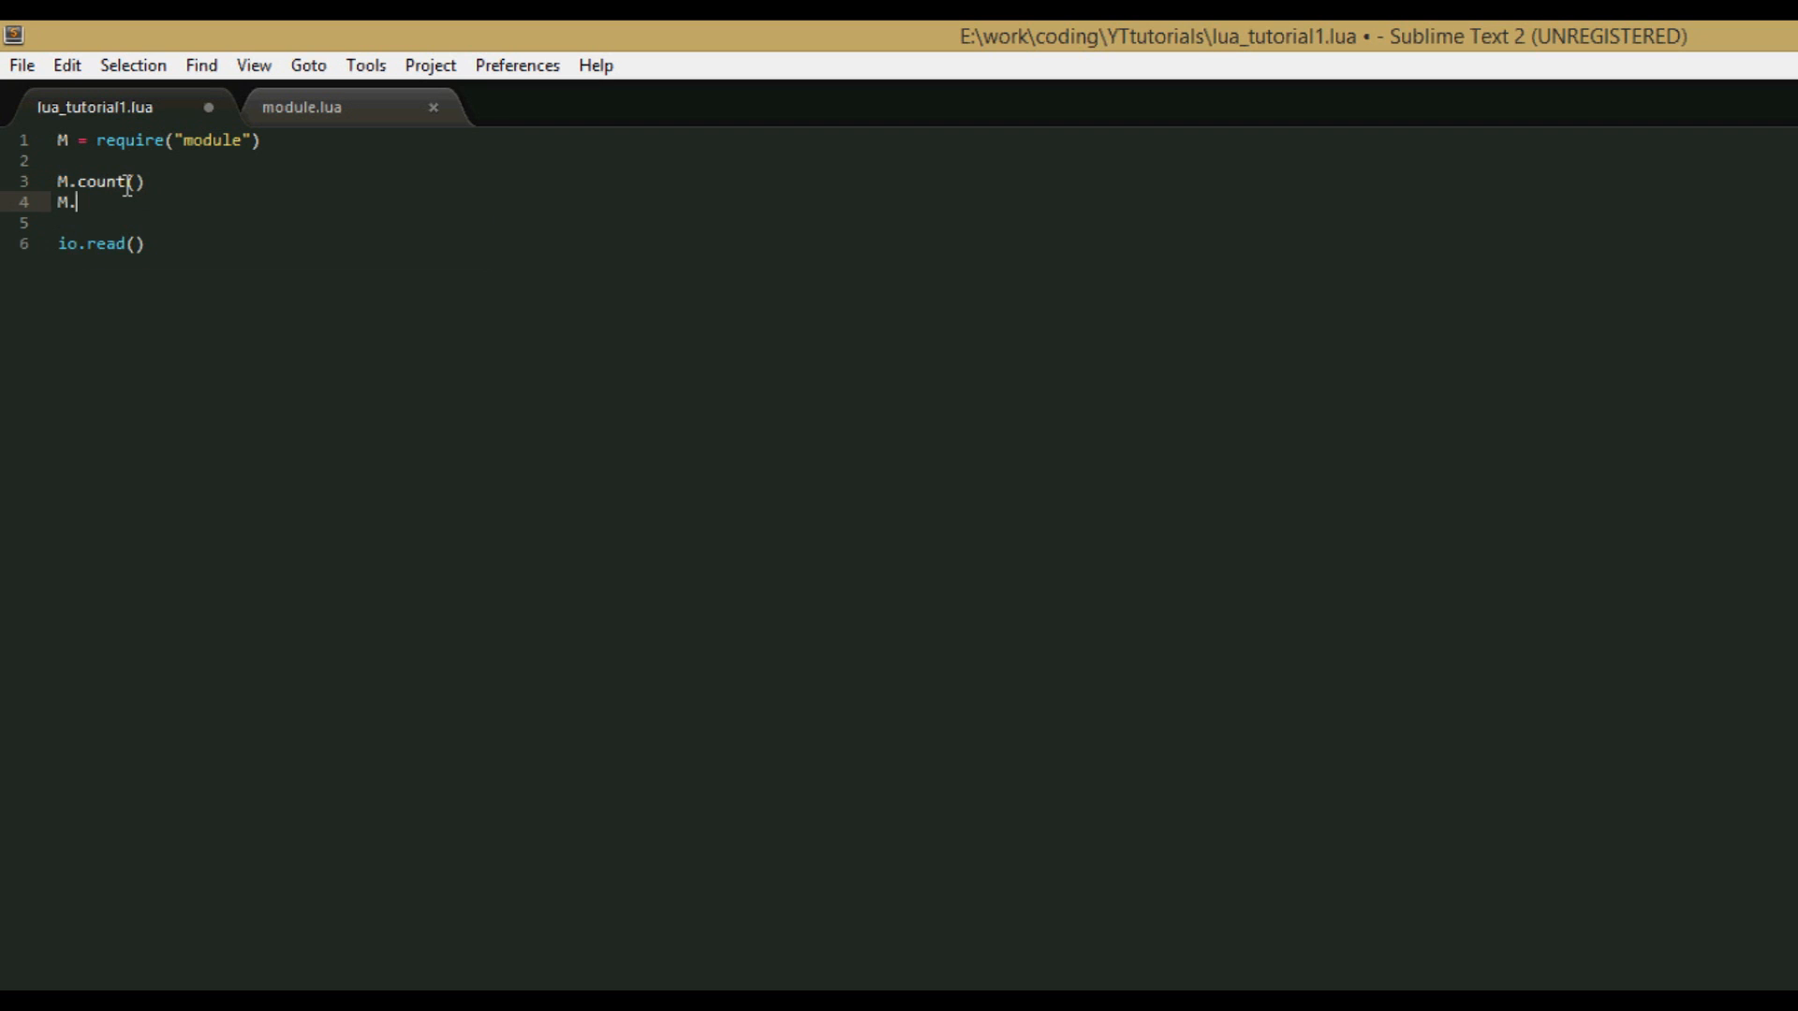
text(print)
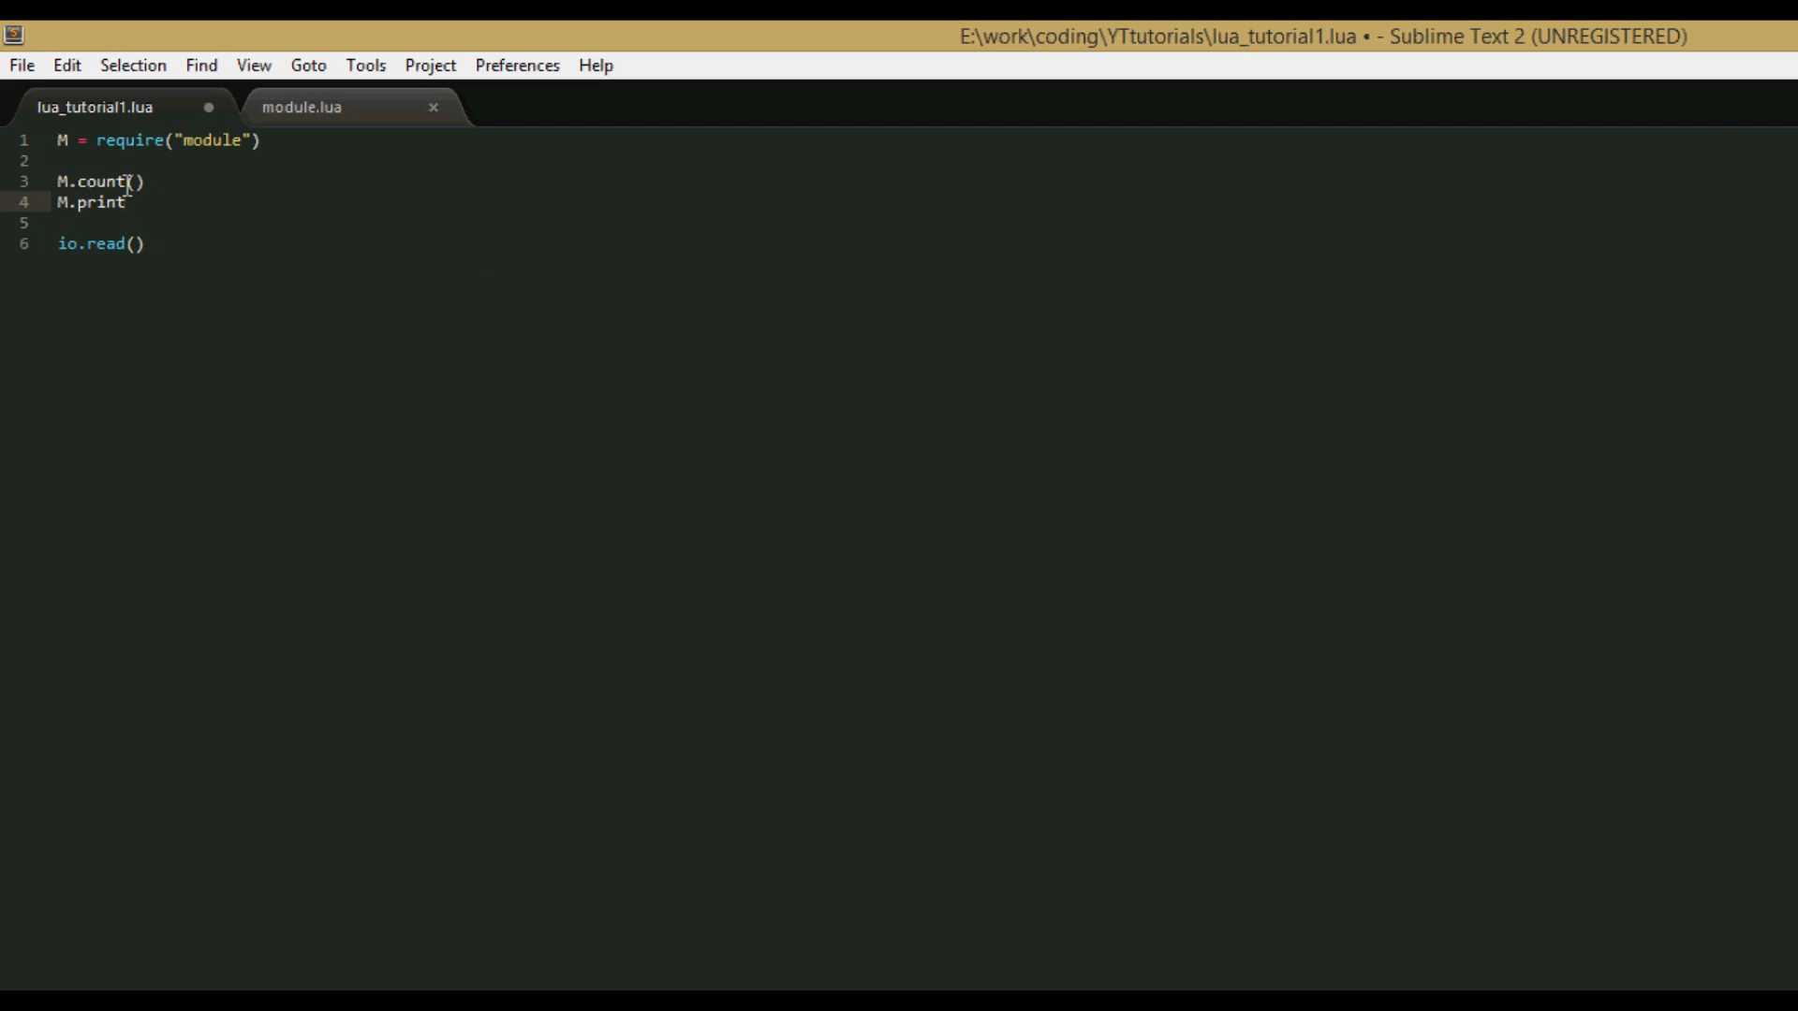
text(print()
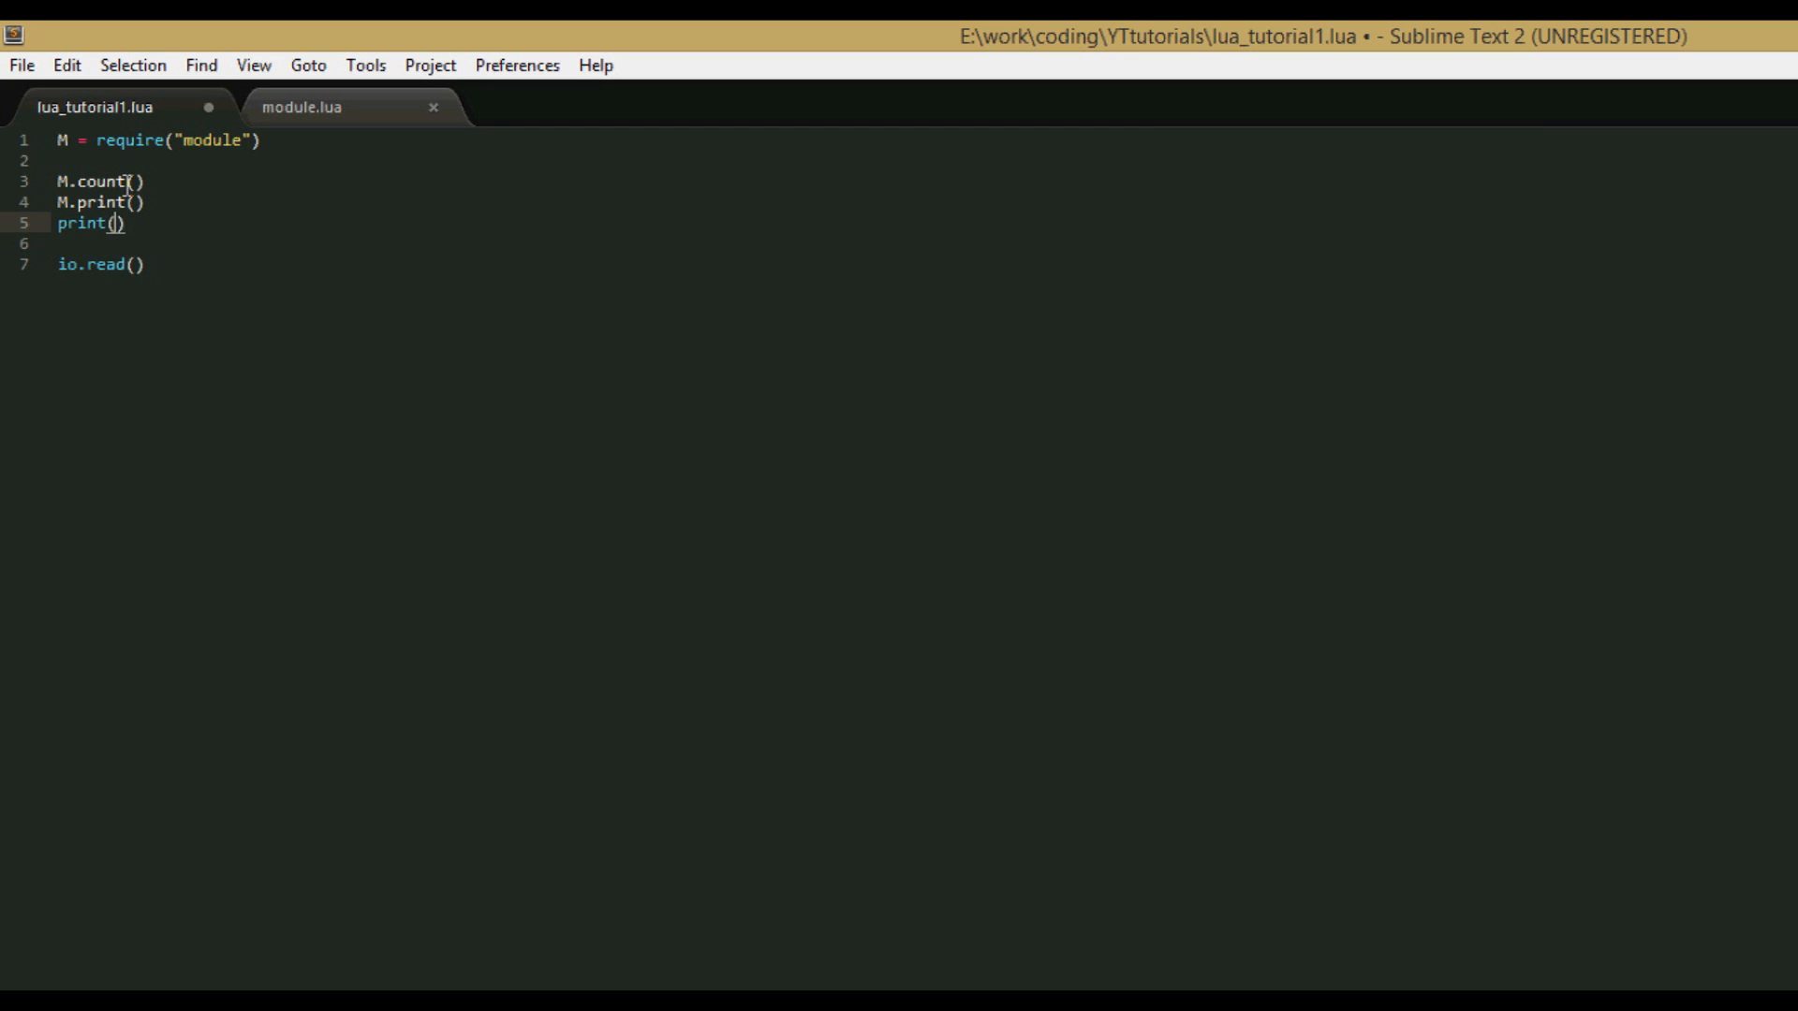
text(M.ten)
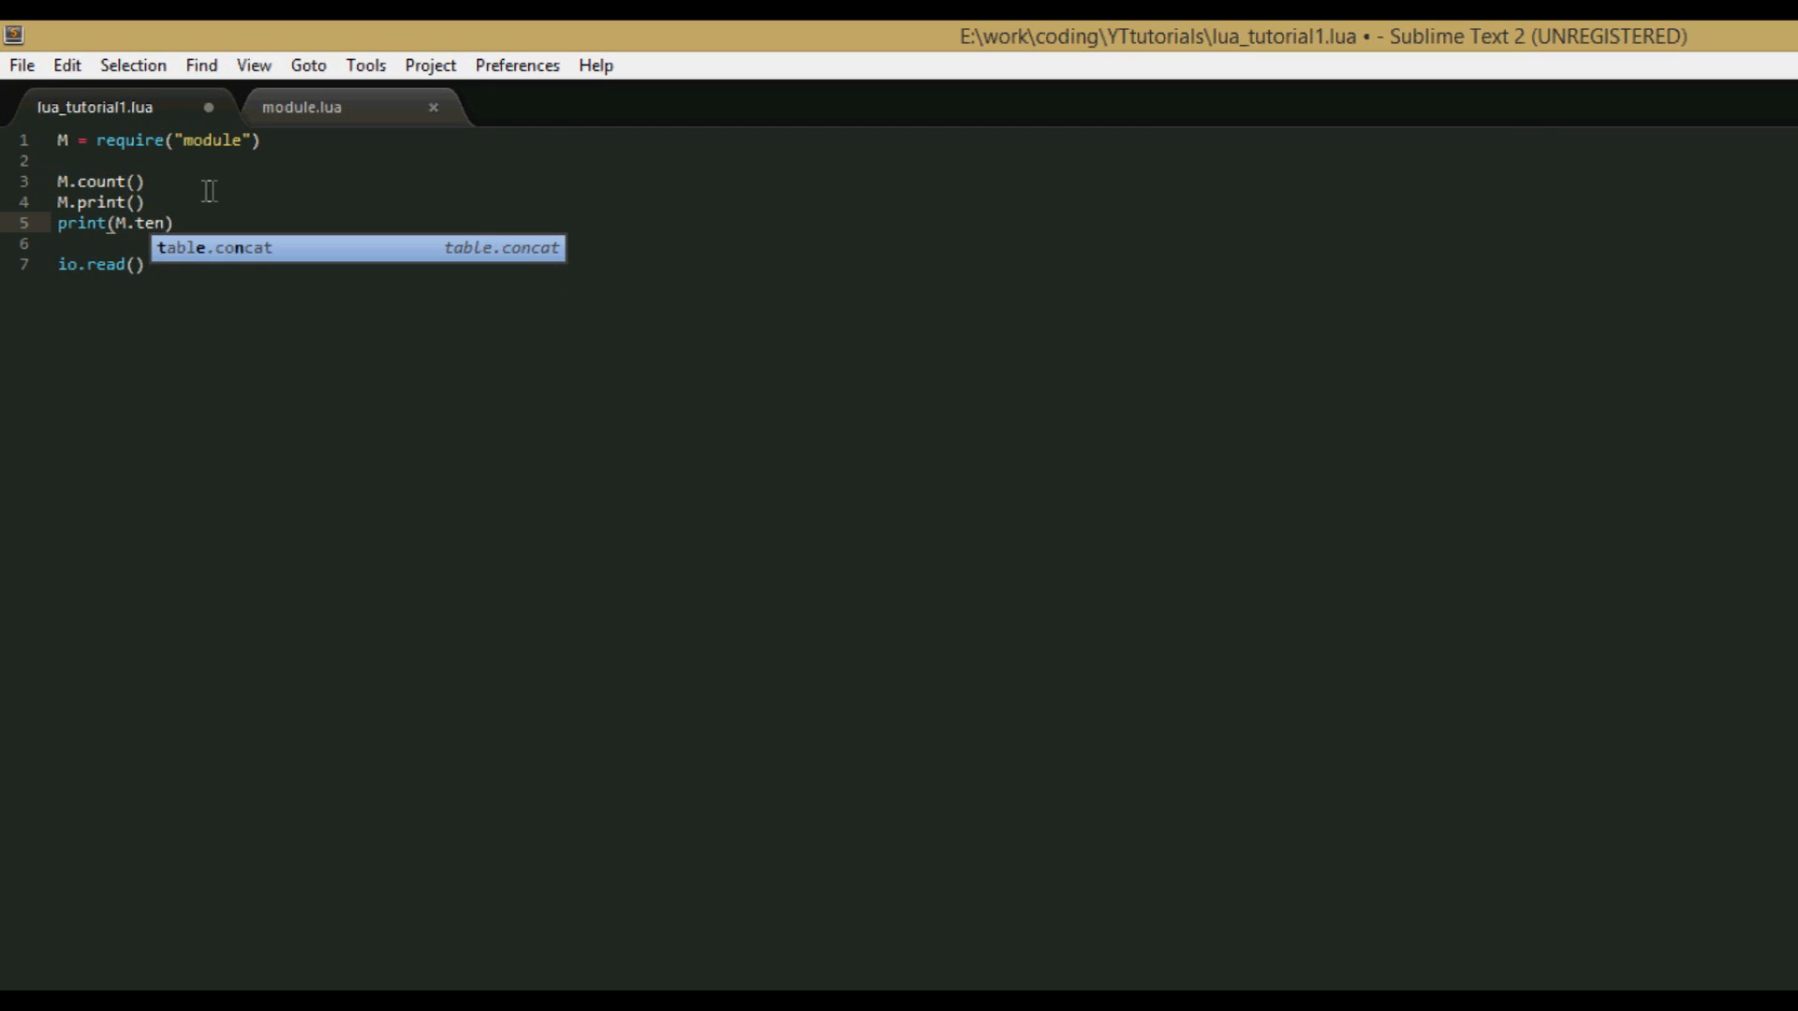
key(ctrl+s)
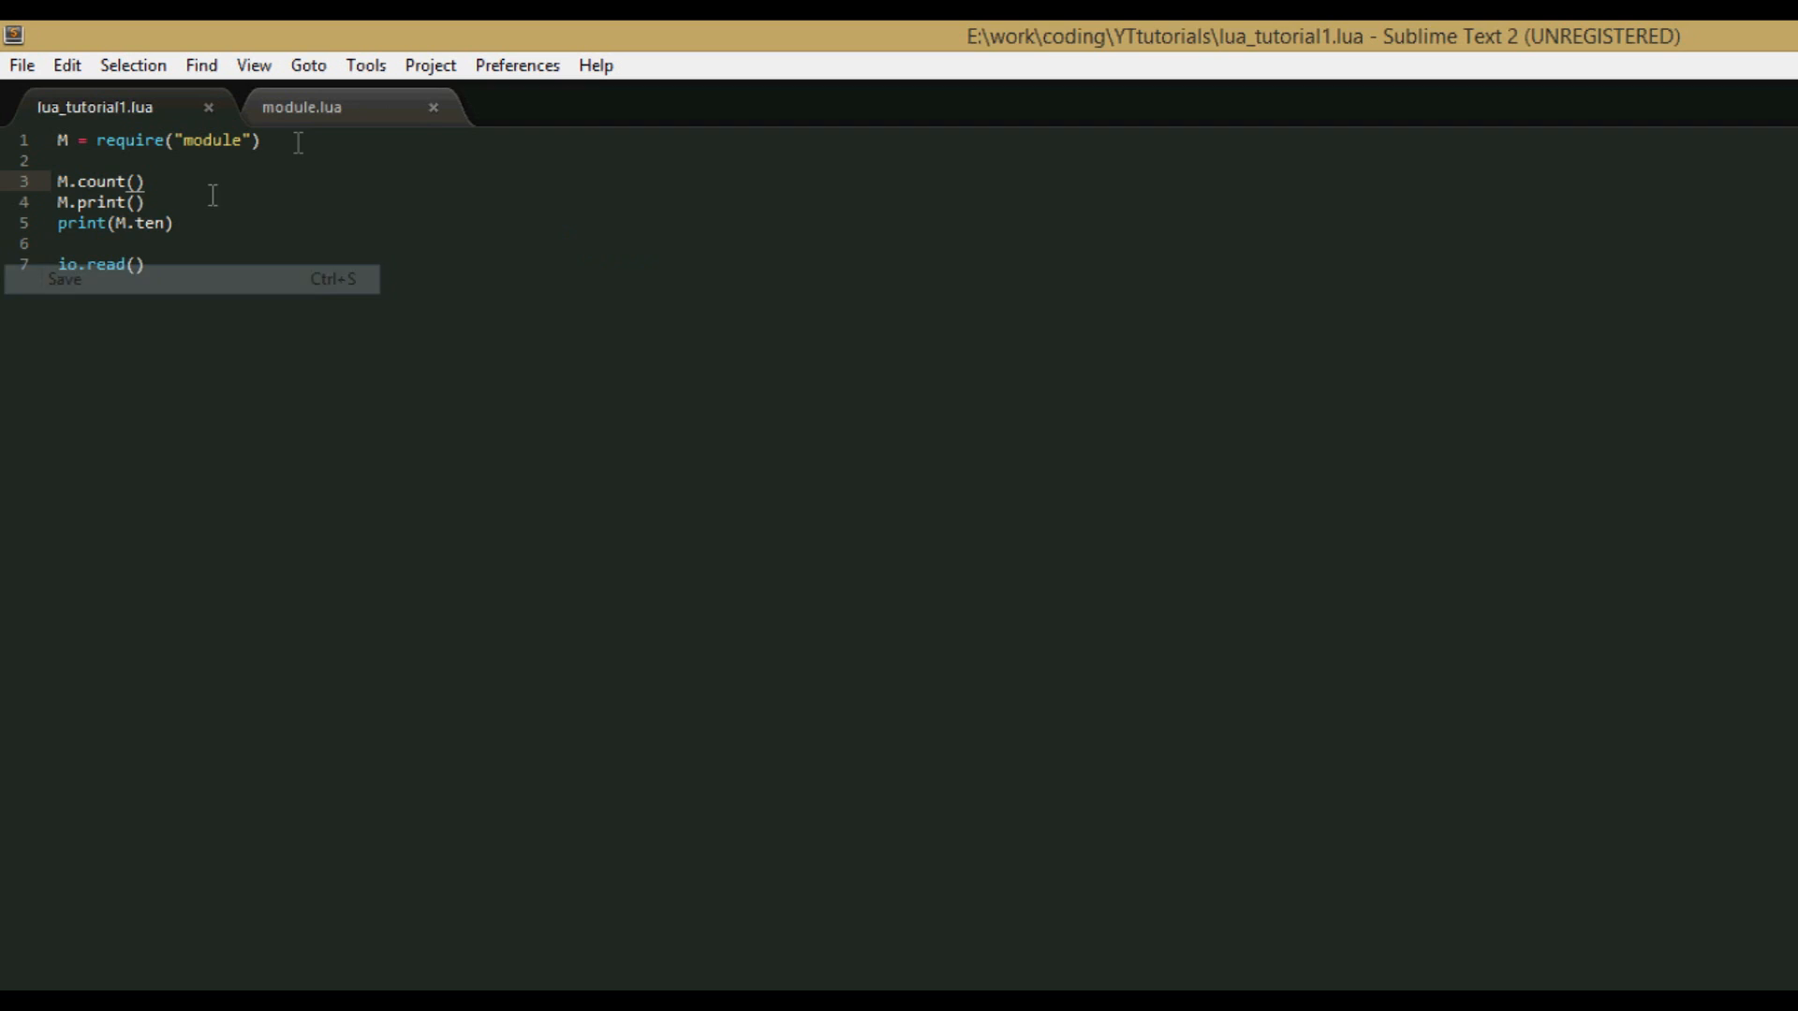
Run lua_tutorial1 in lua.exe from the YTtutorials folder, printing 0–10, hello and 10.
click(21, 64)
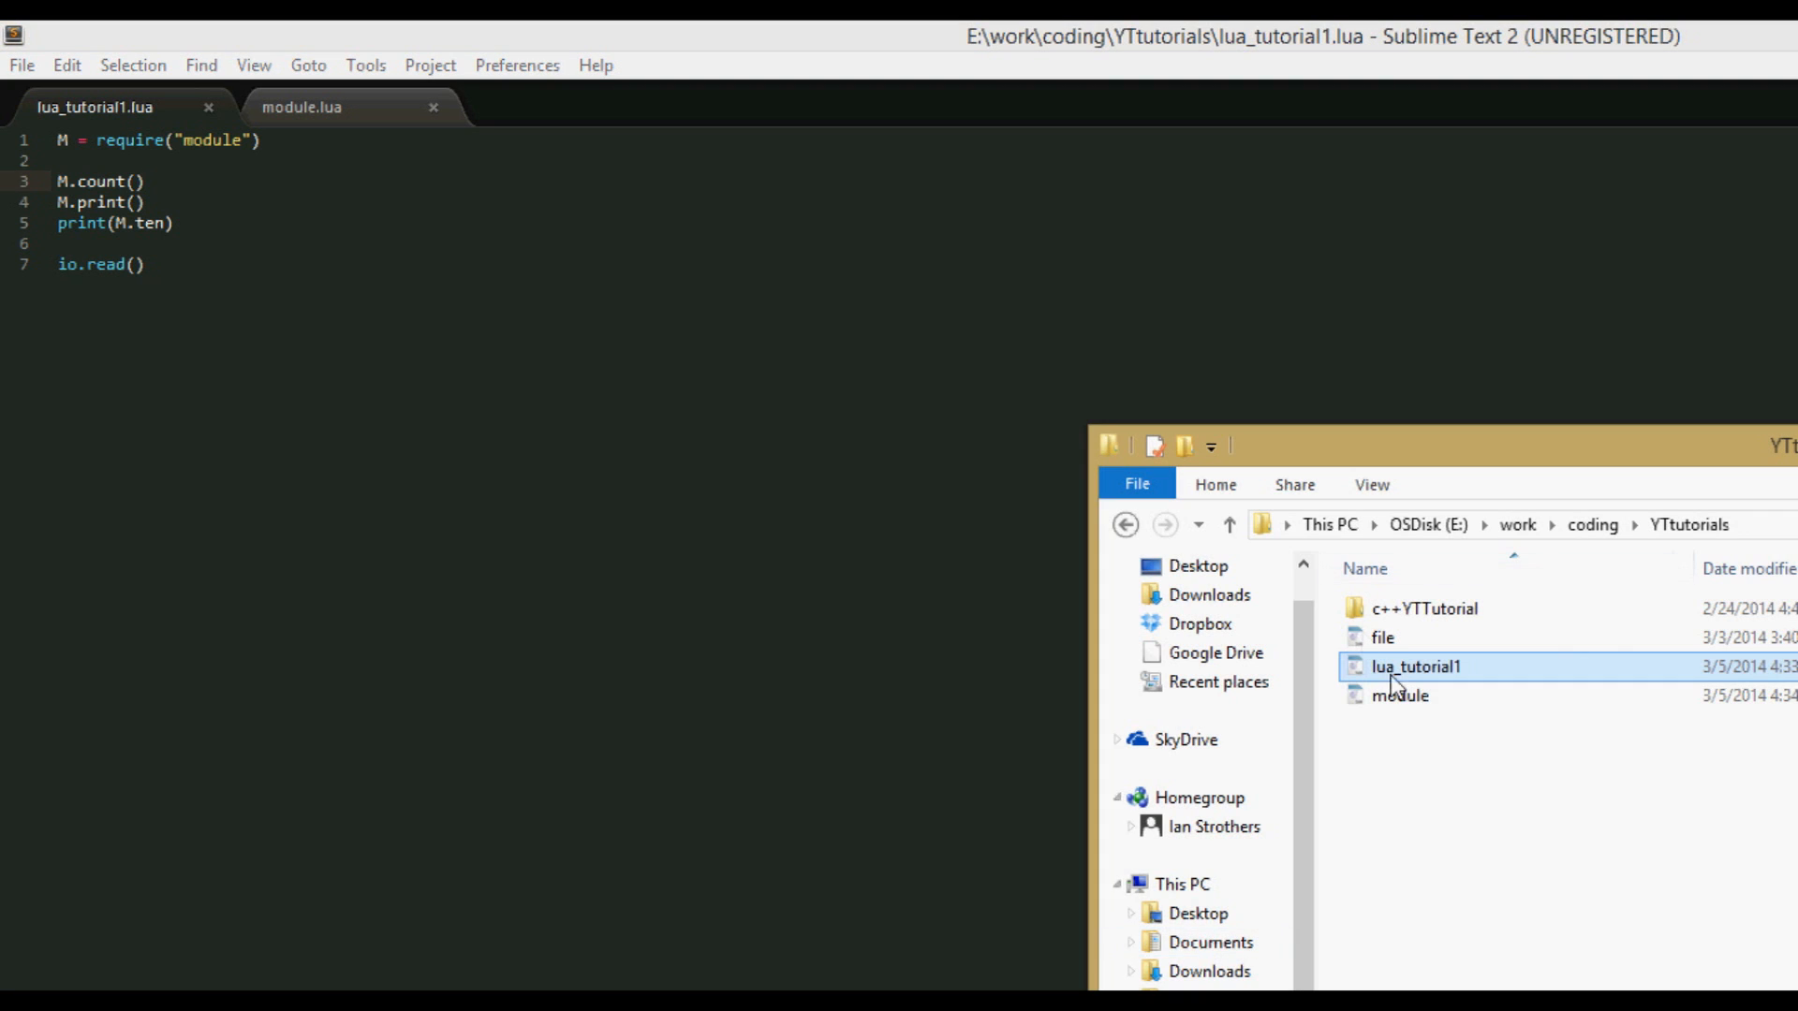
double_click(1416, 666)
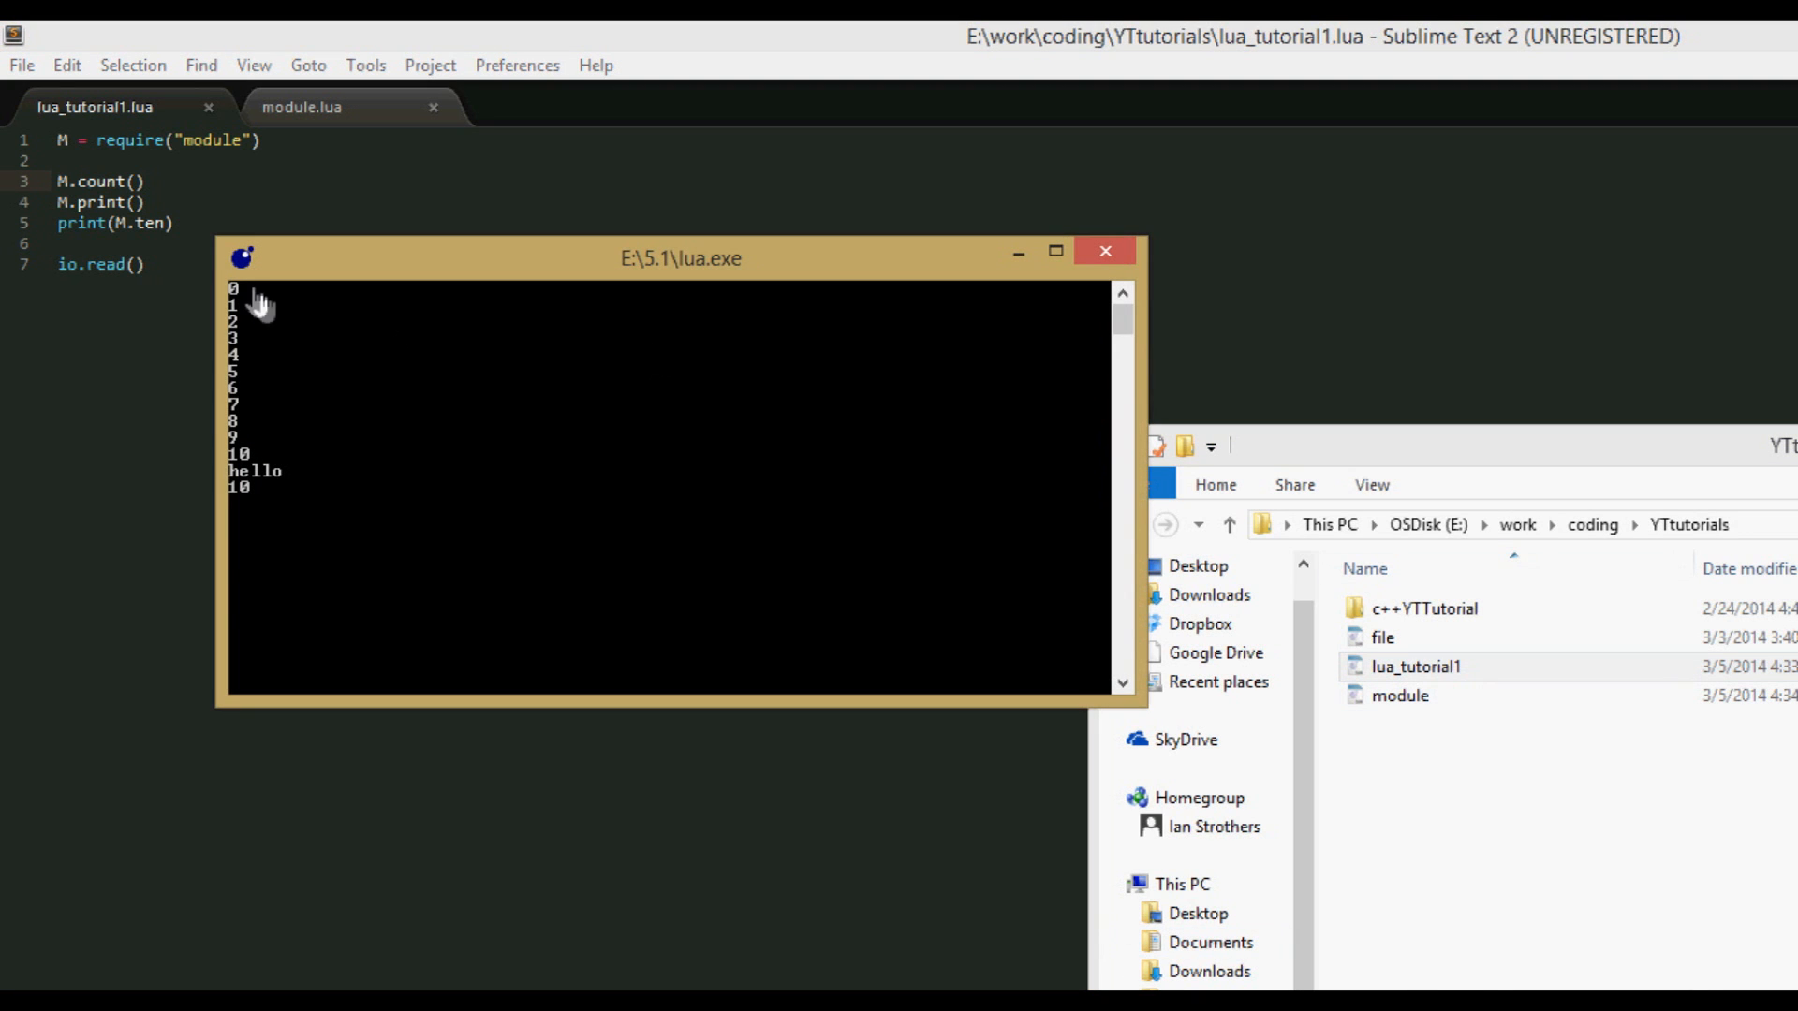
mouse_move(261, 462)
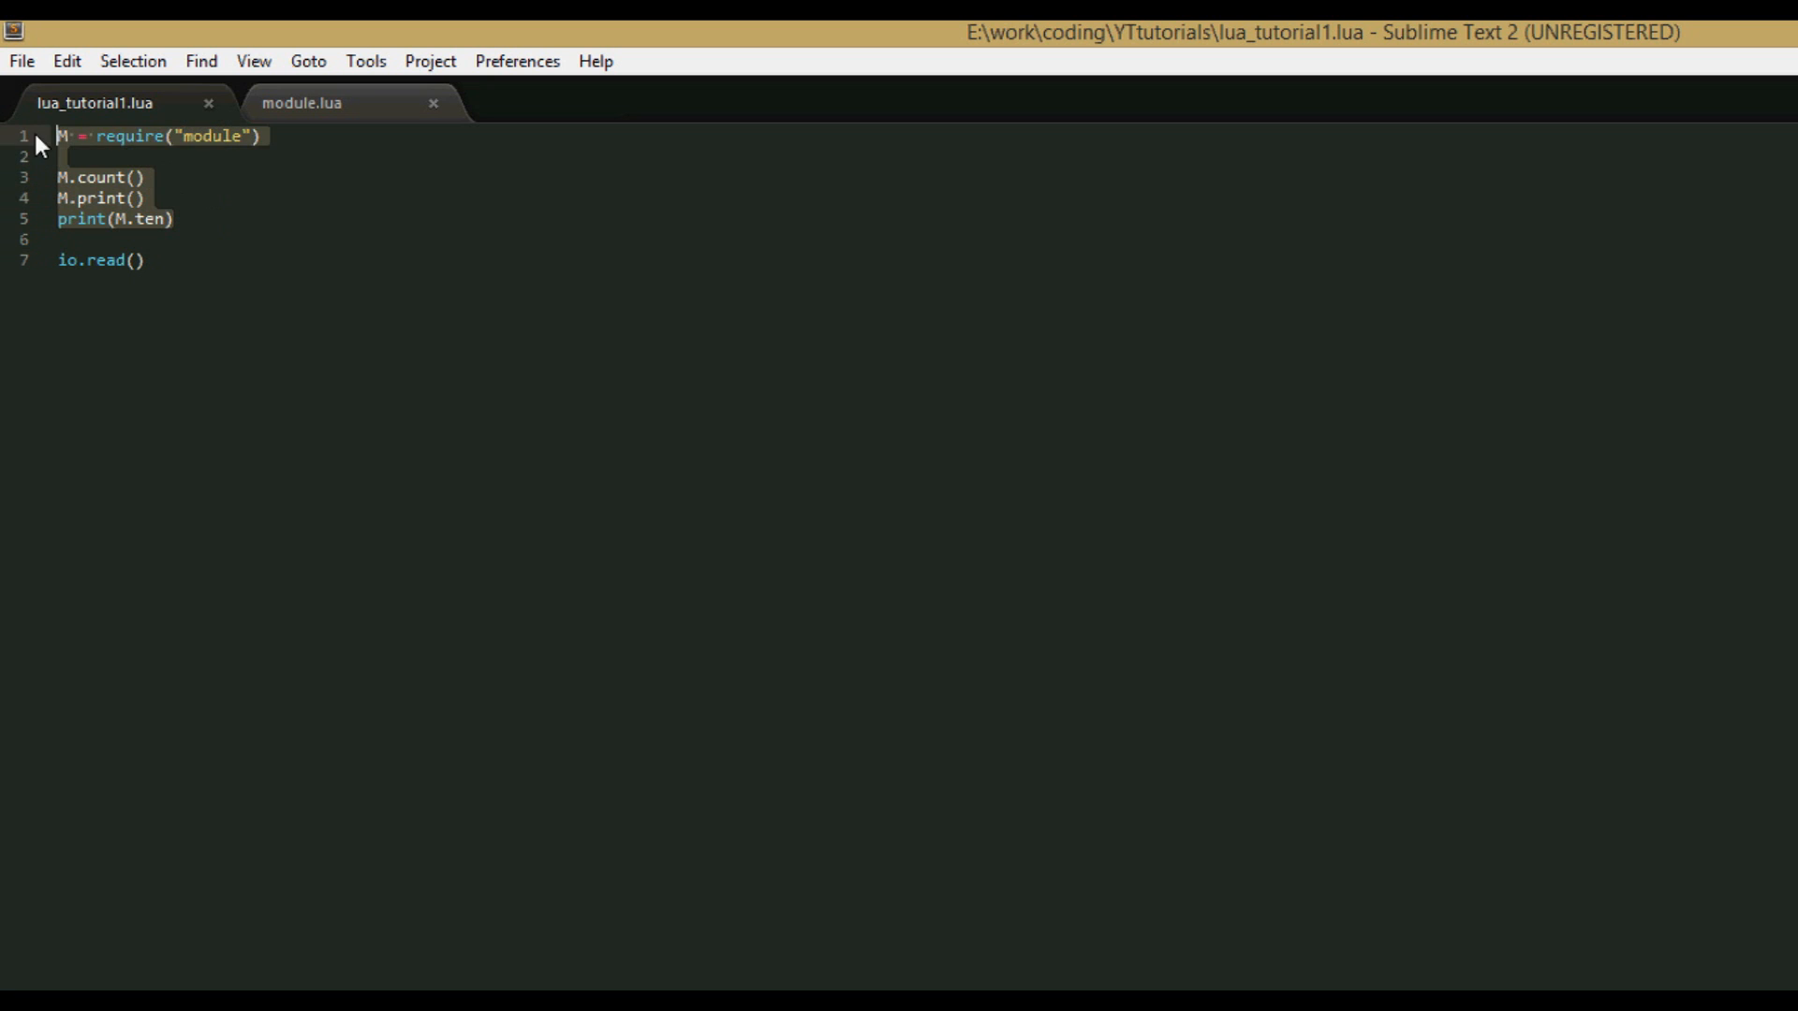
click(145, 197)
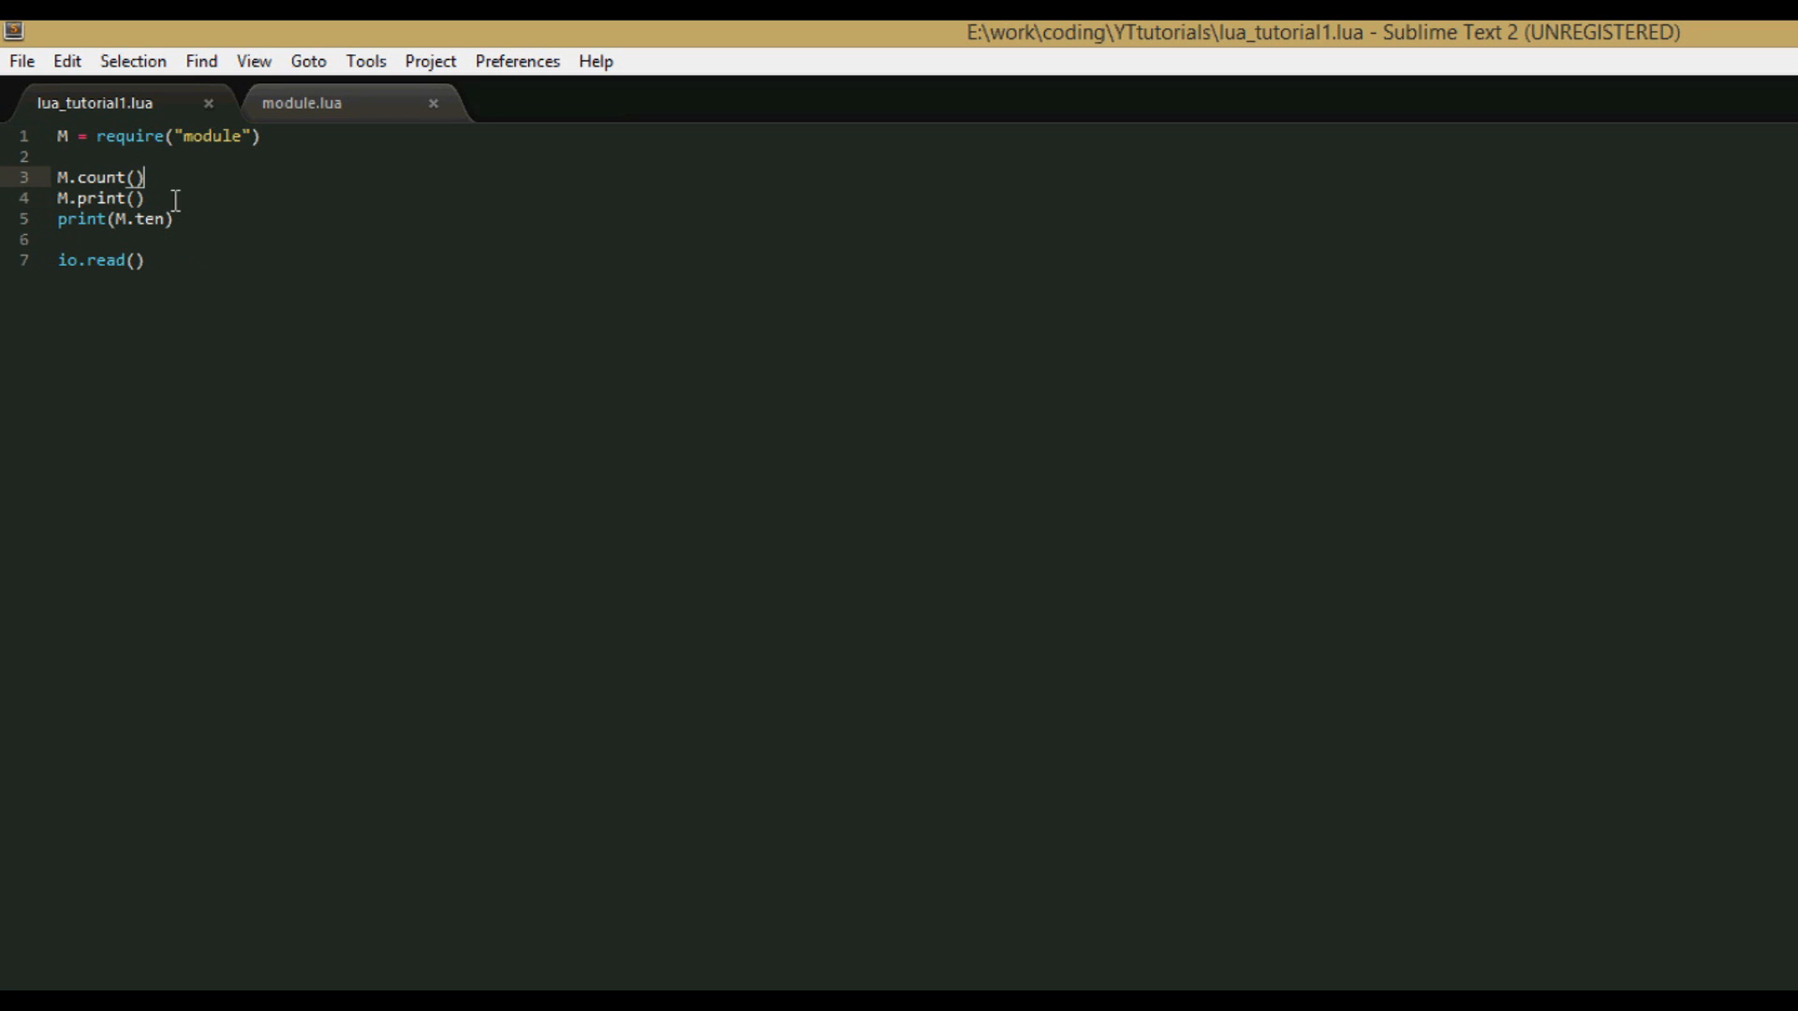
click(174, 220)
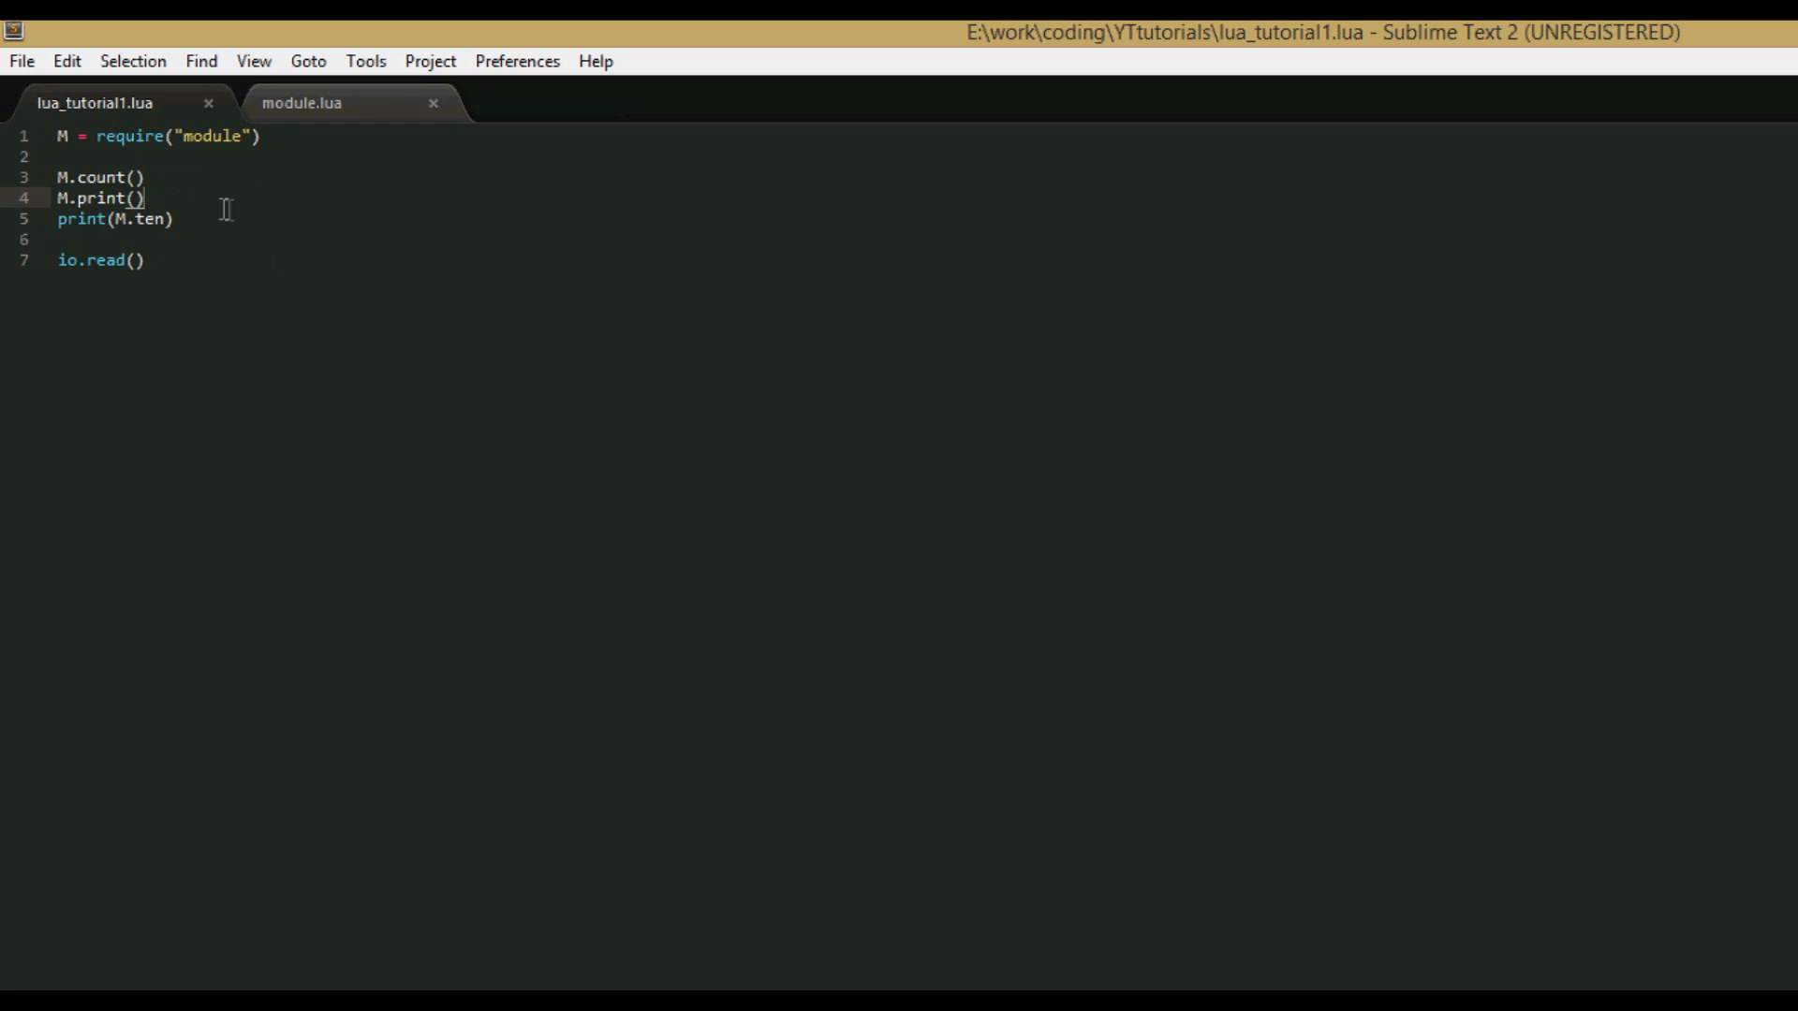
click(137, 178)
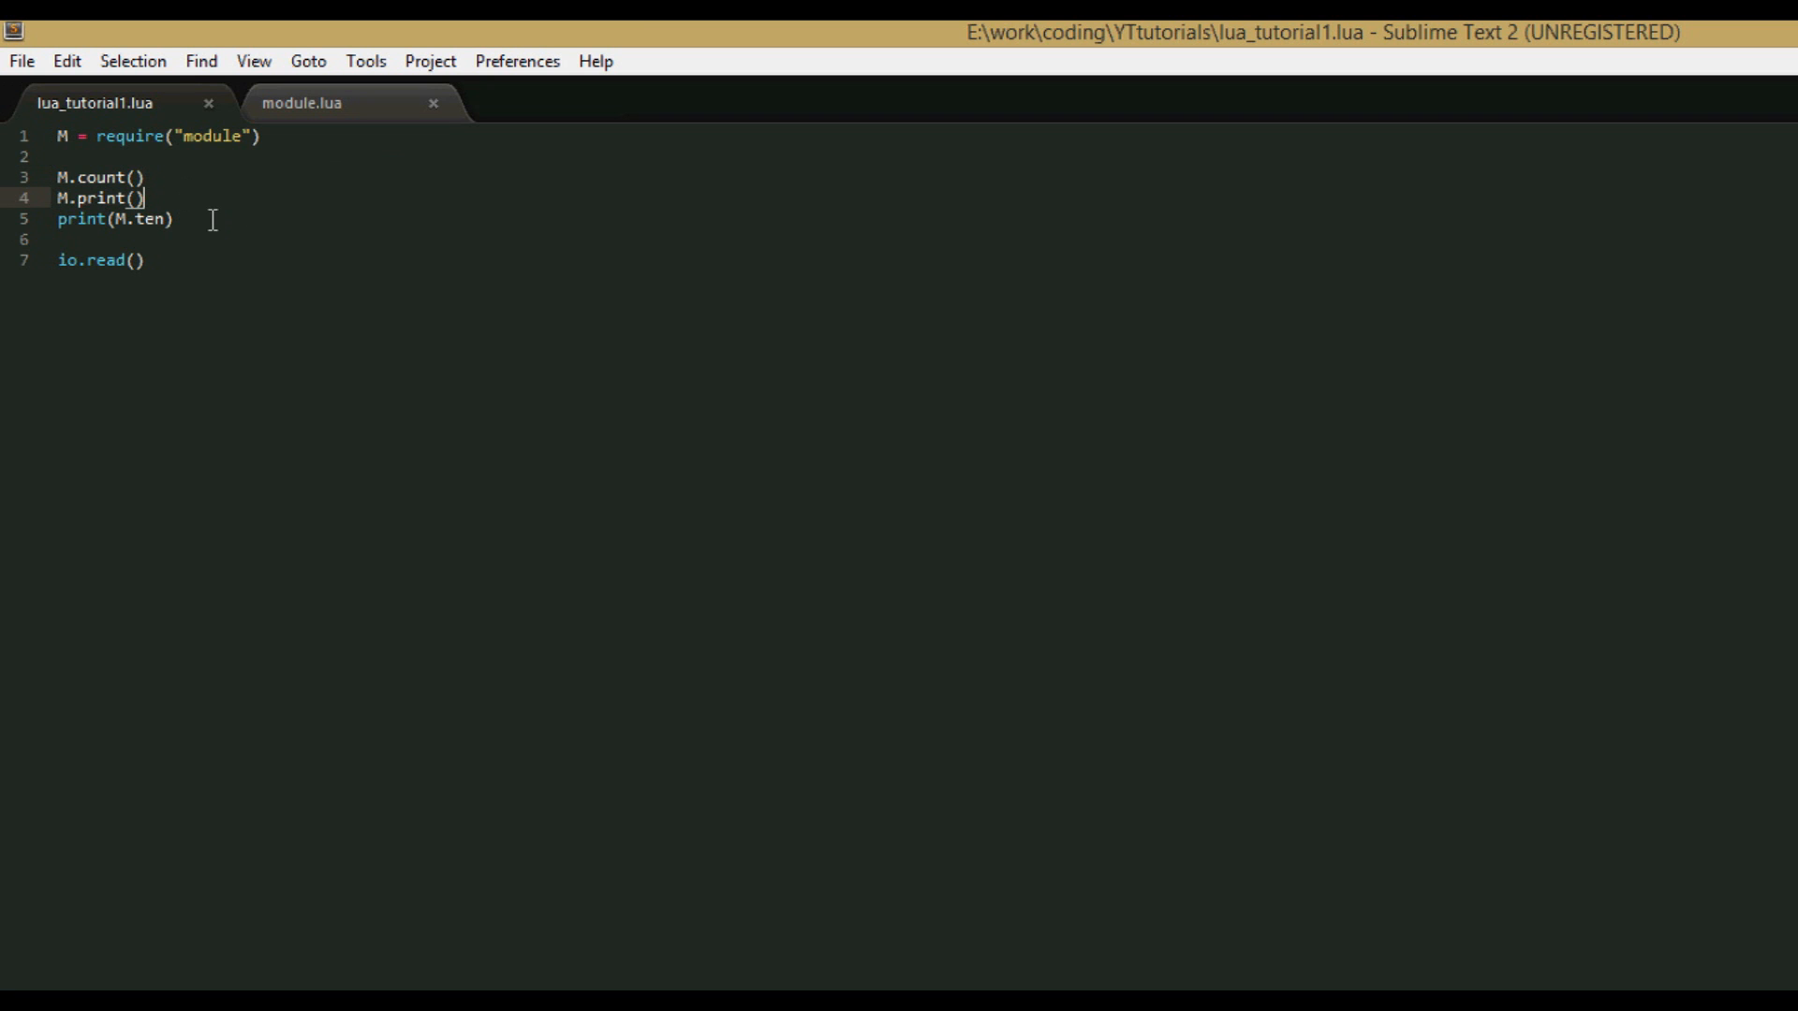
click(142, 176)
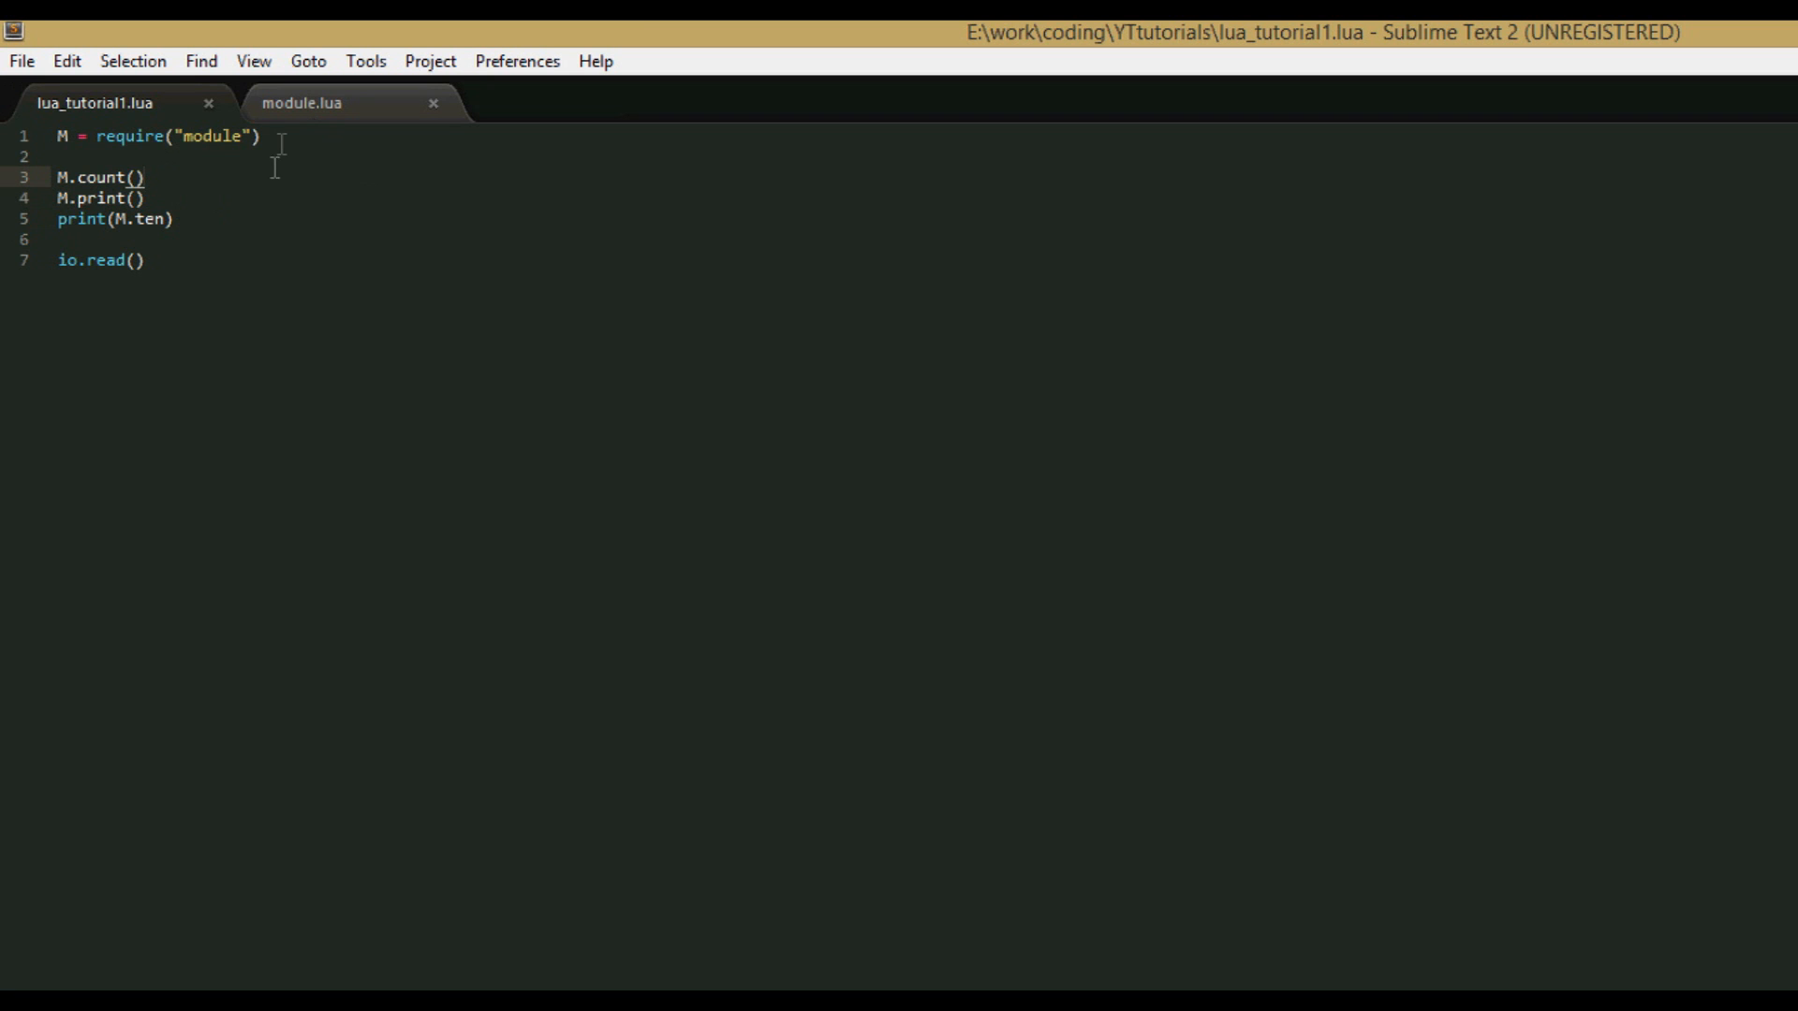
mouse_move(275, 178)
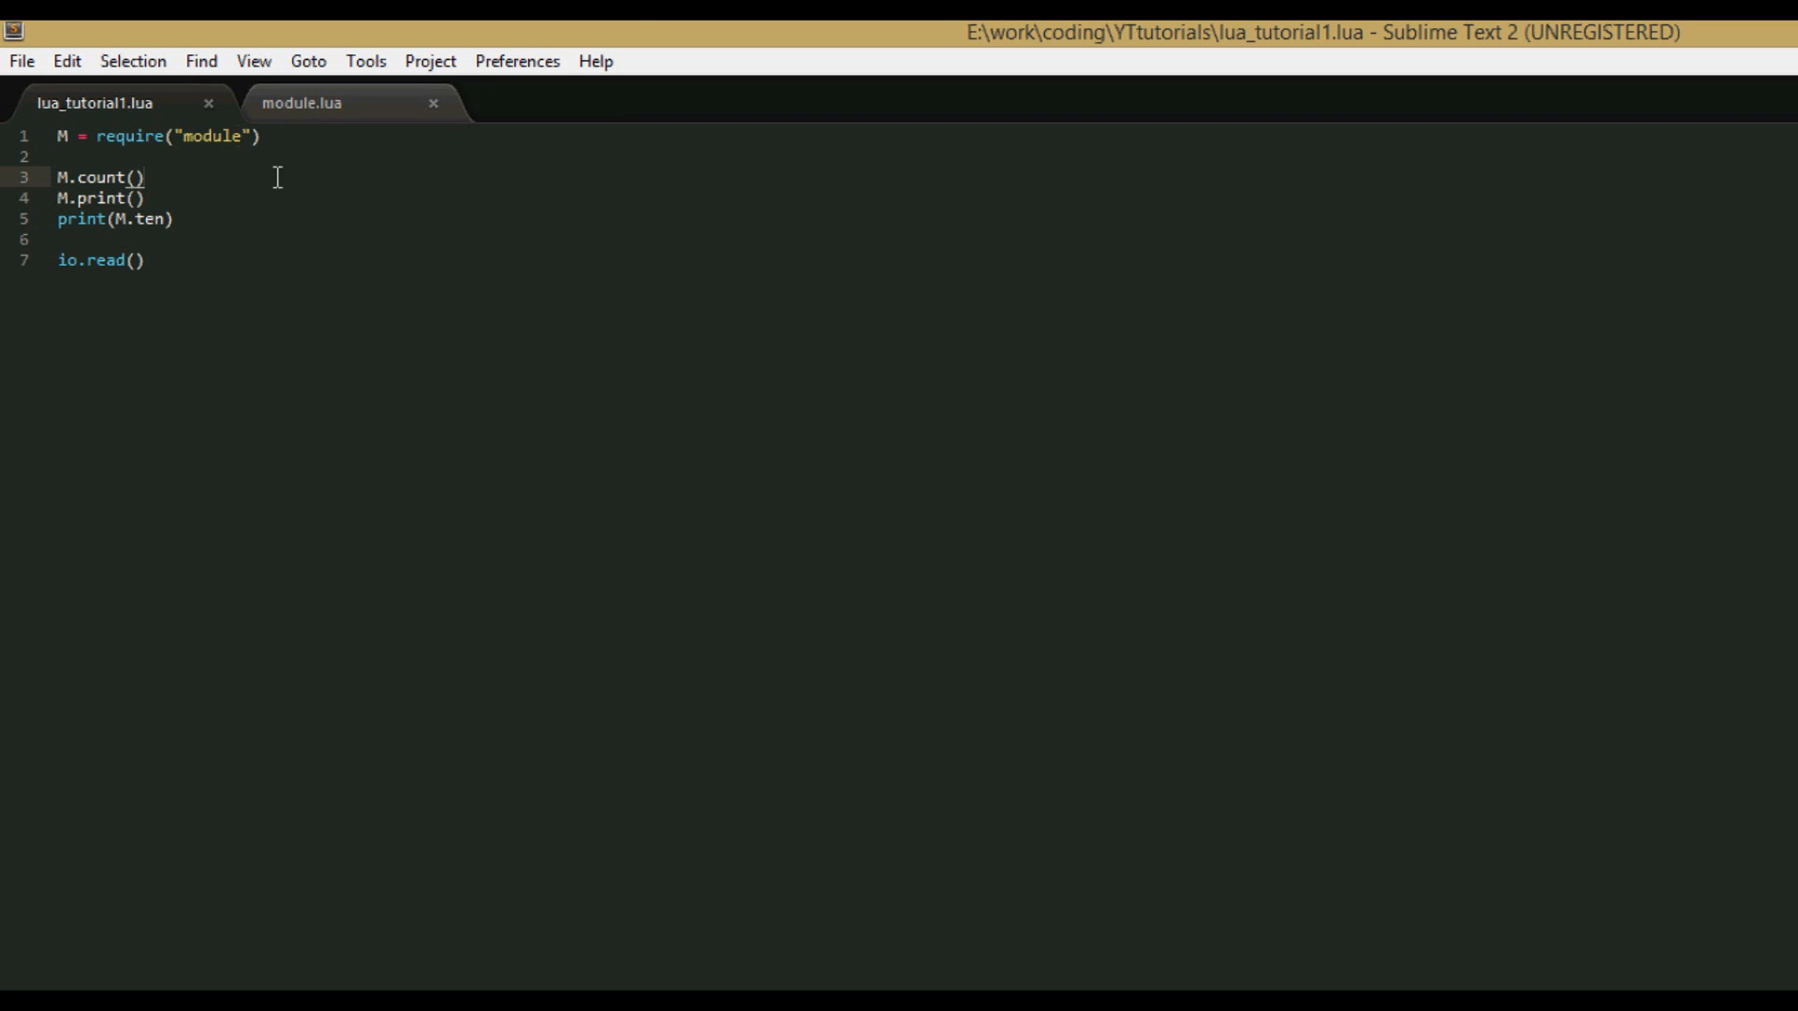